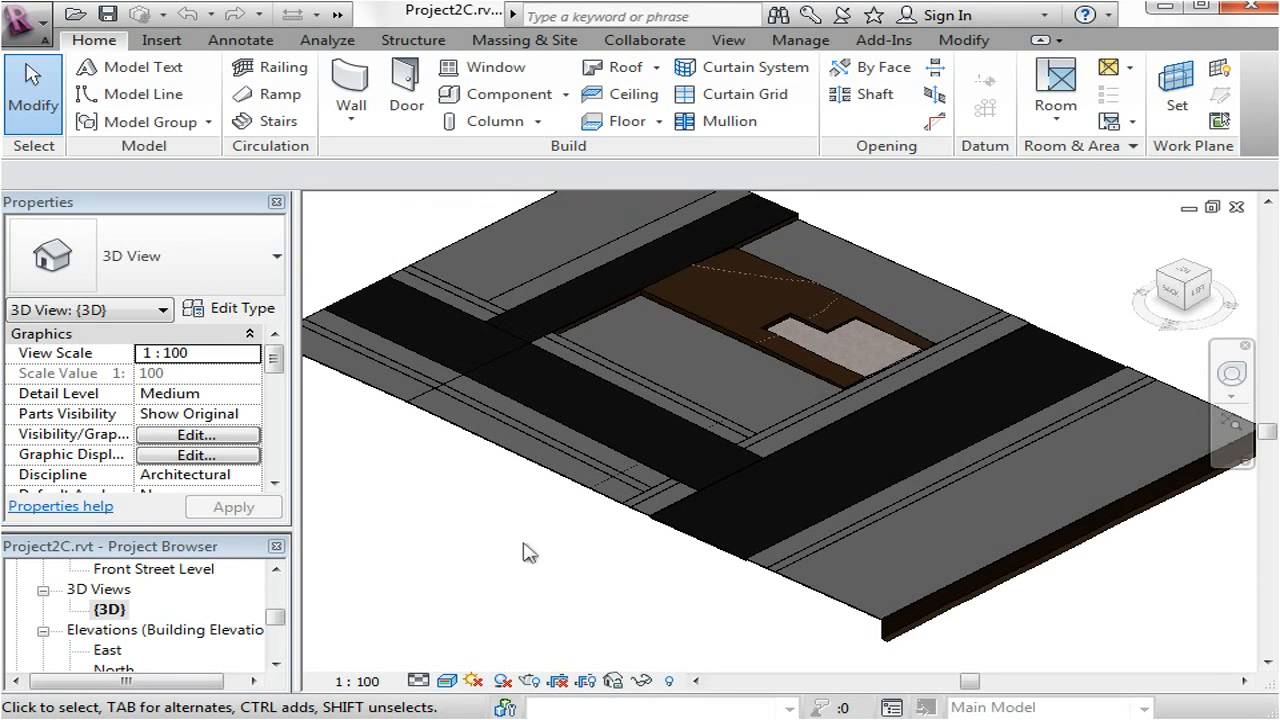
{"action": "mouse_move", "coordinate": [574, 608]}
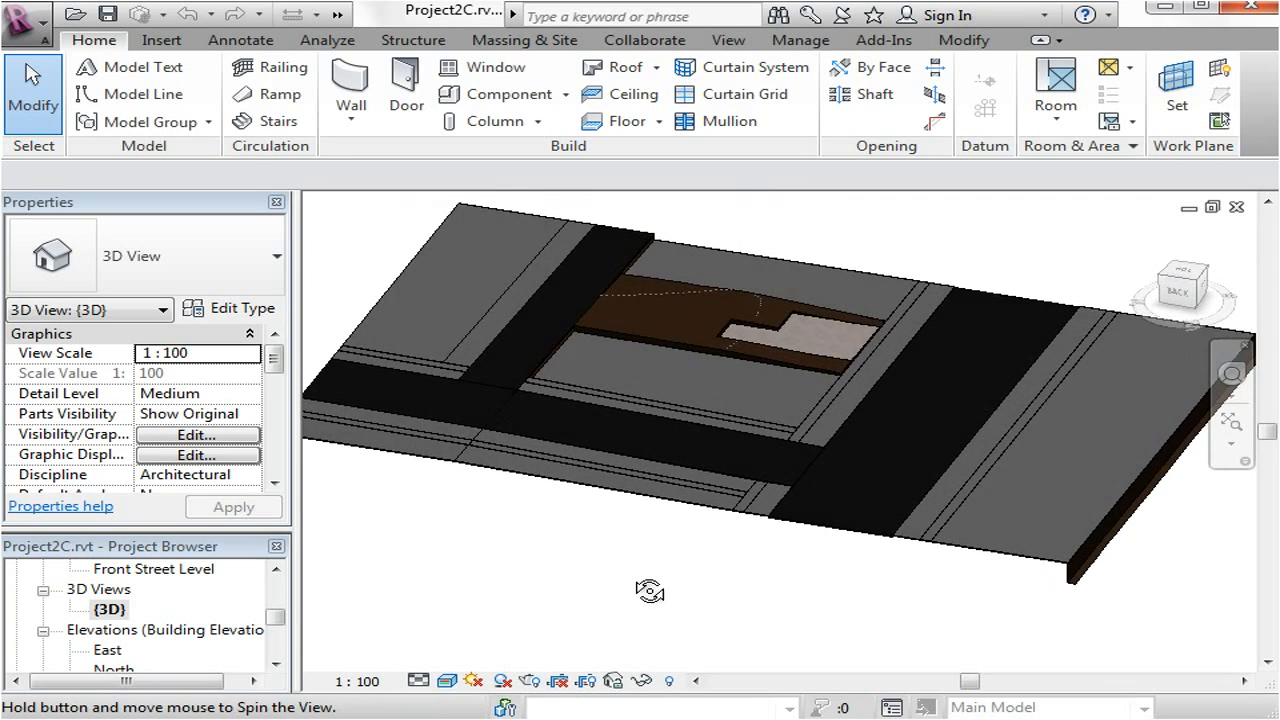
Step: Orbit and zoom the 3D site model to inspect the building pad and far slab edge
{"action": "left_click_drag", "start_coordinate": [650, 590], "coordinate": [600, 548]}
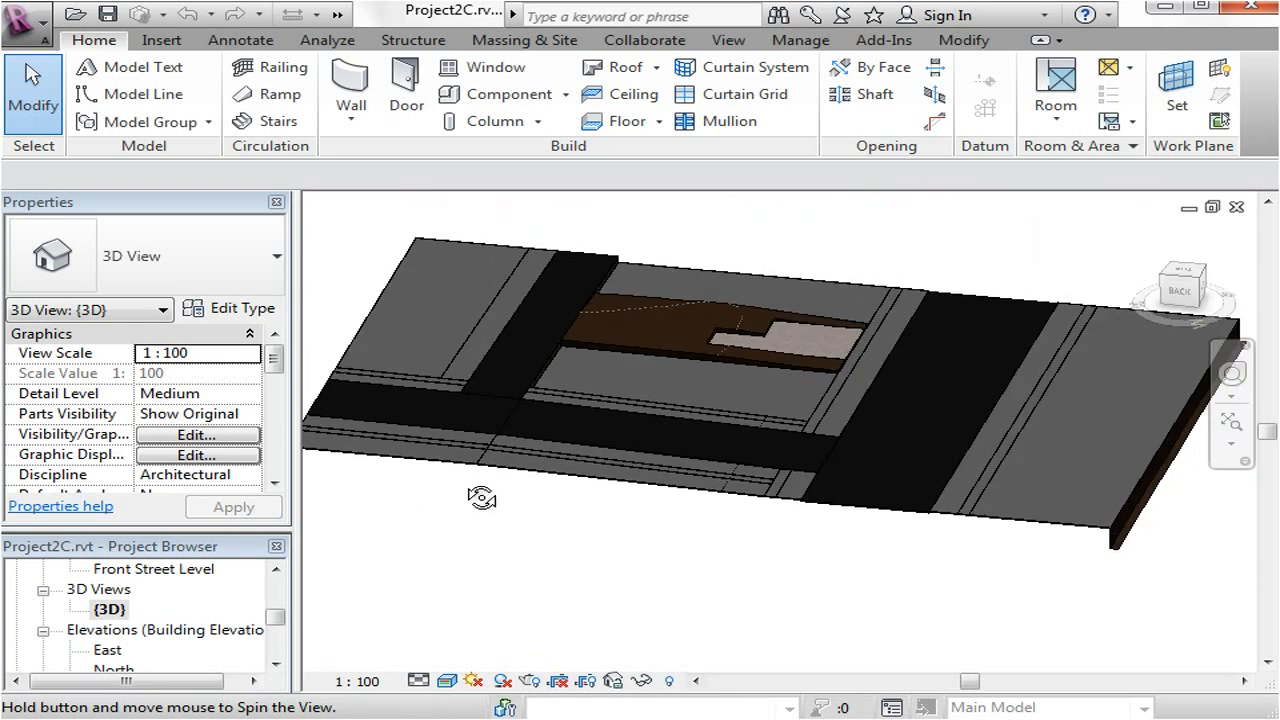
{"action": "left_click_drag", "start_coordinate": [482, 498], "coordinate": [540, 392]}
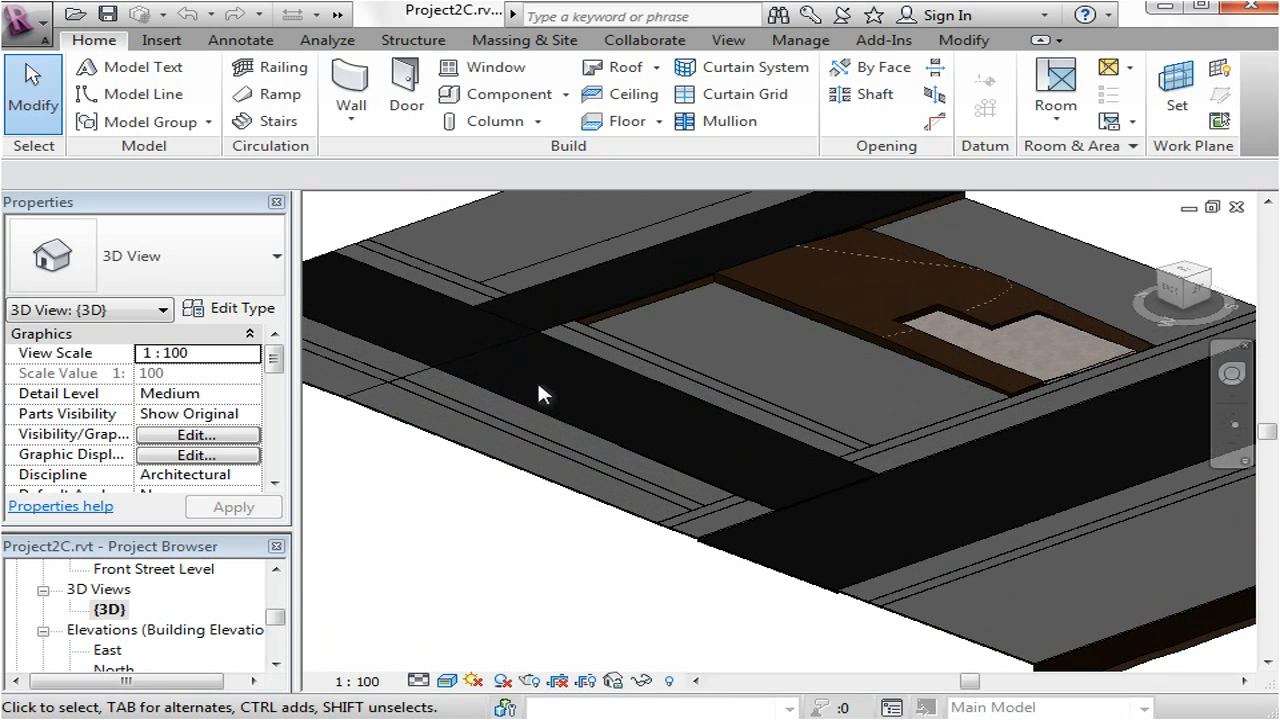
{"action": "left_click_drag", "start_coordinate": [540, 394], "coordinate": [510, 594]}
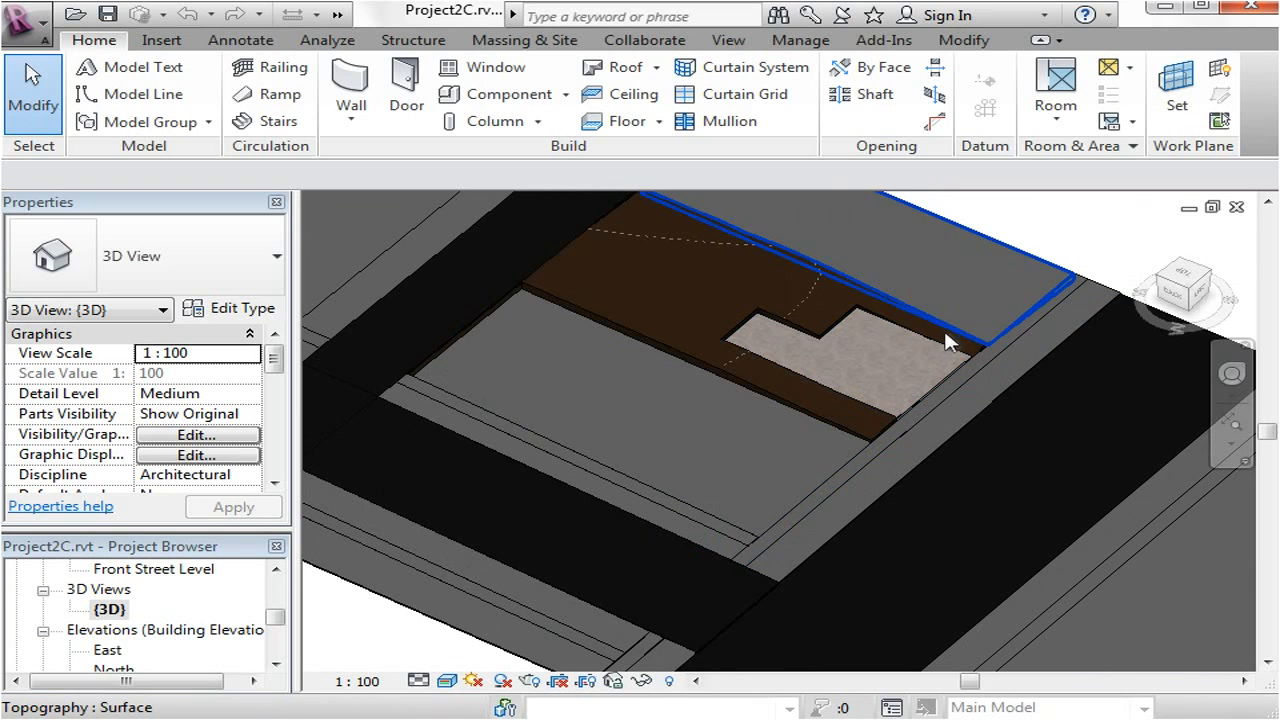
{"action": "left_click", "coordinate": [640, 264]}
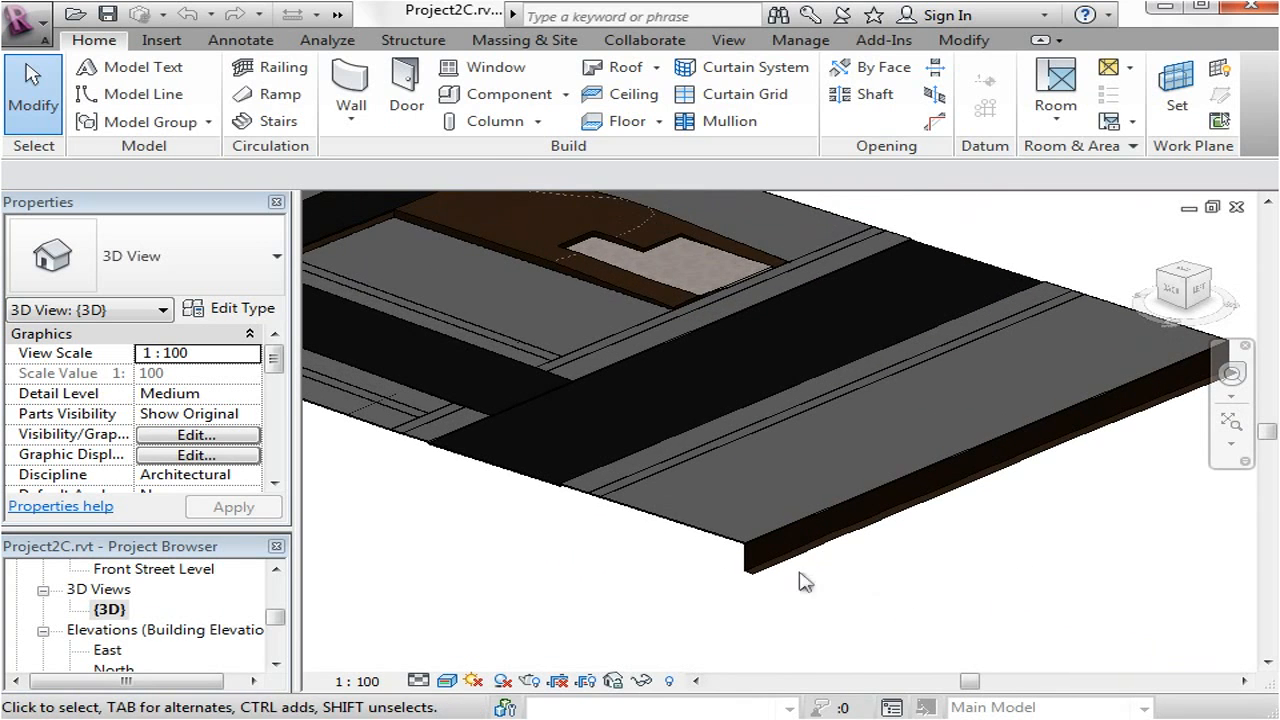
{"action": "left_click", "coordinate": [770, 540]}
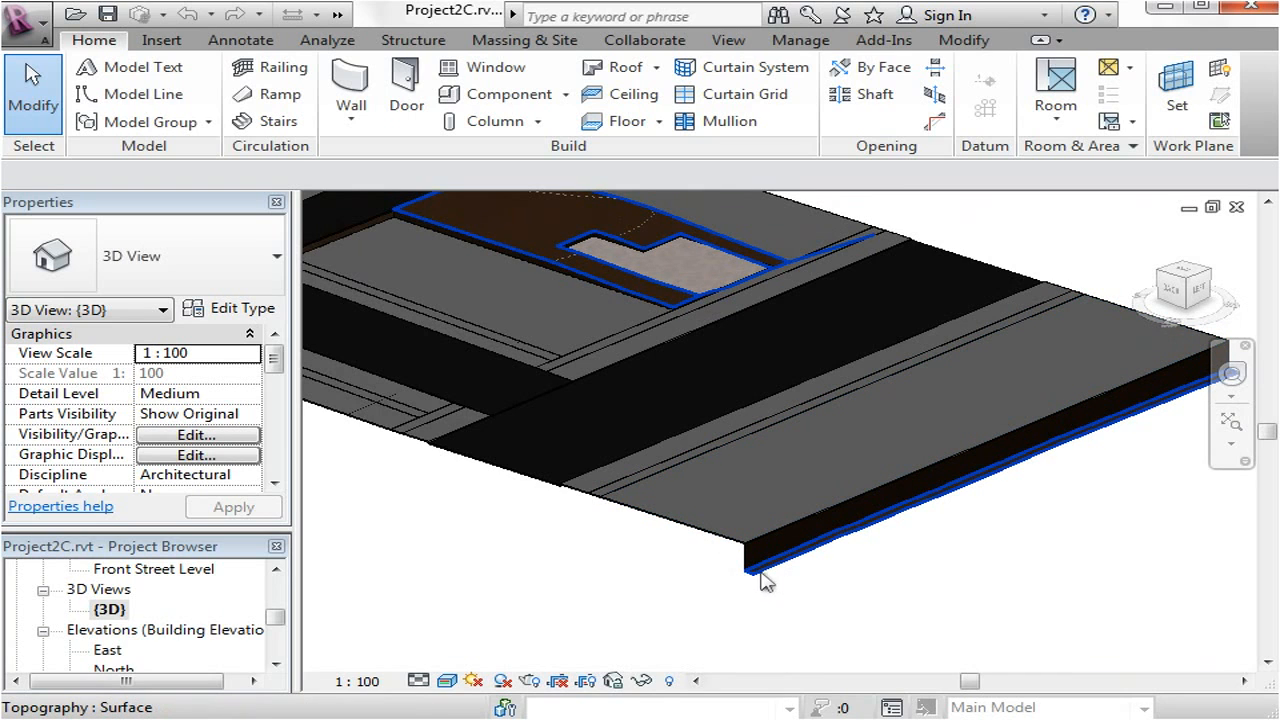
{"action": "left_click_drag", "start_coordinate": [764, 580], "coordinate": [1170, 436]}
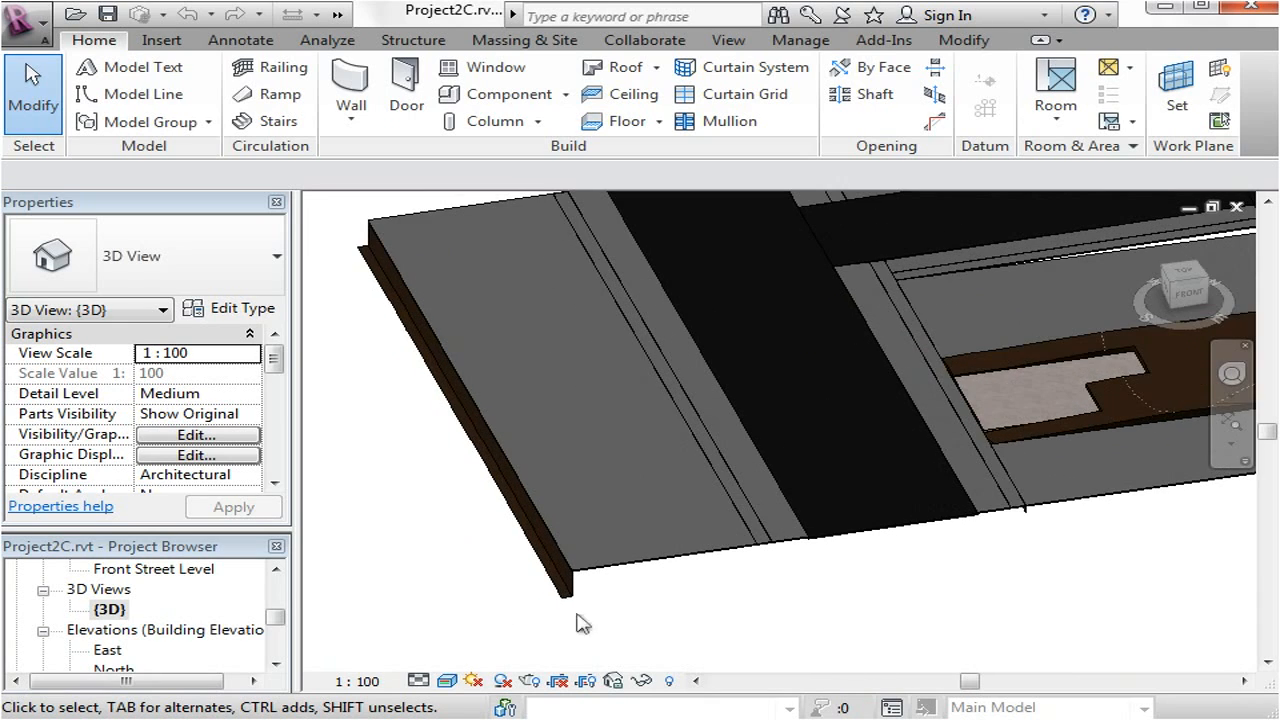
{"action": "mouse_move", "coordinate": [570, 624]}
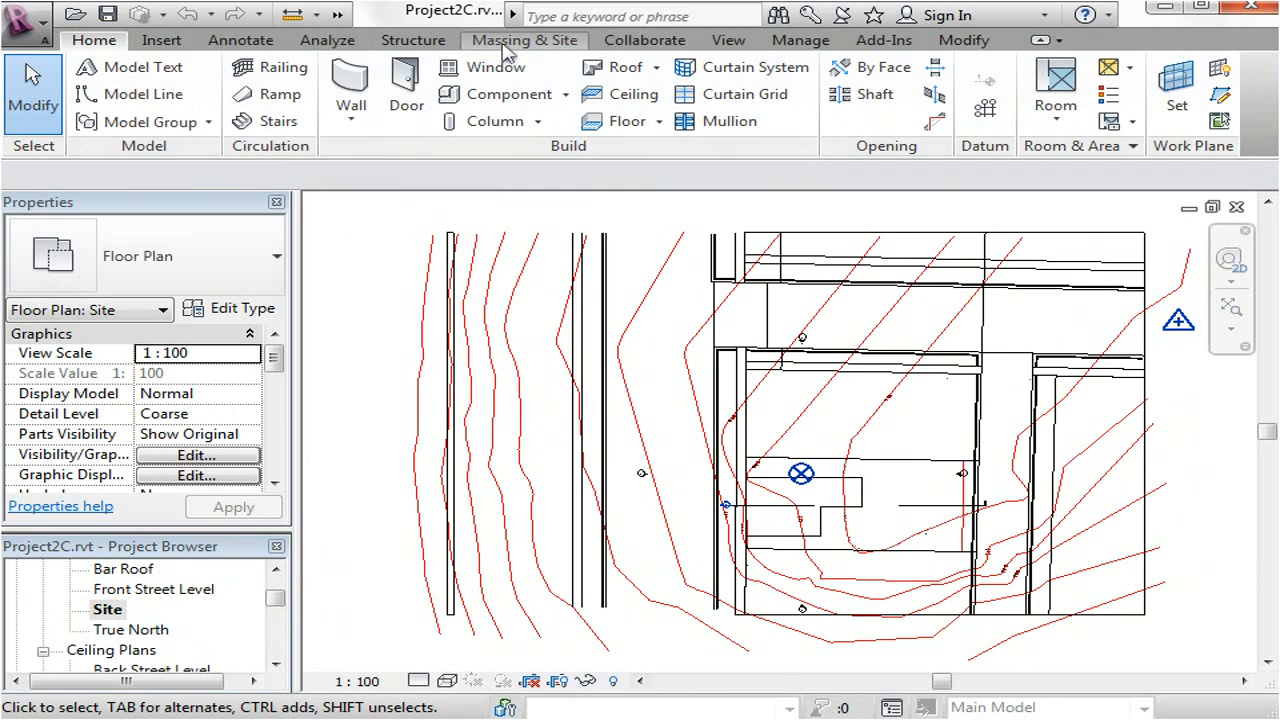
Step: Split the site toposurface along a sketched line at its lower-left corner
{"action": "left_click", "coordinate": [524, 40]}
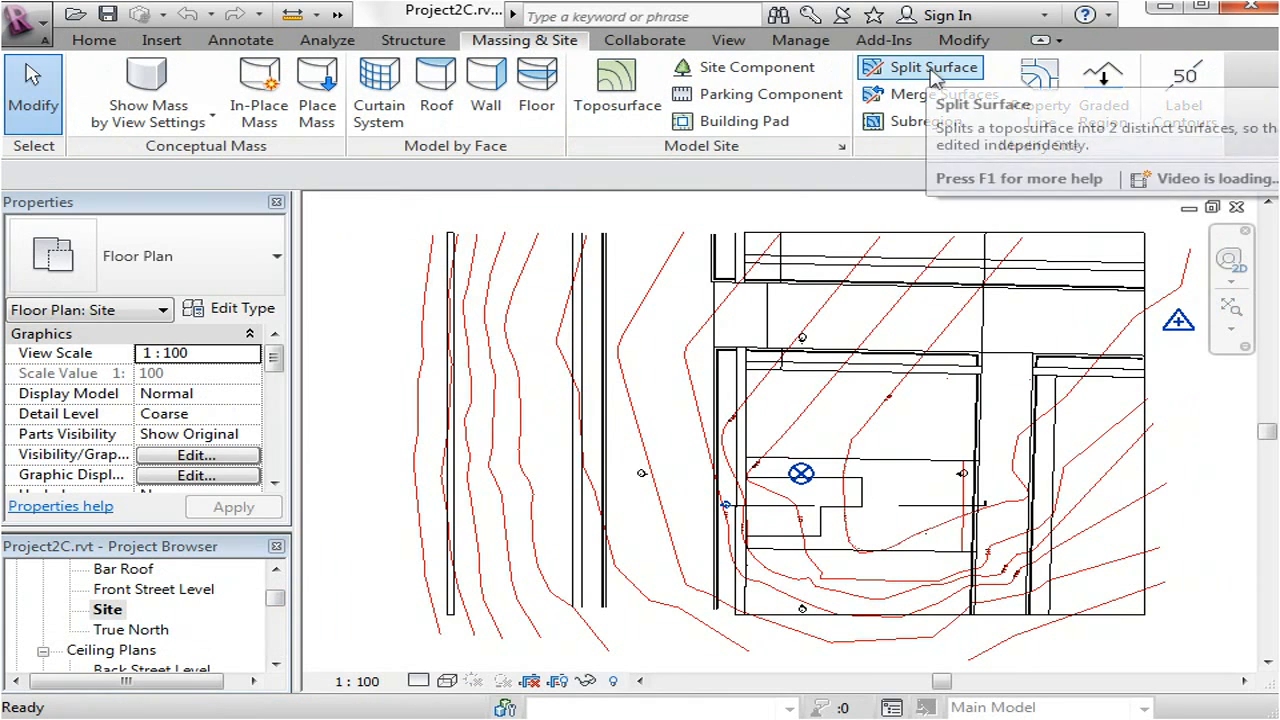
{"action": "left_click", "coordinate": [930, 68]}
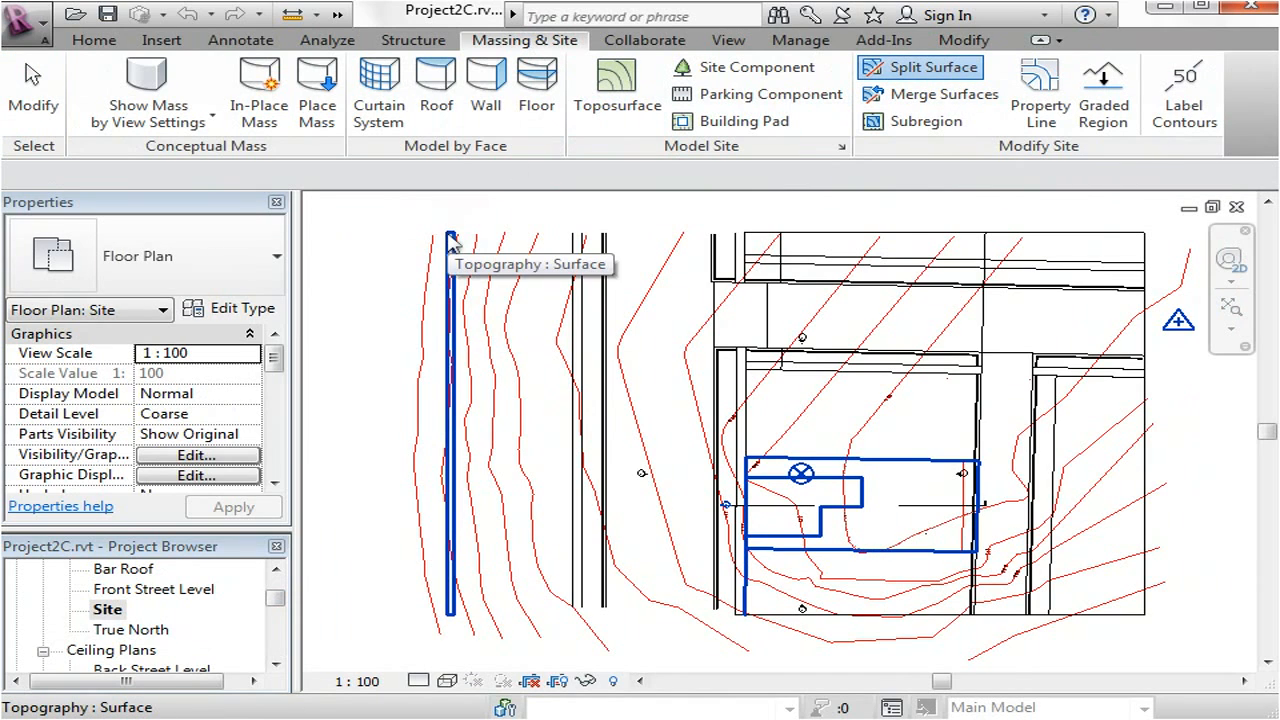
{"action": "left_click", "coordinate": [930, 68]}
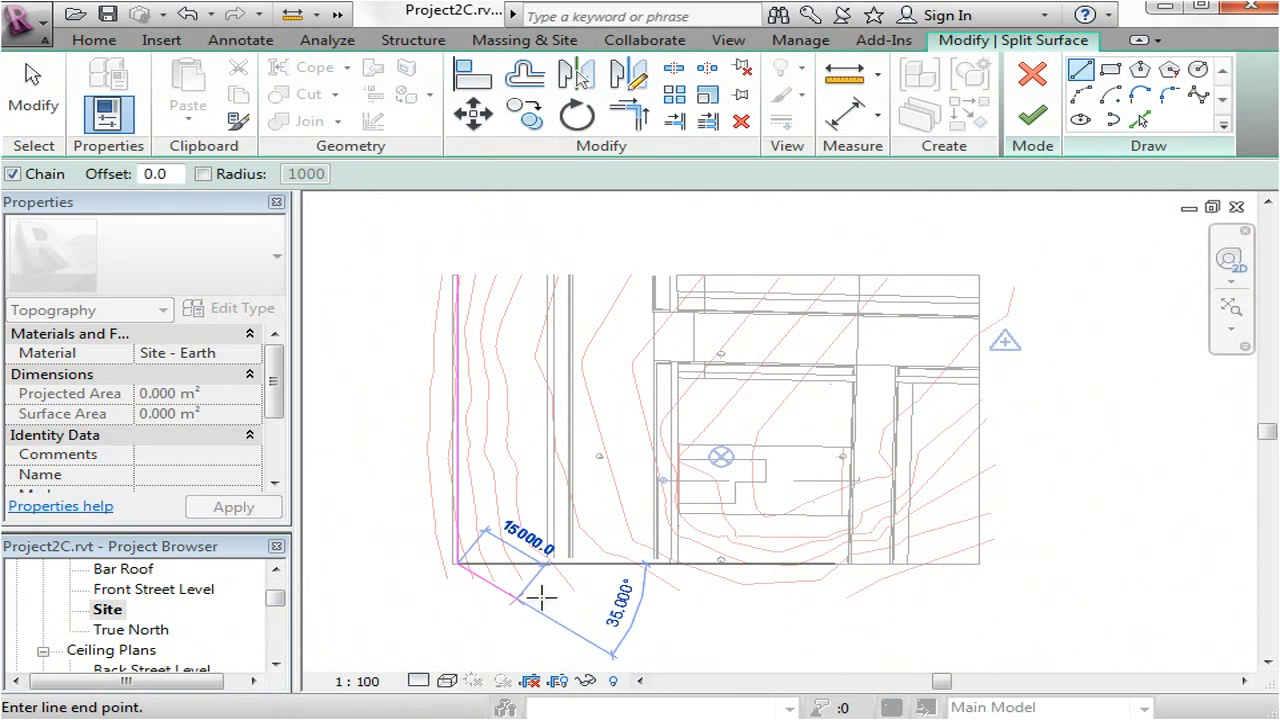
{"action": "left_click", "coordinate": [900, 612]}
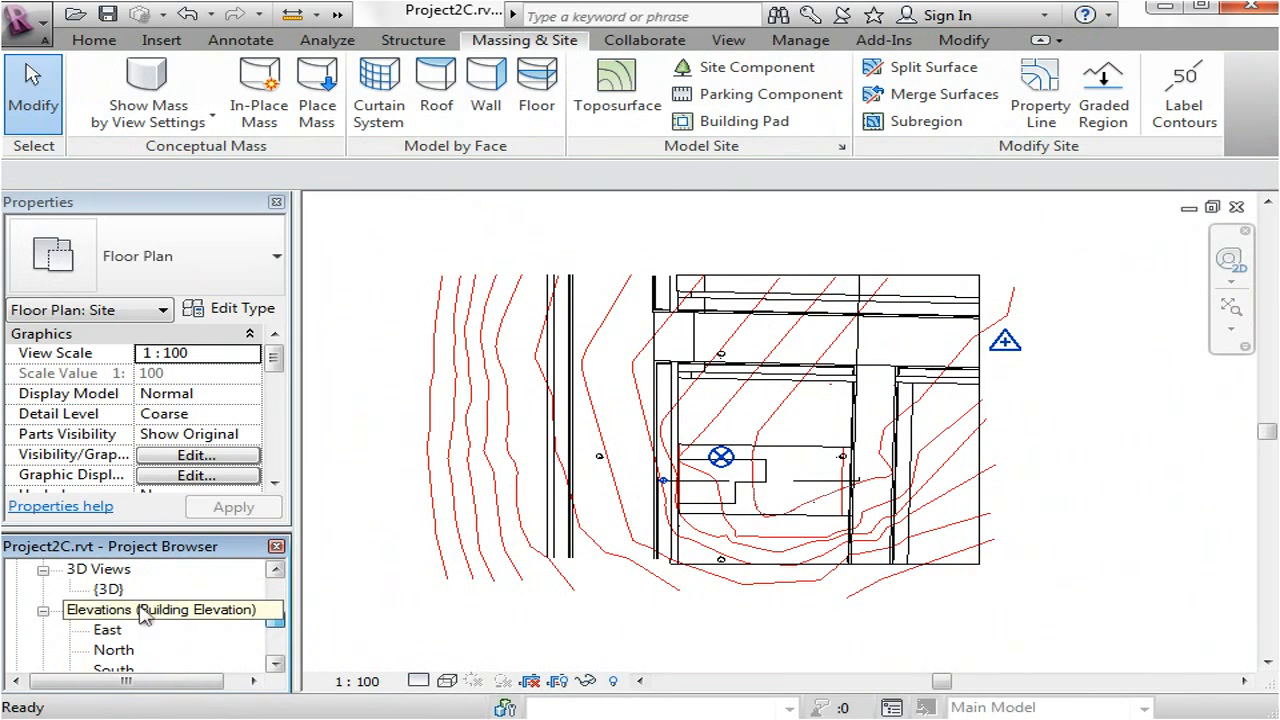
Step: Reopen the {3D} view of the site from the Project Browser
{"action": "double_click", "coordinate": [110, 588]}
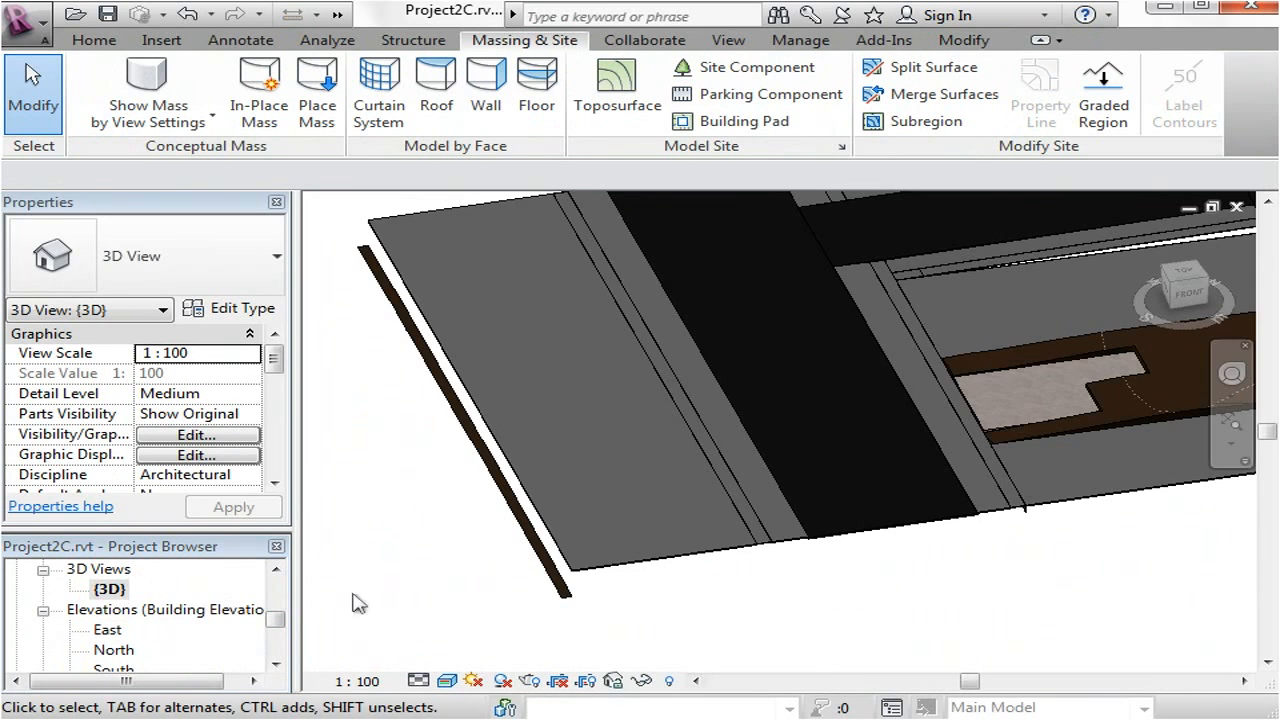
{"action": "mouse_move", "coordinate": [360, 256]}
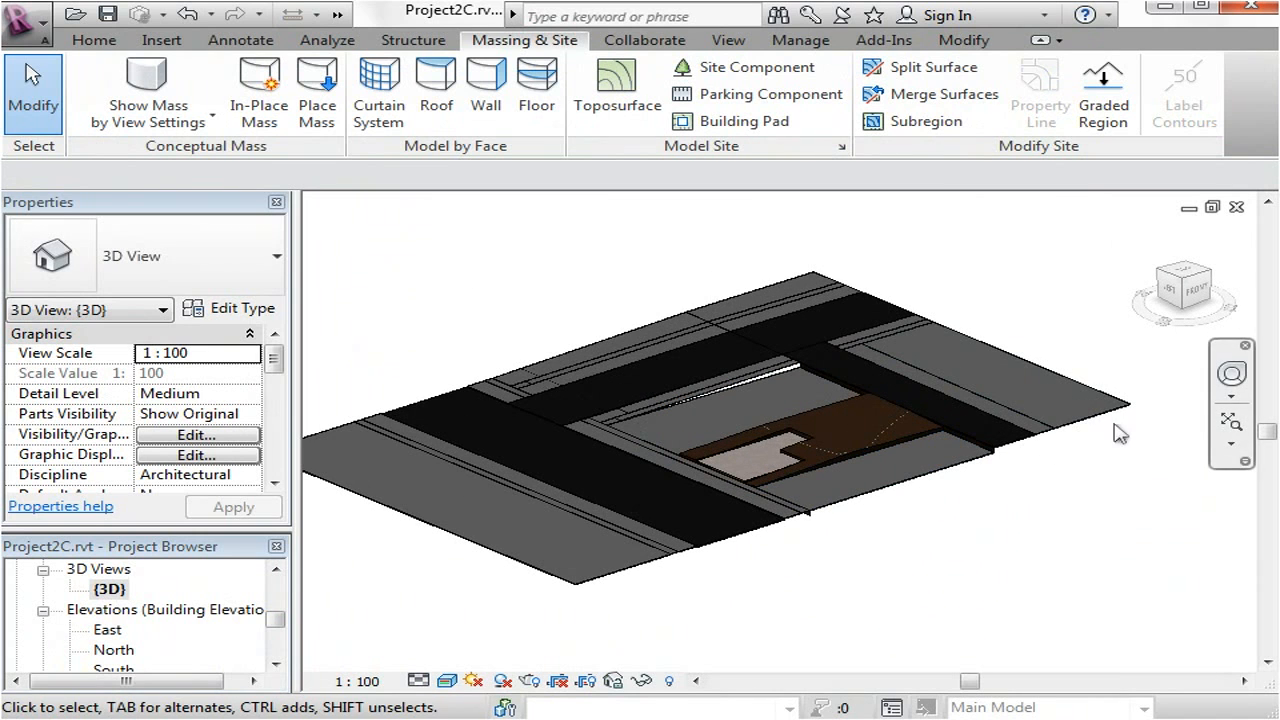
{"action": "mouse_move", "coordinate": [1040, 530]}
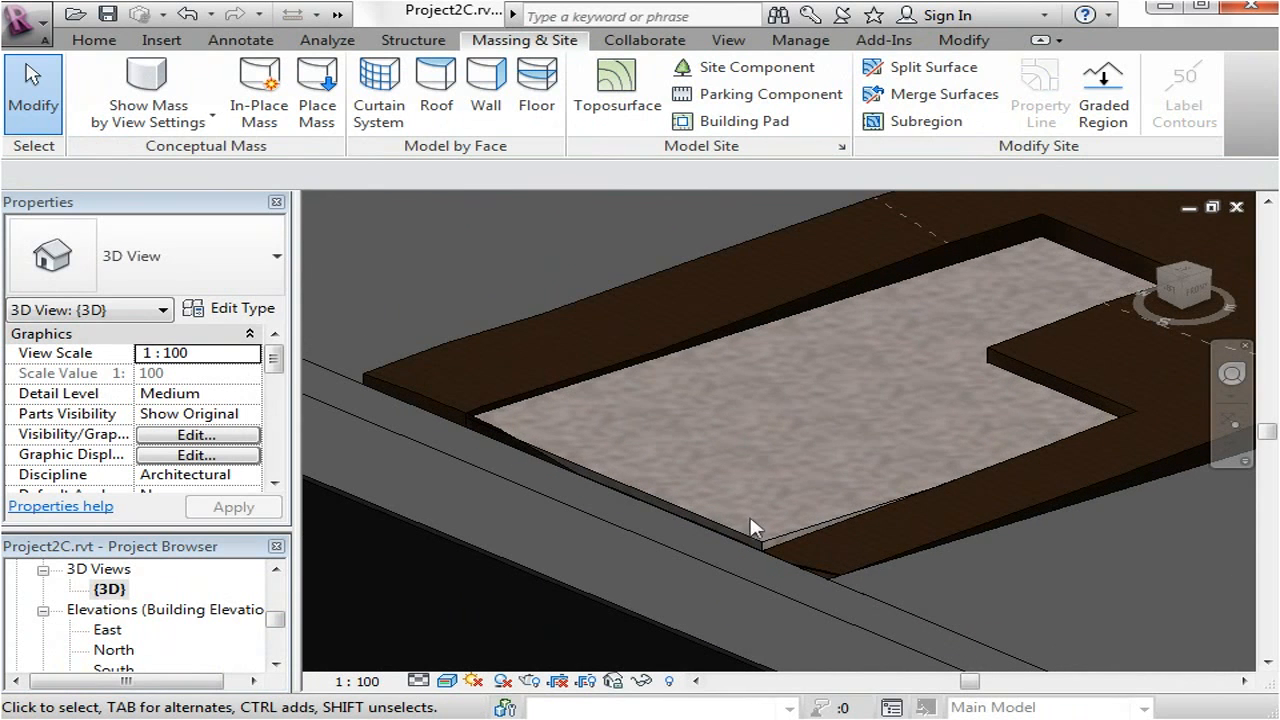
Step: Set the Ground Floor Concrete Slab pad type's structural layer material to Default
{"action": "left_click", "coordinate": [756, 524]}
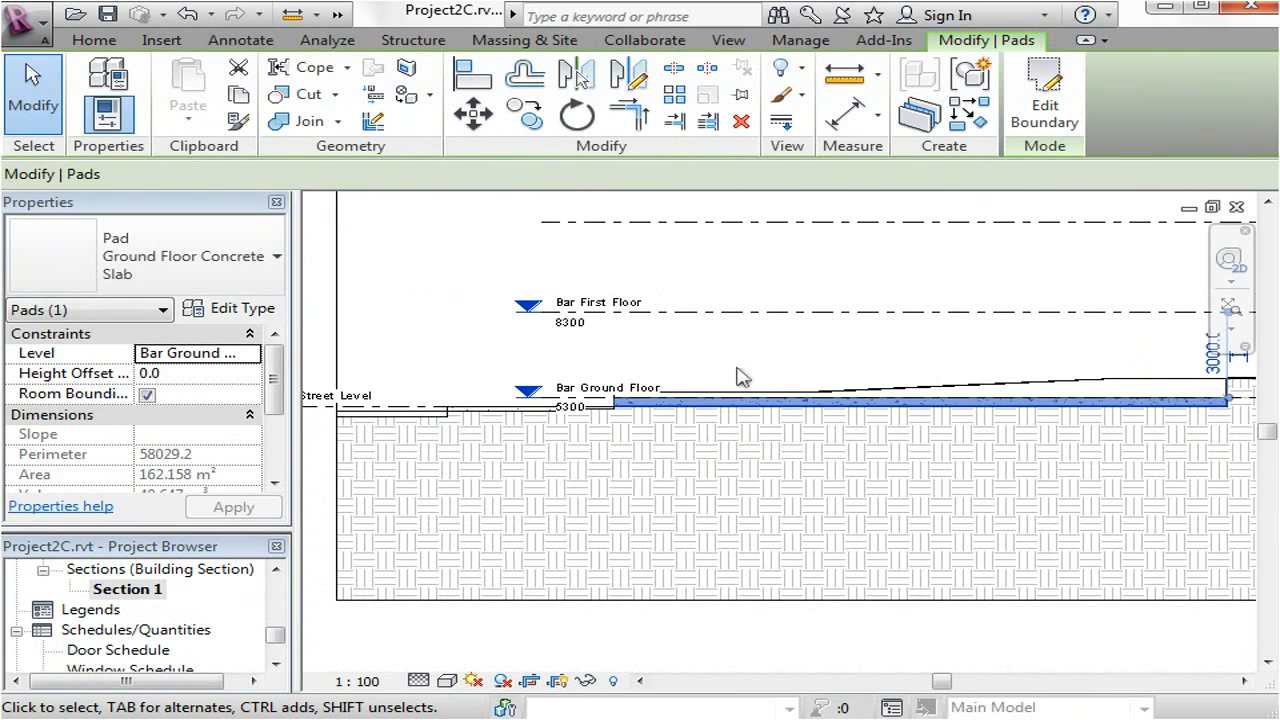
{"action": "mouse_move", "coordinate": [676, 390]}
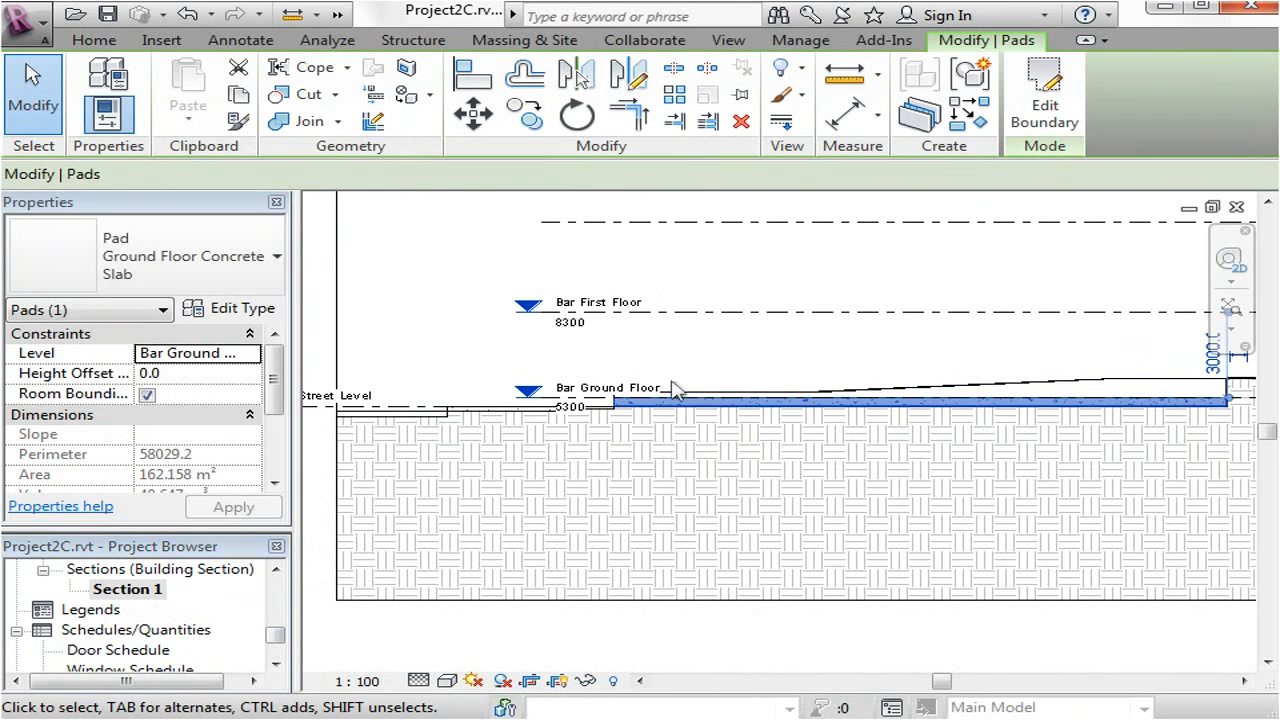
{"action": "left_click", "coordinate": [524, 40]}
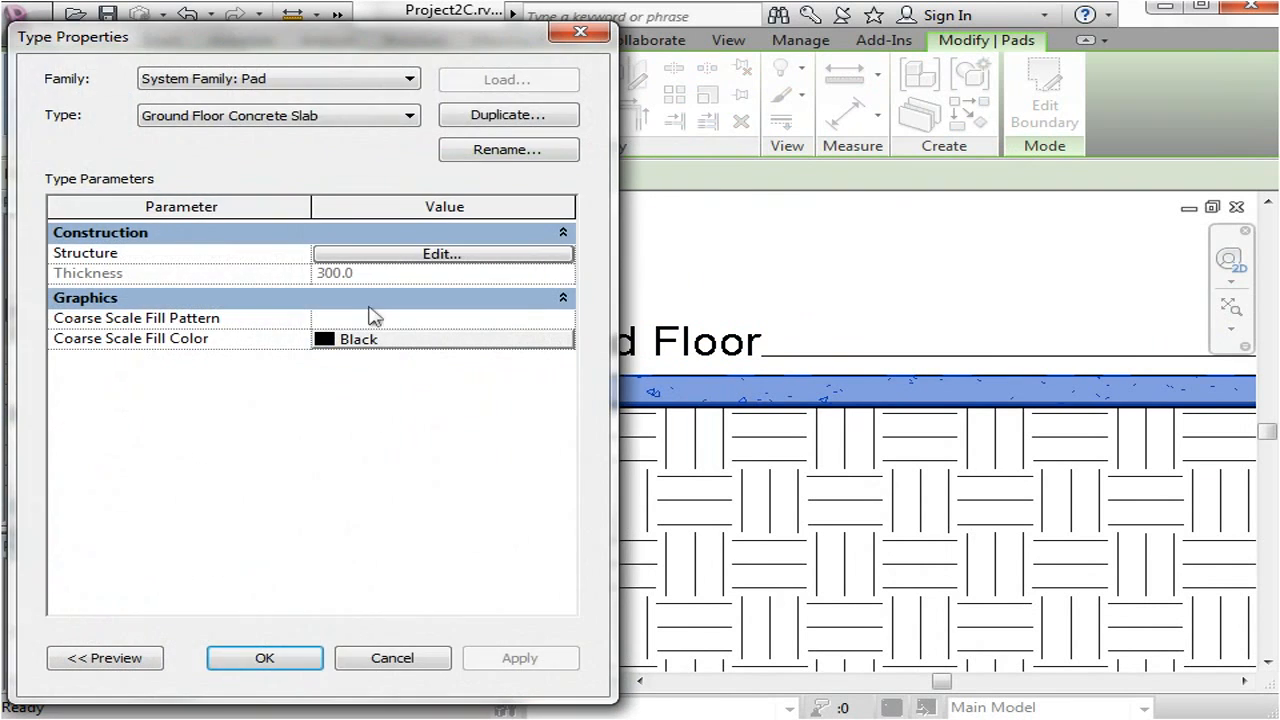
{"action": "left_click", "coordinate": [440, 252]}
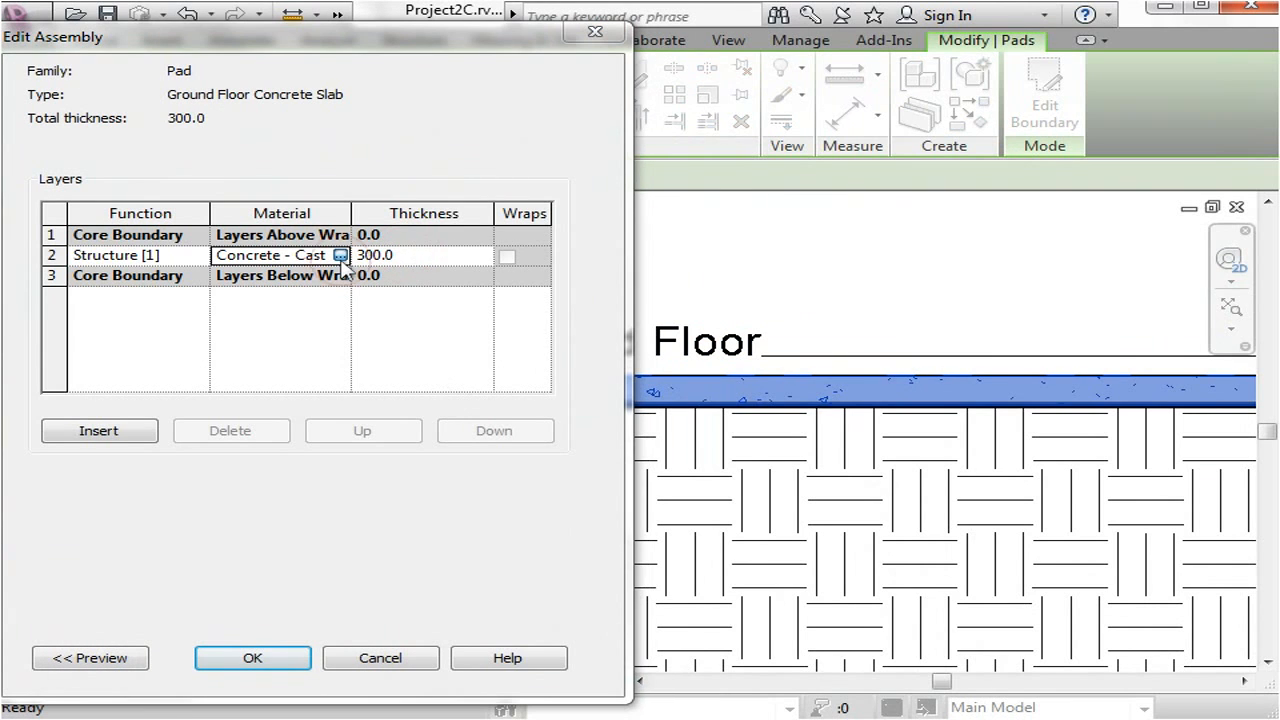
{"action": "left_click", "coordinate": [340, 256]}
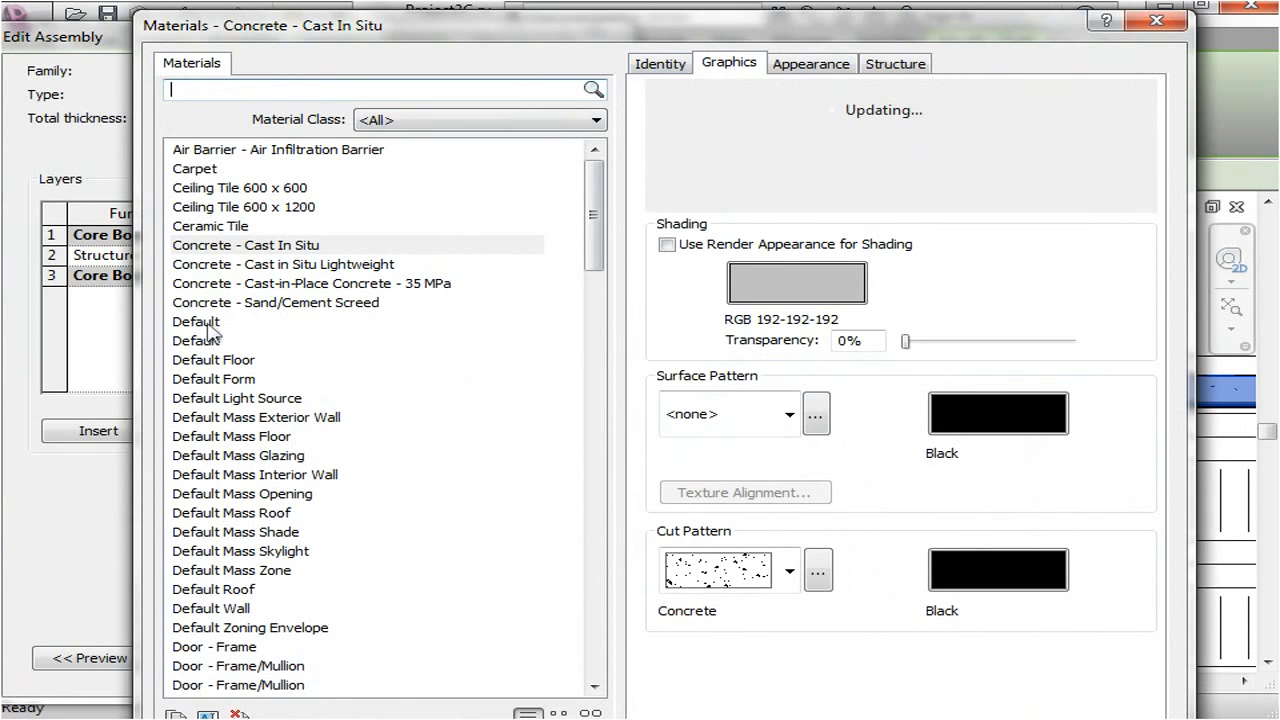
{"action": "left_click", "coordinate": [196, 320]}
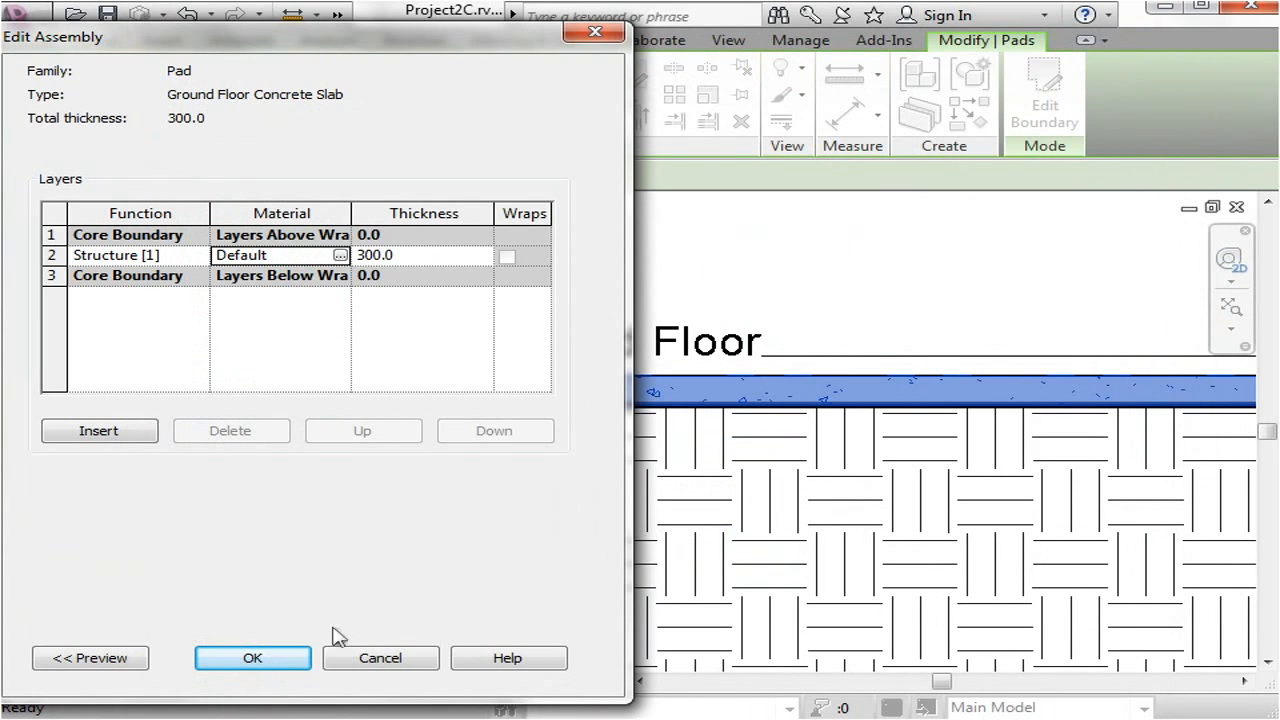
{"action": "left_click", "coordinate": [252, 658]}
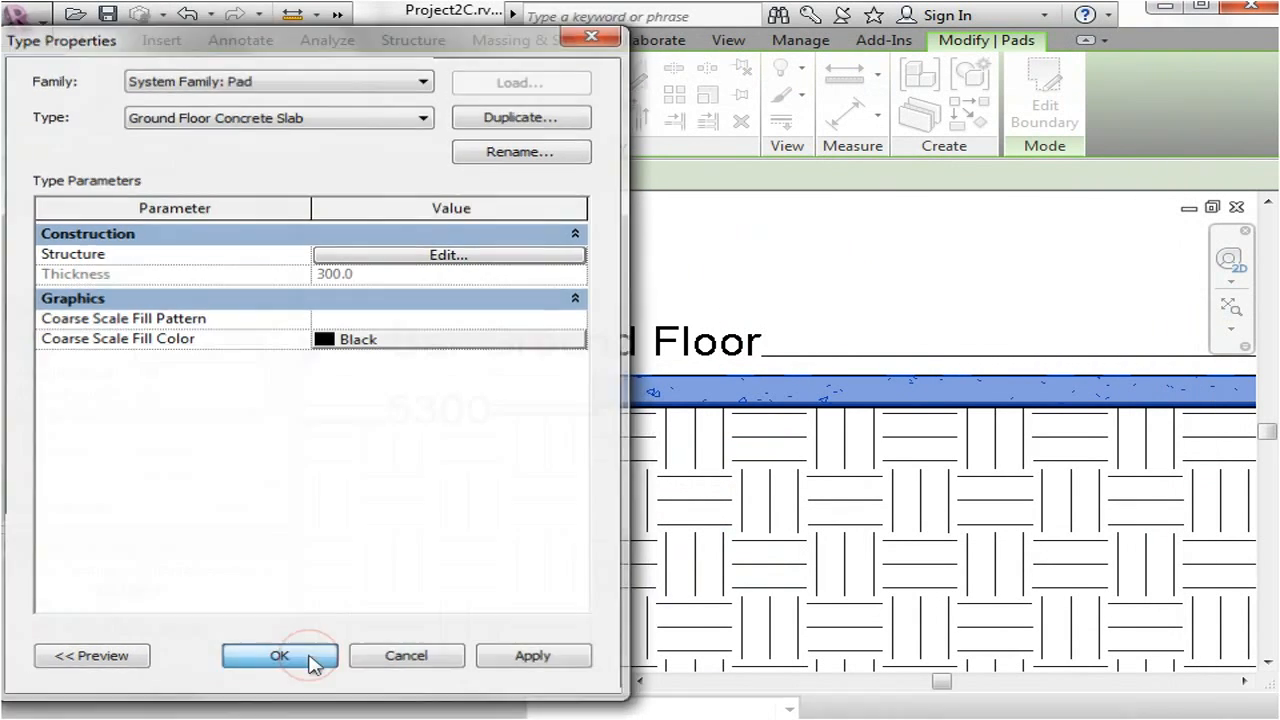
{"action": "left_click", "coordinate": [280, 656]}
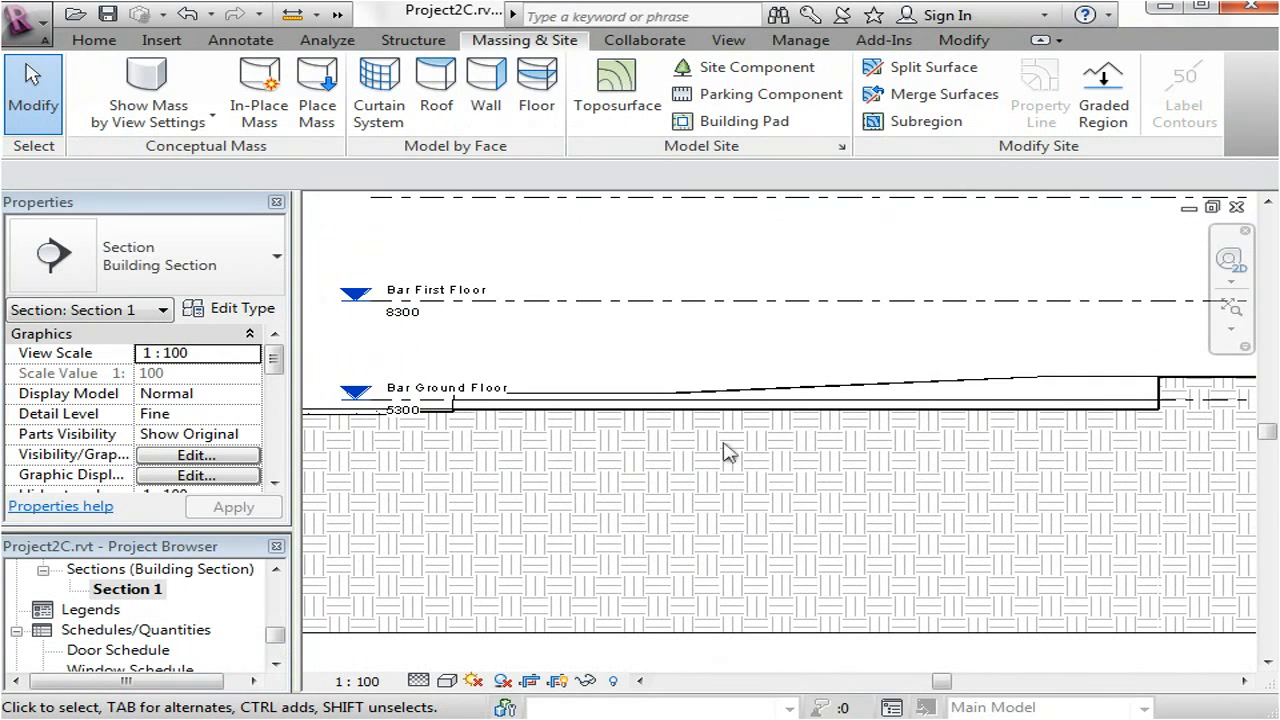
{"action": "left_click", "coordinate": [424, 404]}
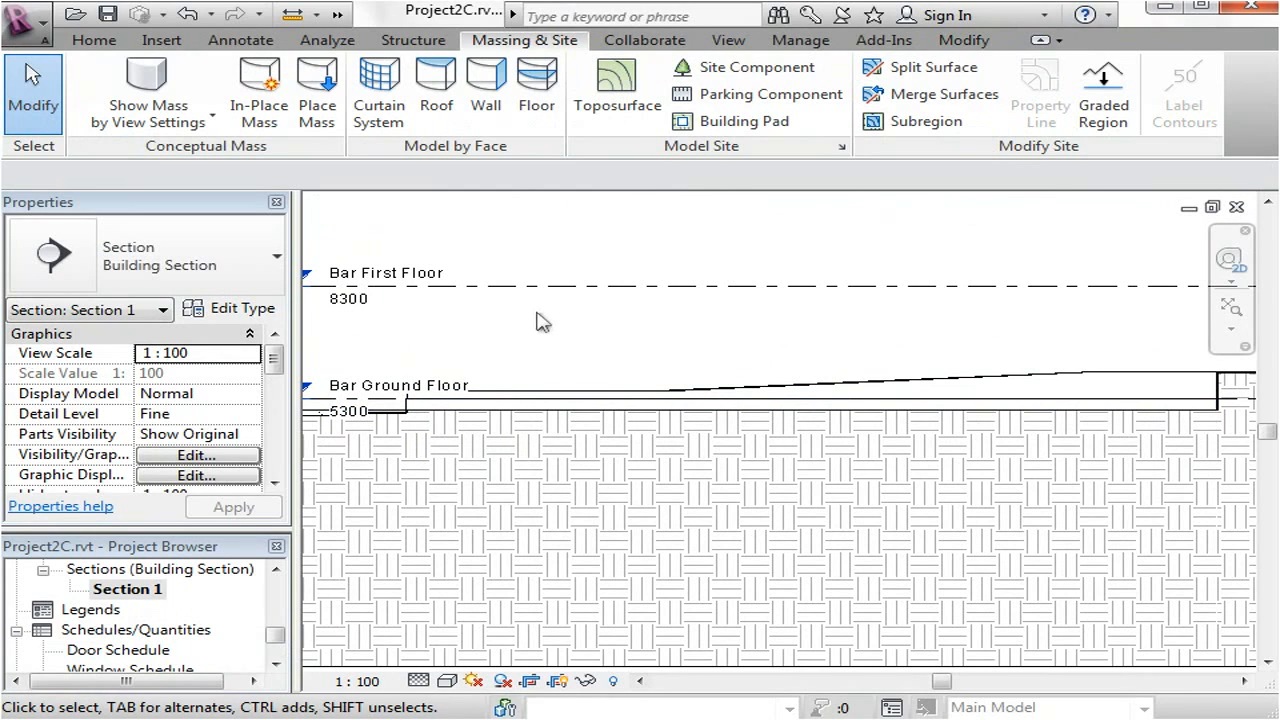
{"action": "mouse_move", "coordinate": [564, 336]}
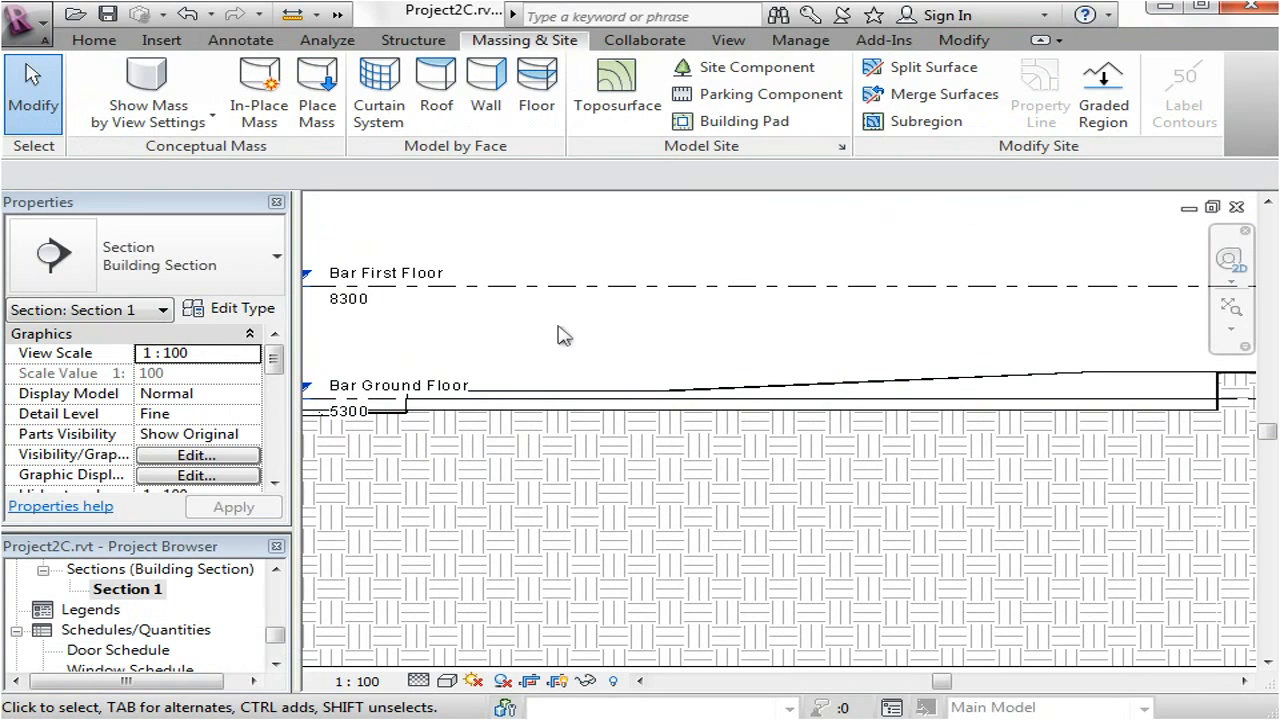
{"action": "left_click", "coordinate": [700, 404]}
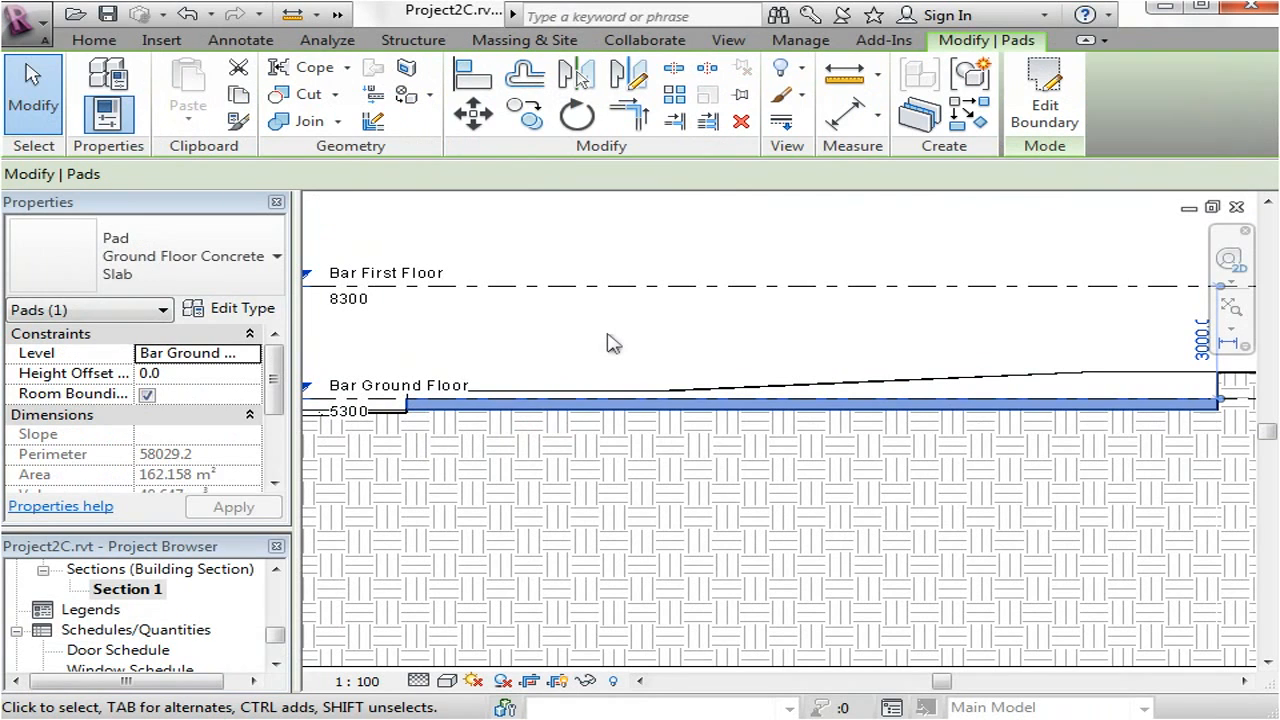
{"action": "left_click", "coordinate": [524, 40]}
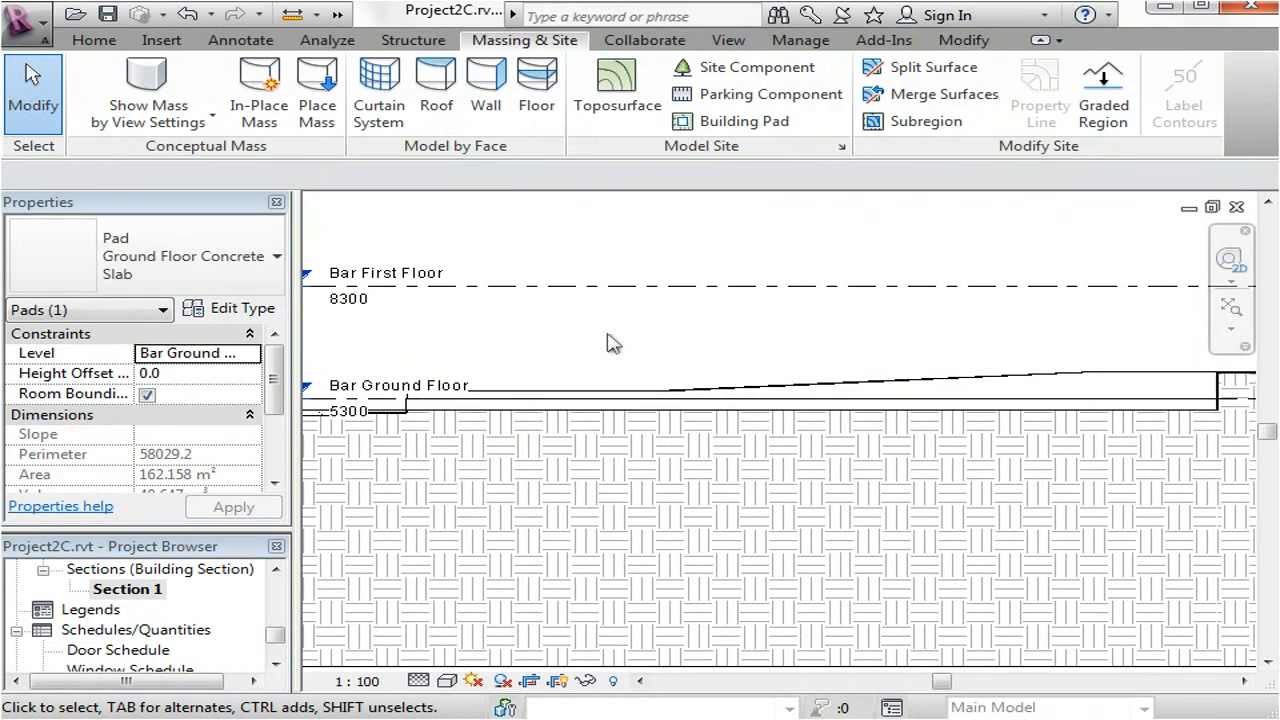
{"action": "left_click", "coordinate": [600, 404]}
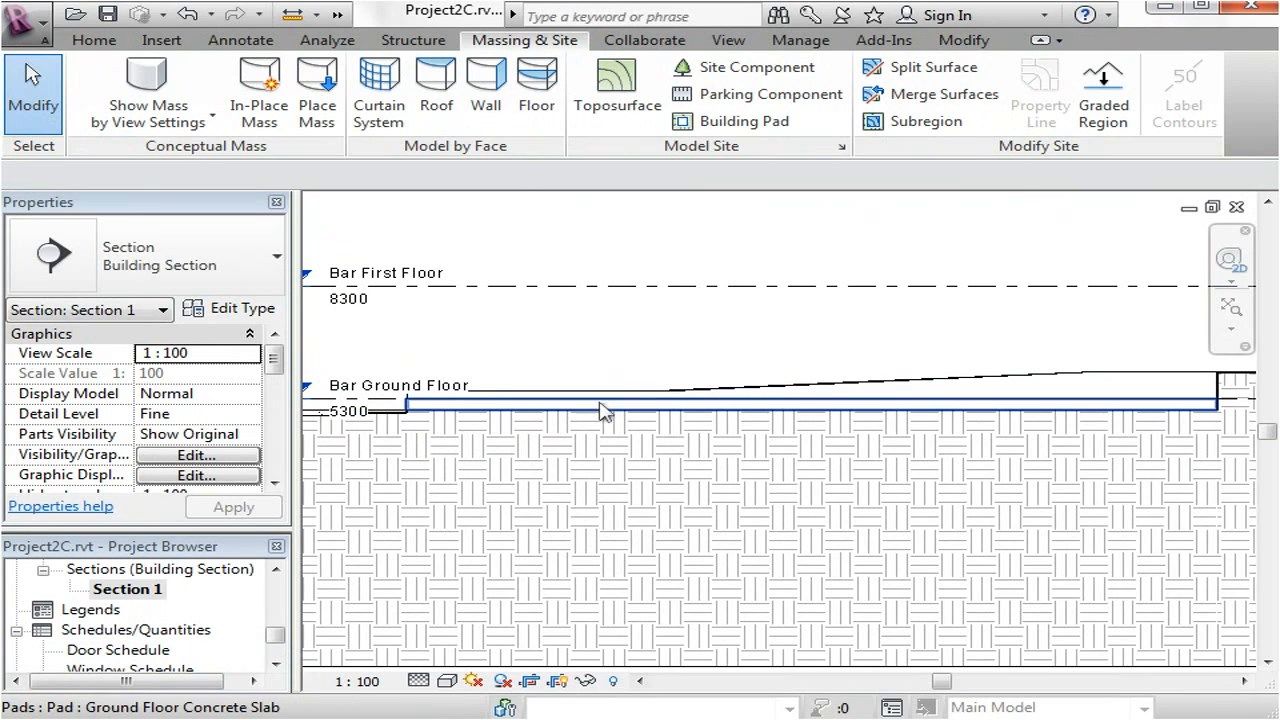
{"action": "left_click", "coordinate": [600, 404]}
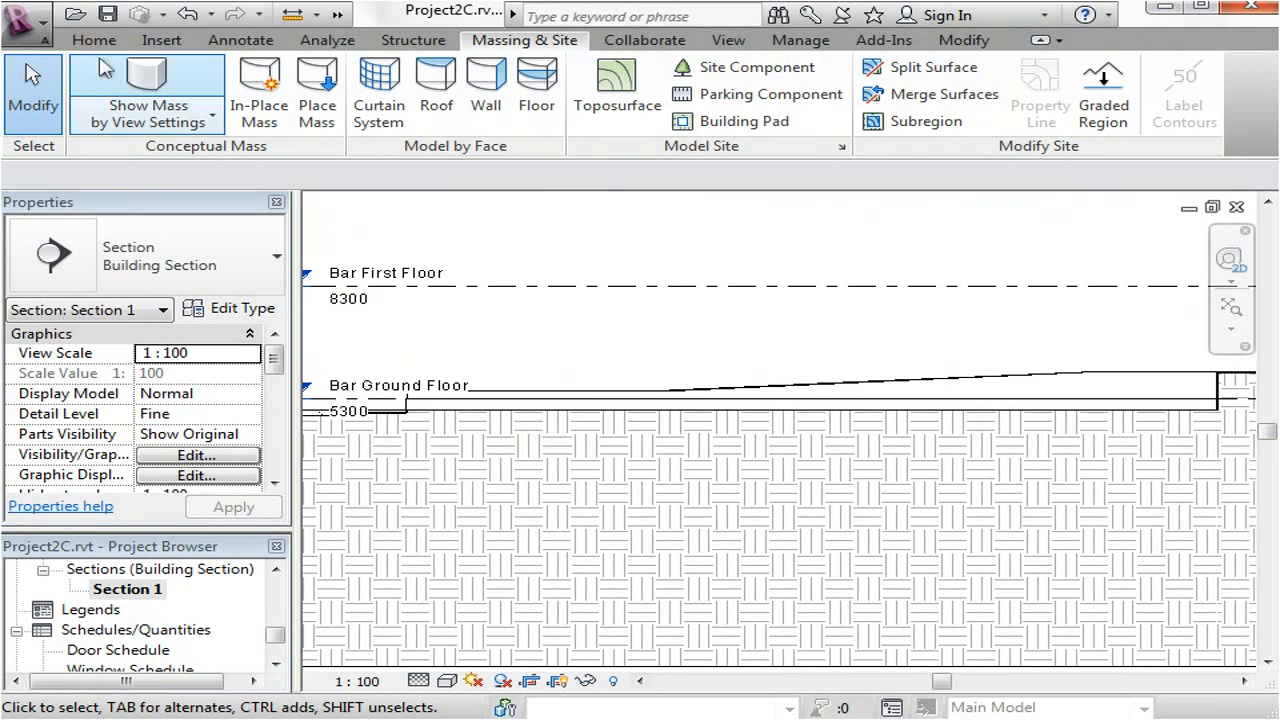
Step: Start a new Floor and open Floor Plan: Bar Ground Floor to sketch its boundary
{"action": "left_click", "coordinate": [92, 40]}
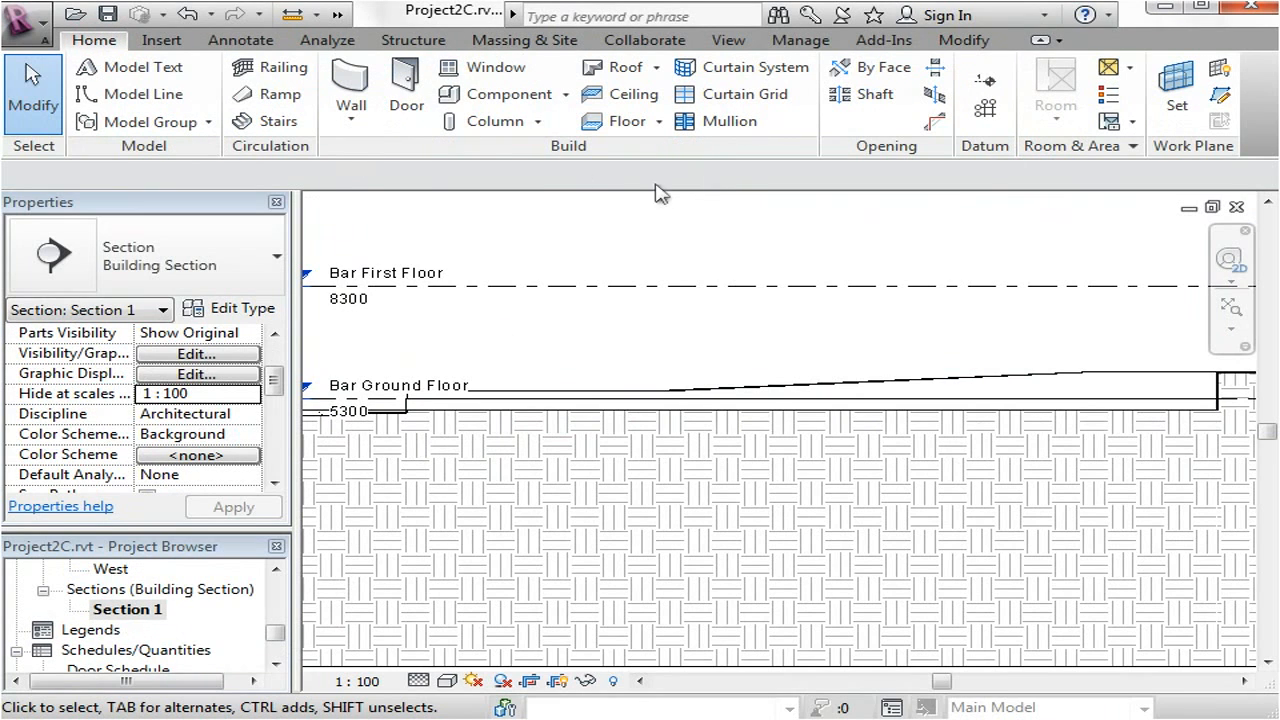
{"action": "mouse_move", "coordinate": [668, 150]}
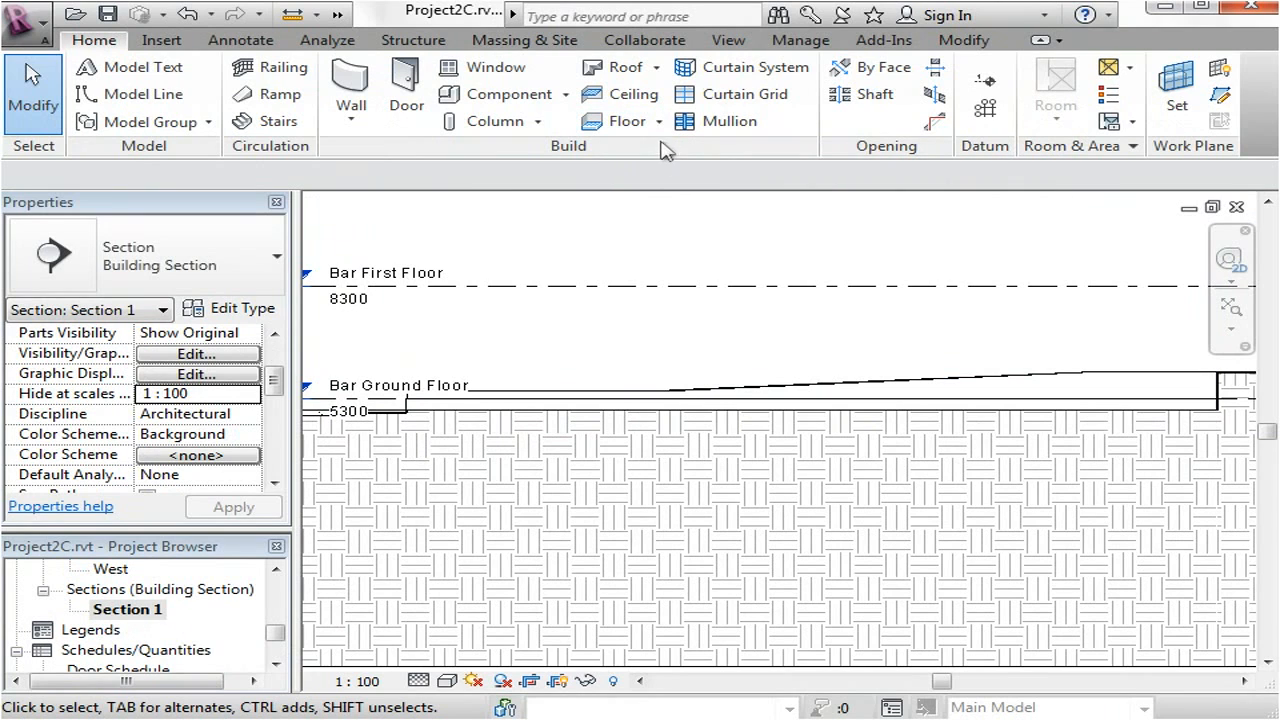
{"action": "left_click", "coordinate": [658, 122]}
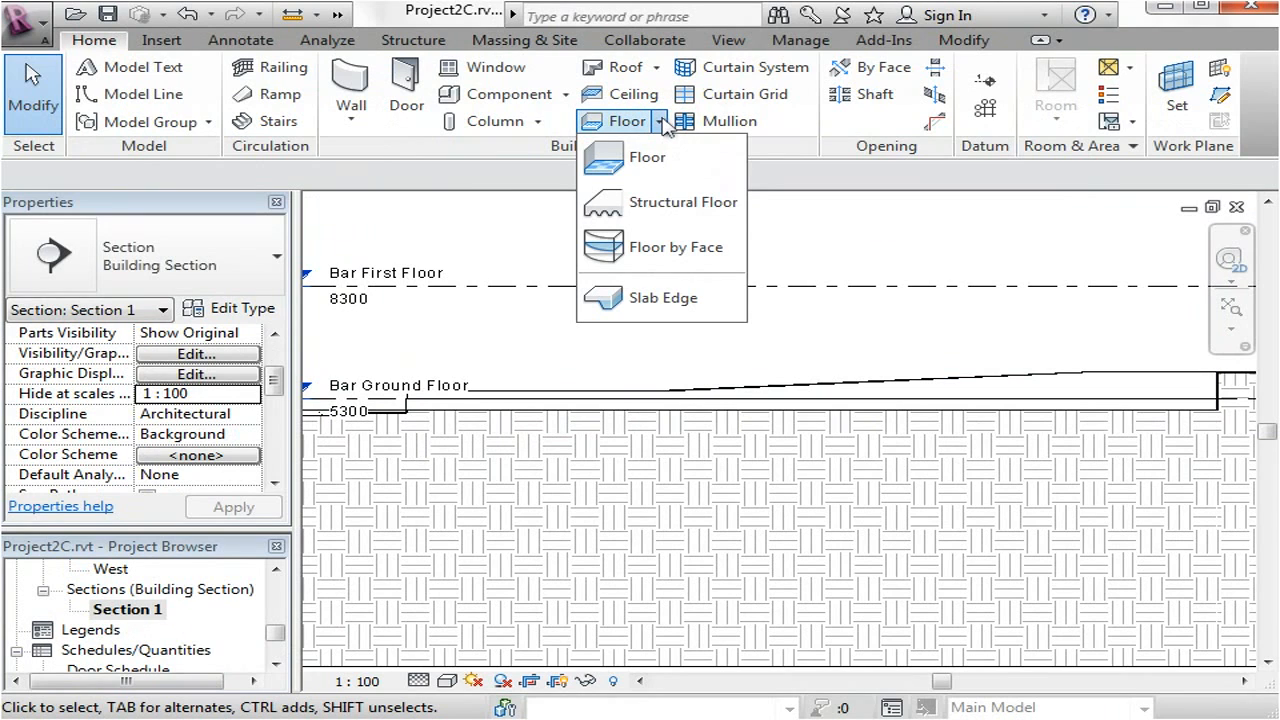
{"action": "mouse_move", "coordinate": [640, 248]}
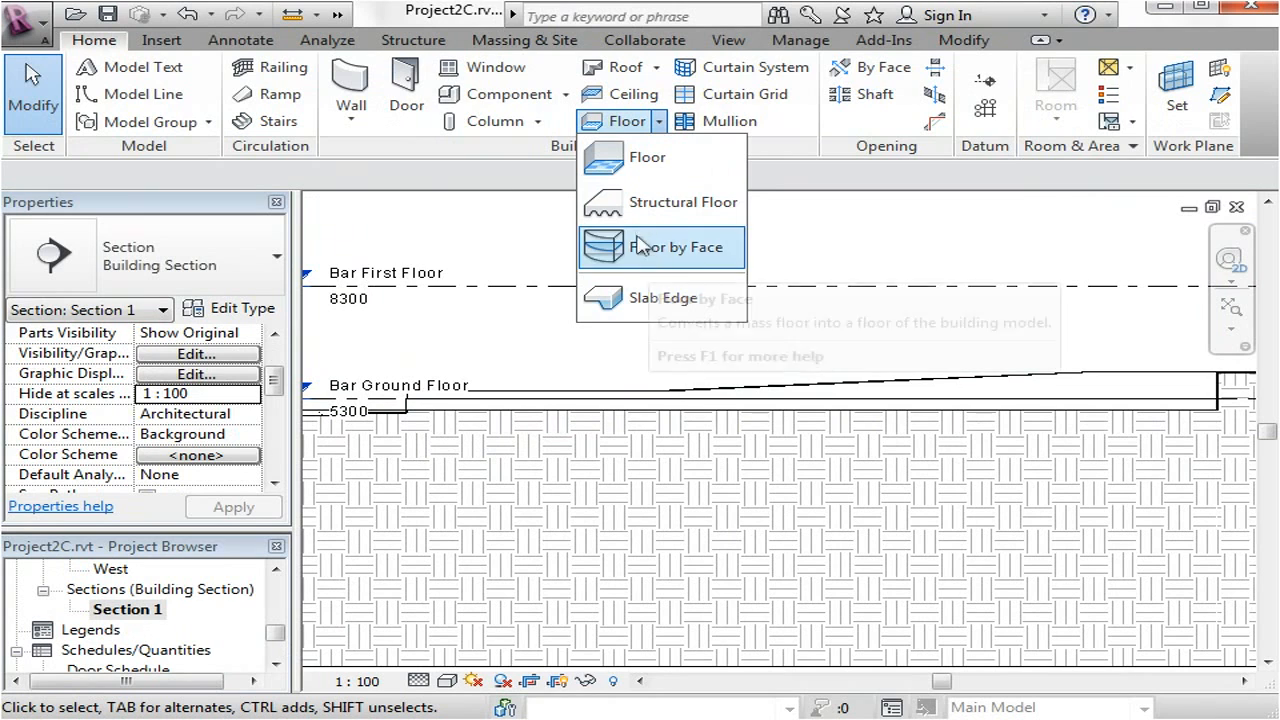
{"action": "mouse_move", "coordinate": [696, 308]}
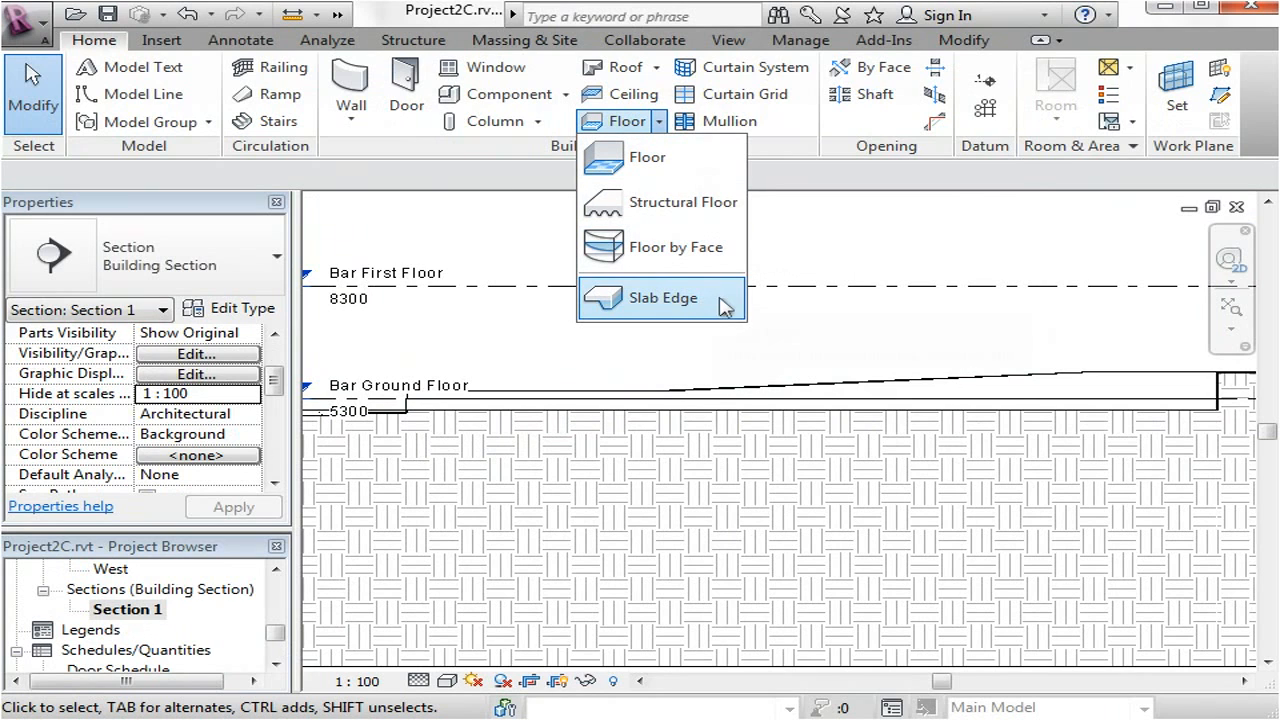
{"action": "mouse_move", "coordinate": [648, 156]}
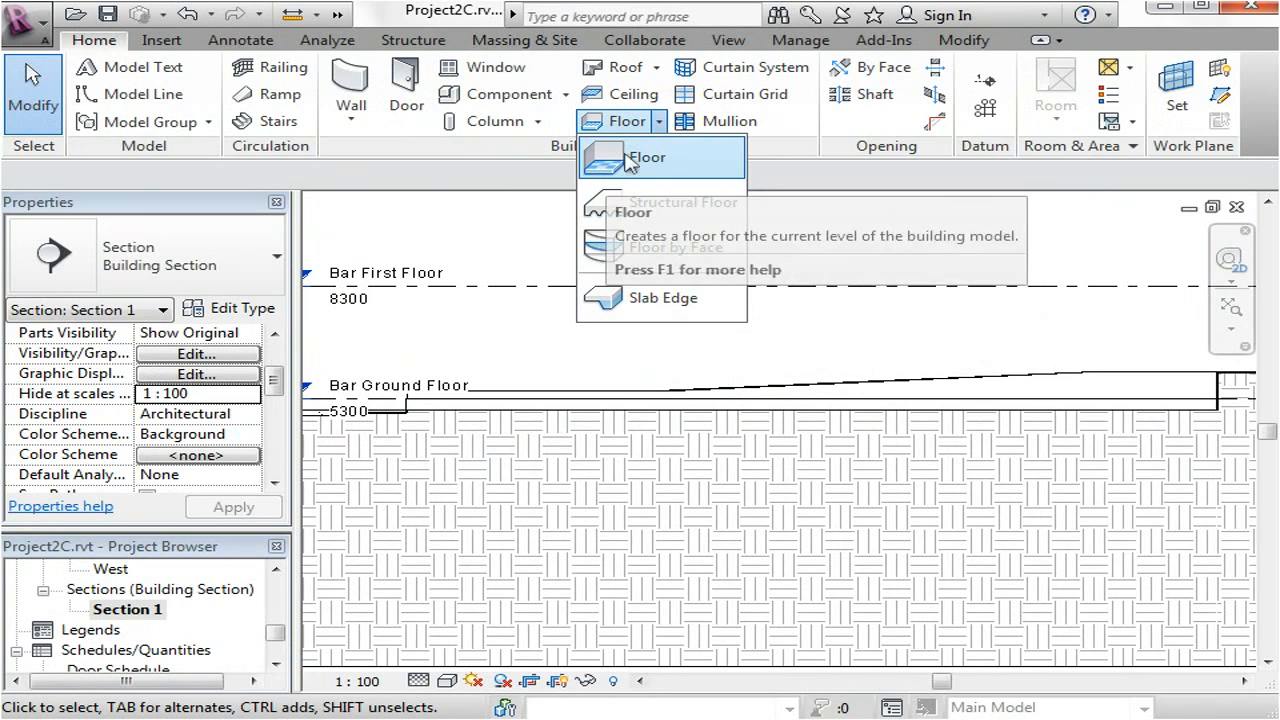
{"action": "left_click", "coordinate": [646, 156]}
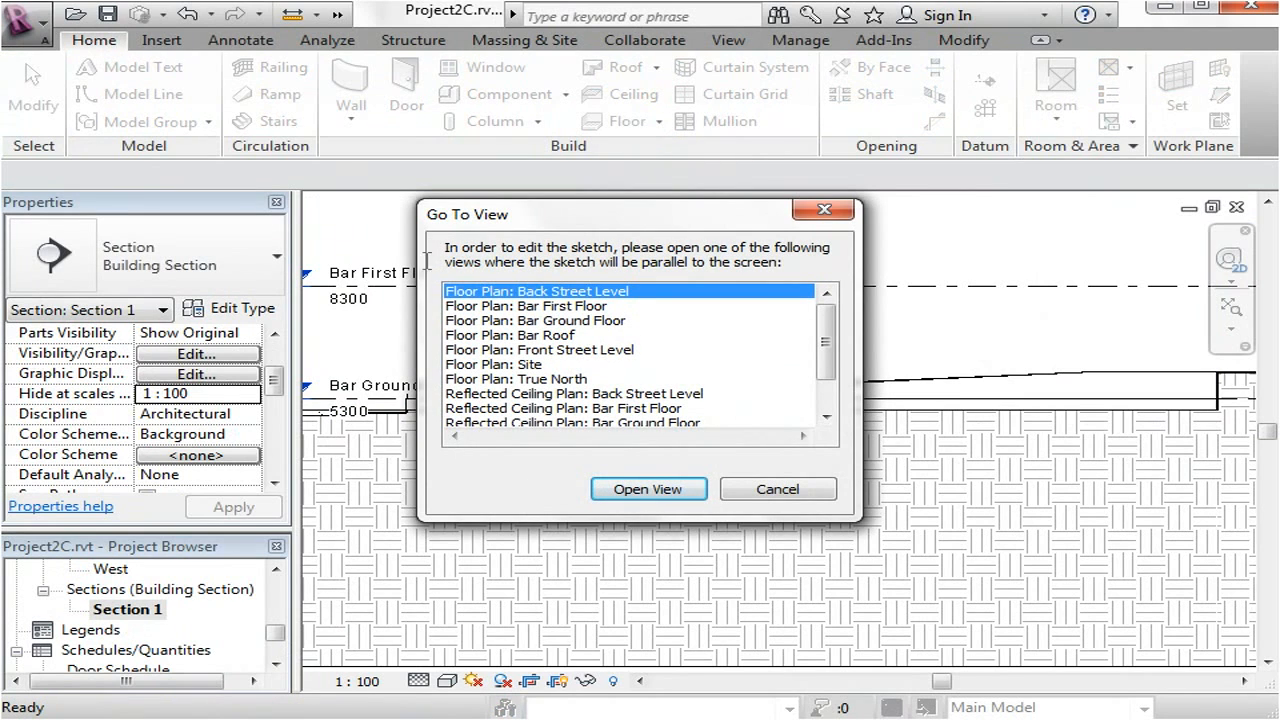
{"action": "mouse_move", "coordinate": [548, 472]}
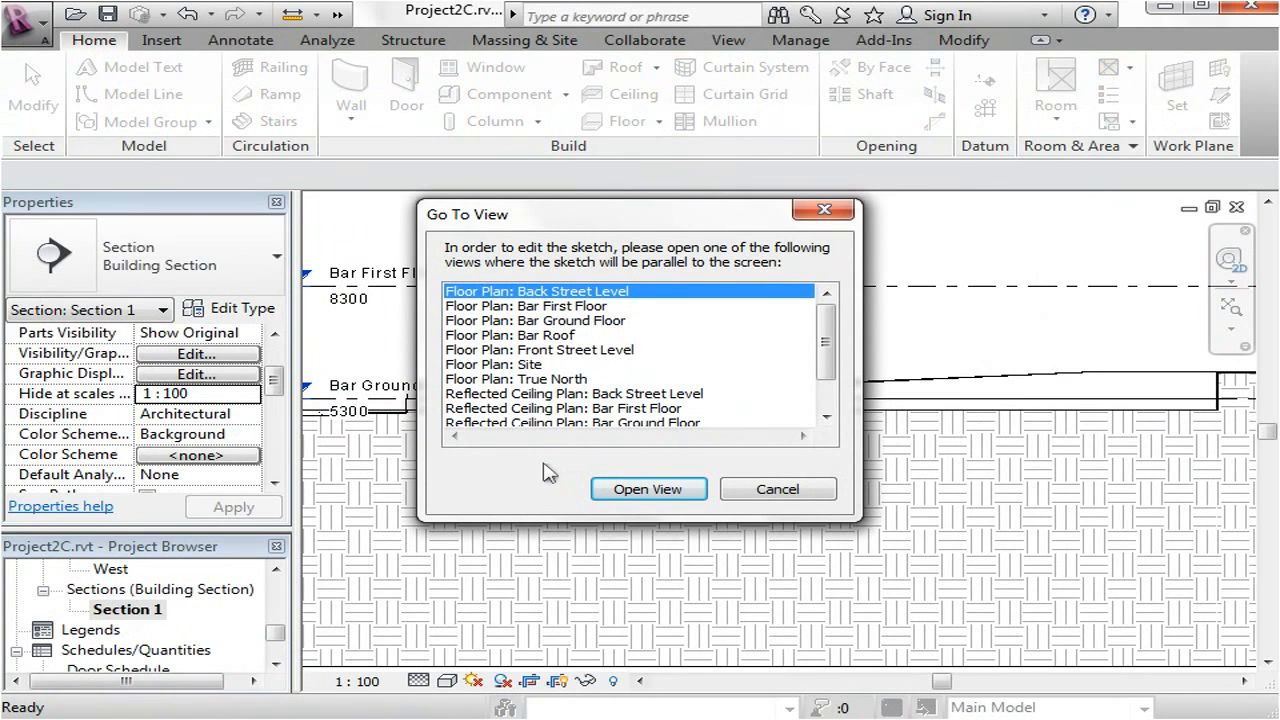
{"action": "mouse_move", "coordinate": [1096, 452]}
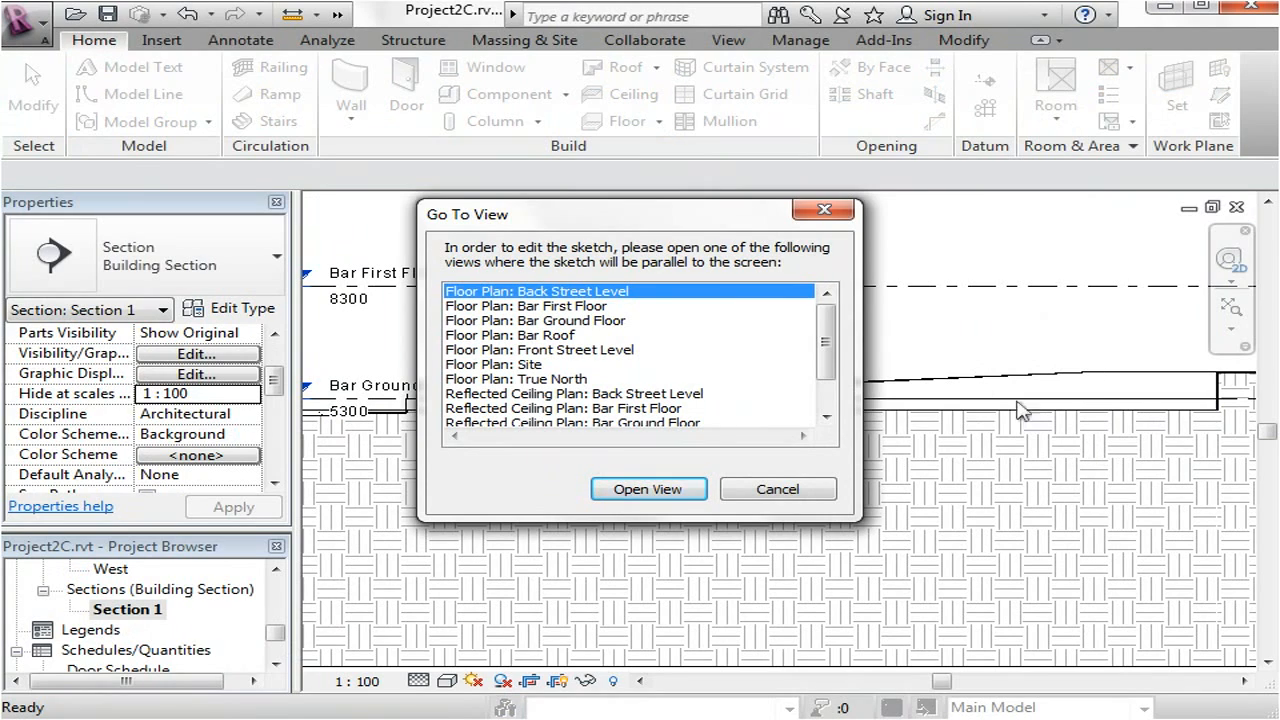
{"action": "left_click", "coordinate": [536, 320]}
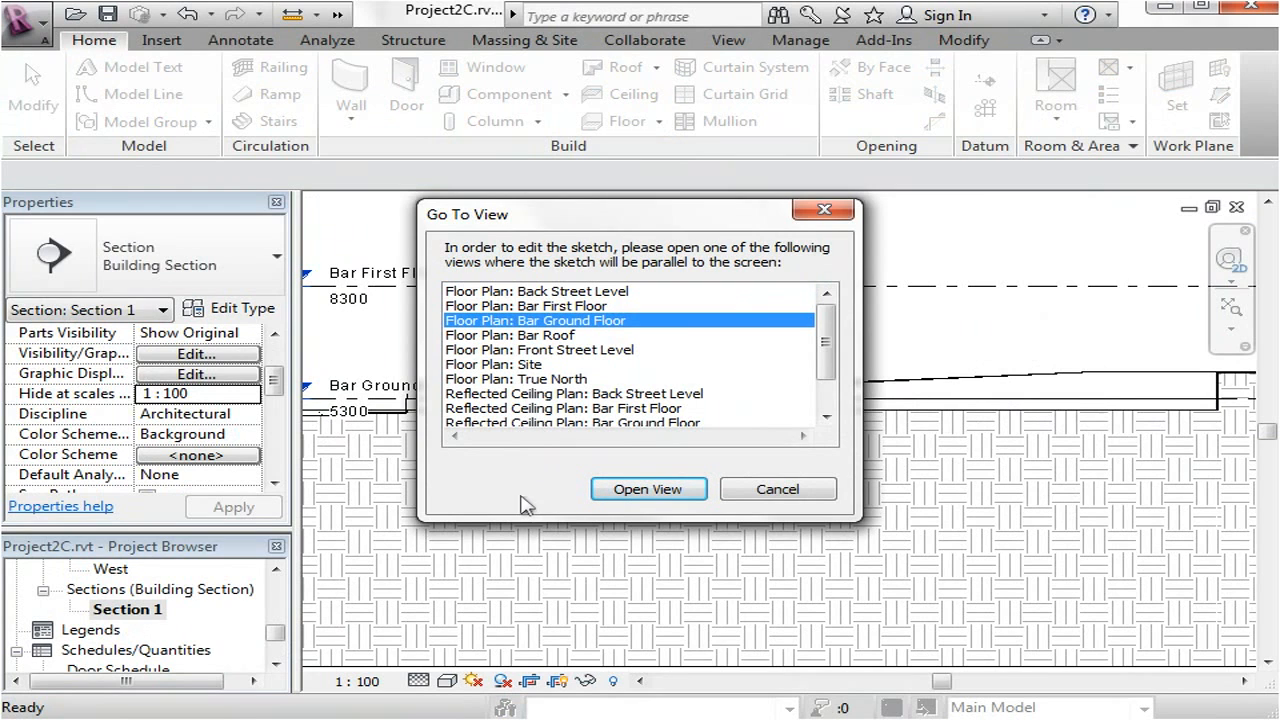
{"action": "left_click", "coordinate": [648, 488]}
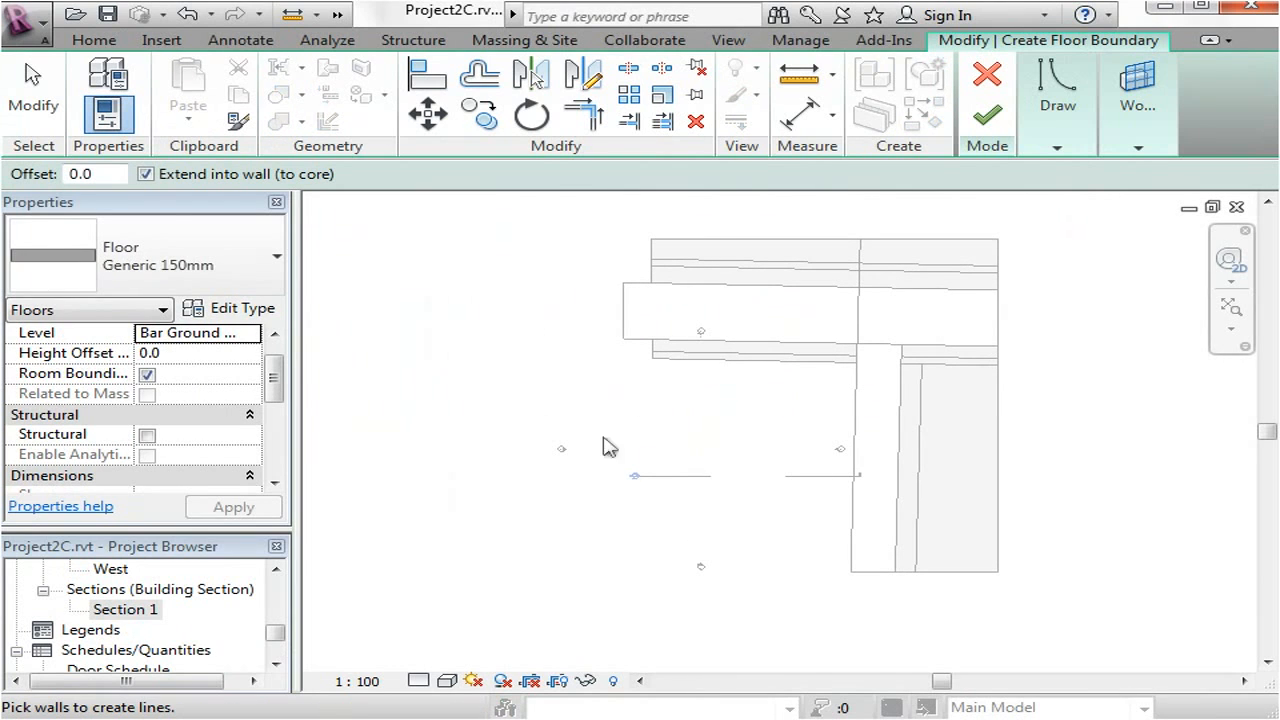
{"action": "mouse_move", "coordinate": [836, 316]}
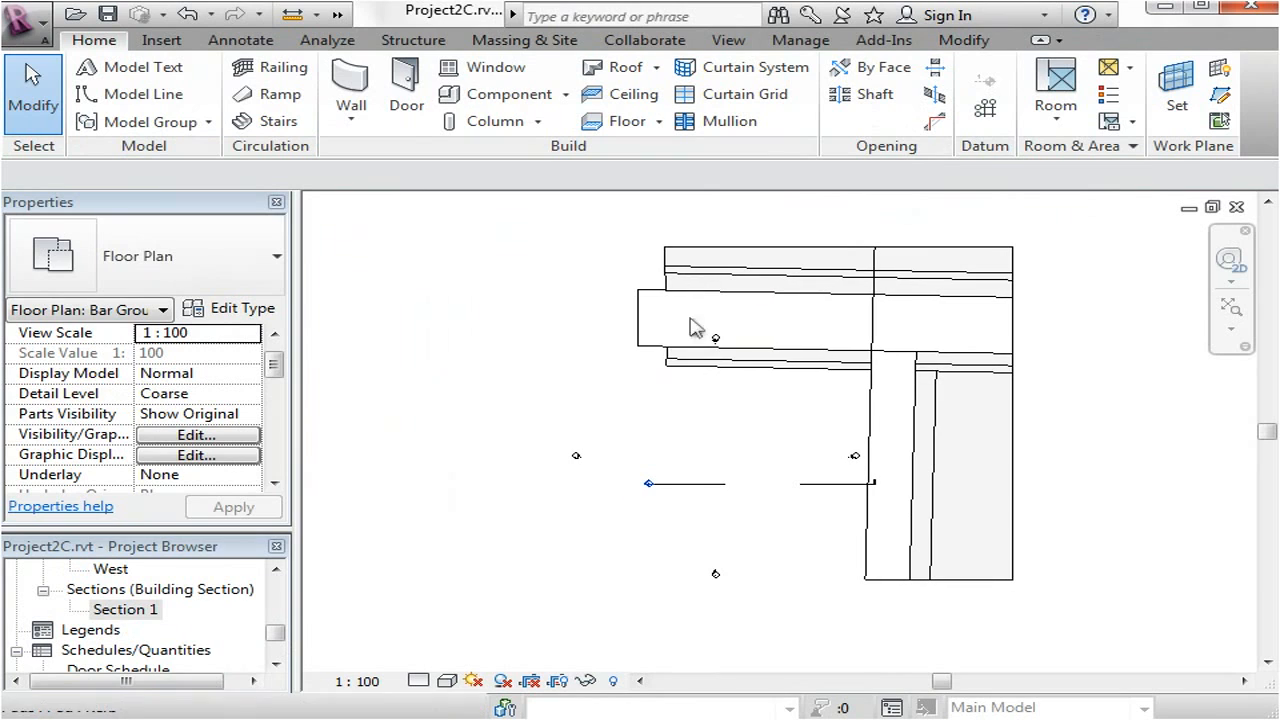
{"action": "mouse_move", "coordinate": [620, 228]}
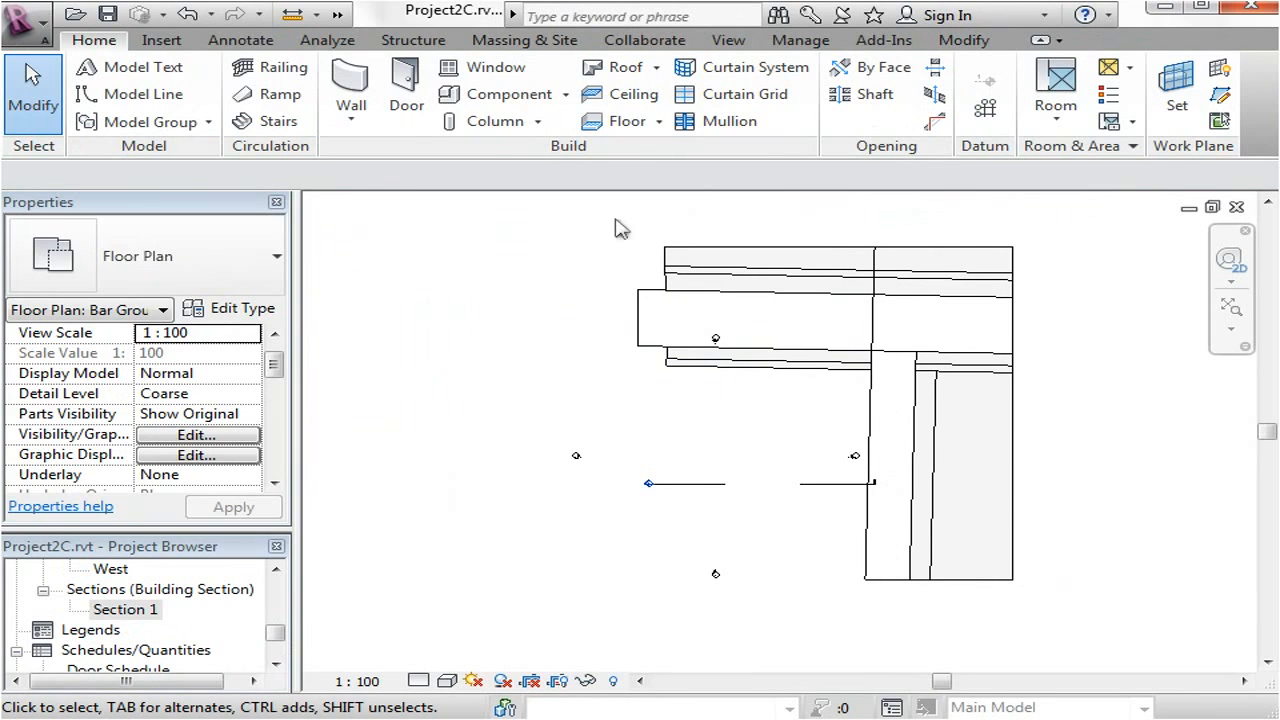
{"action": "mouse_move", "coordinate": [700, 524]}
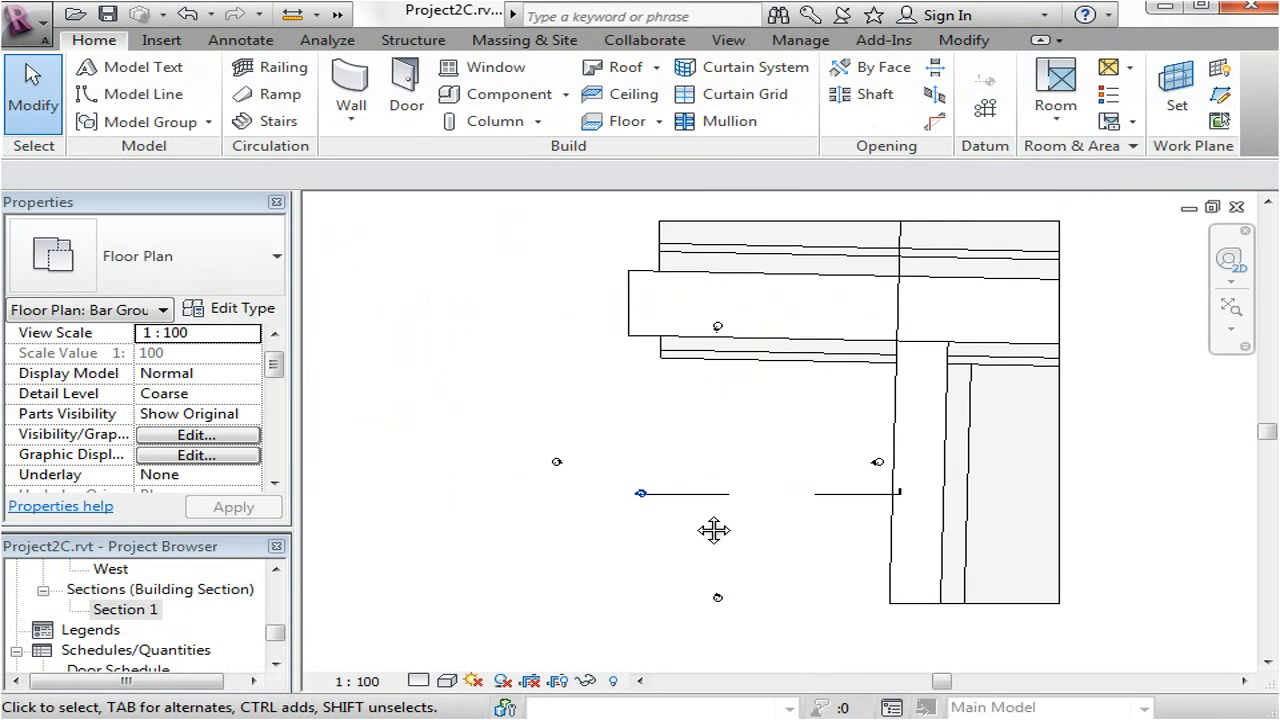
{"action": "mouse_move", "coordinate": [756, 452]}
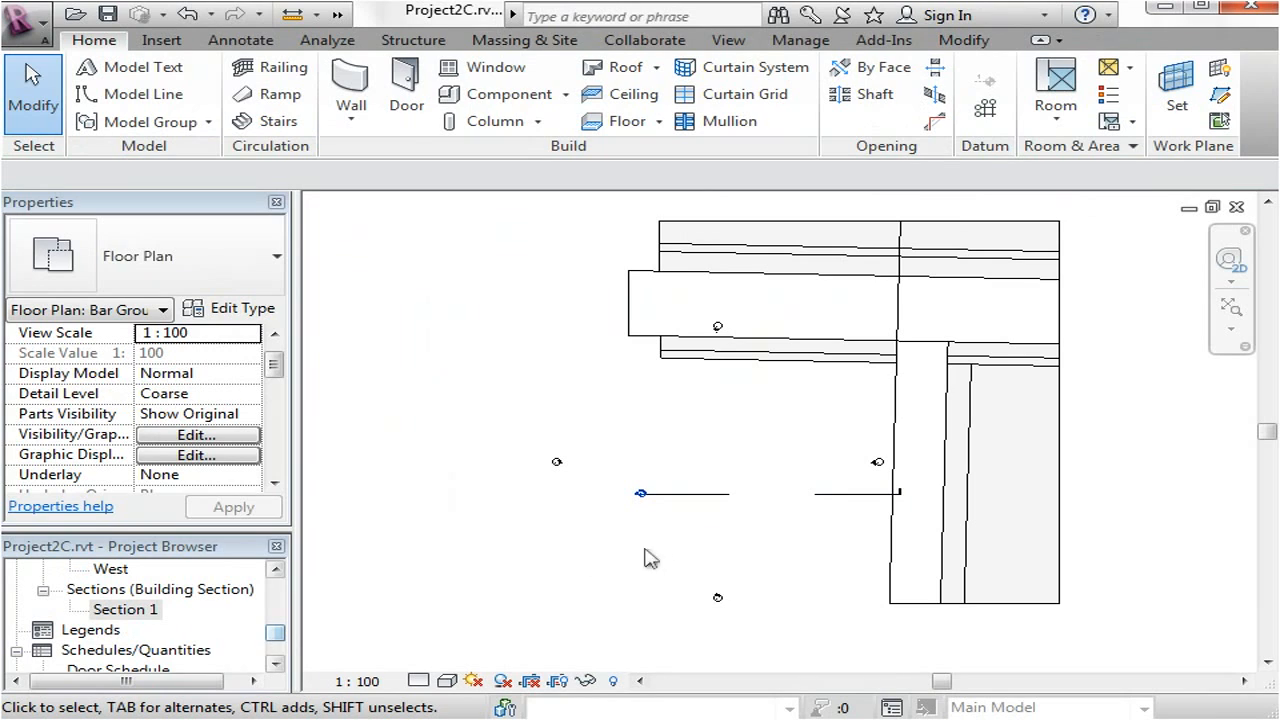
{"action": "mouse_move", "coordinate": [132, 432]}
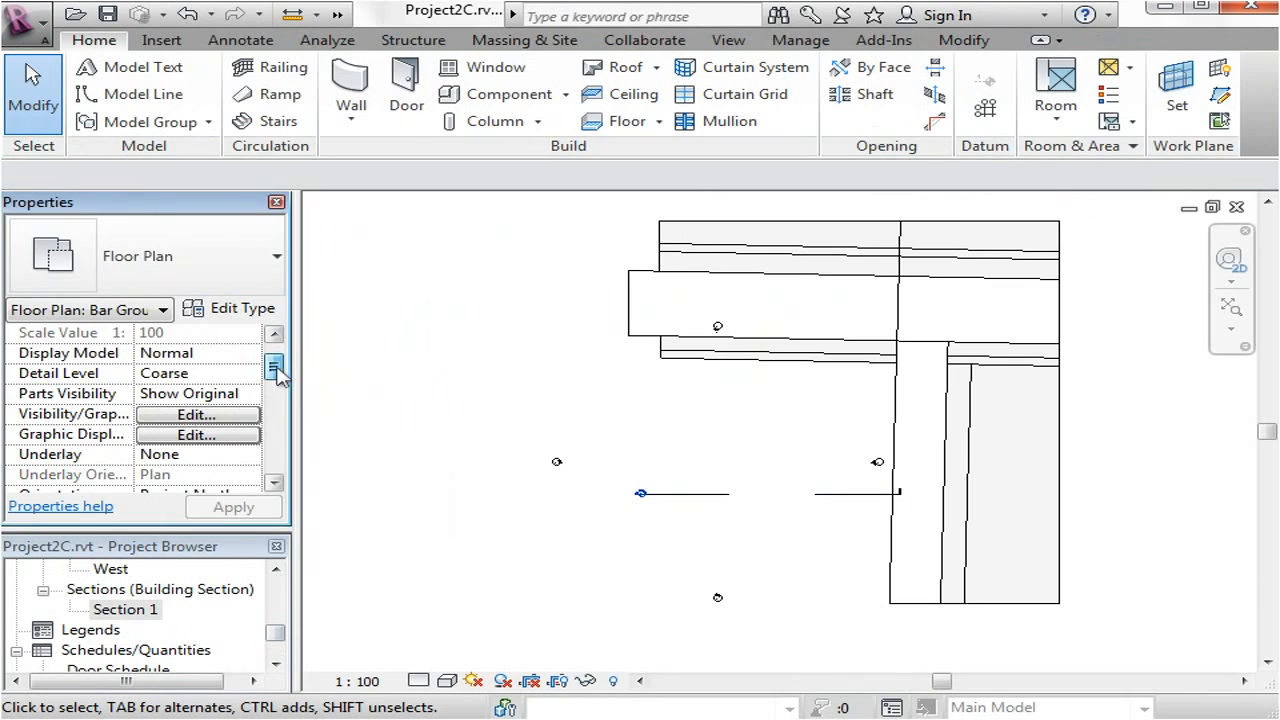
Step: Set the Bar Ground Floor plan's Underlay to Front Street Level
{"action": "scroll", "scroll_direction": "down", "scroll_amount": 3}
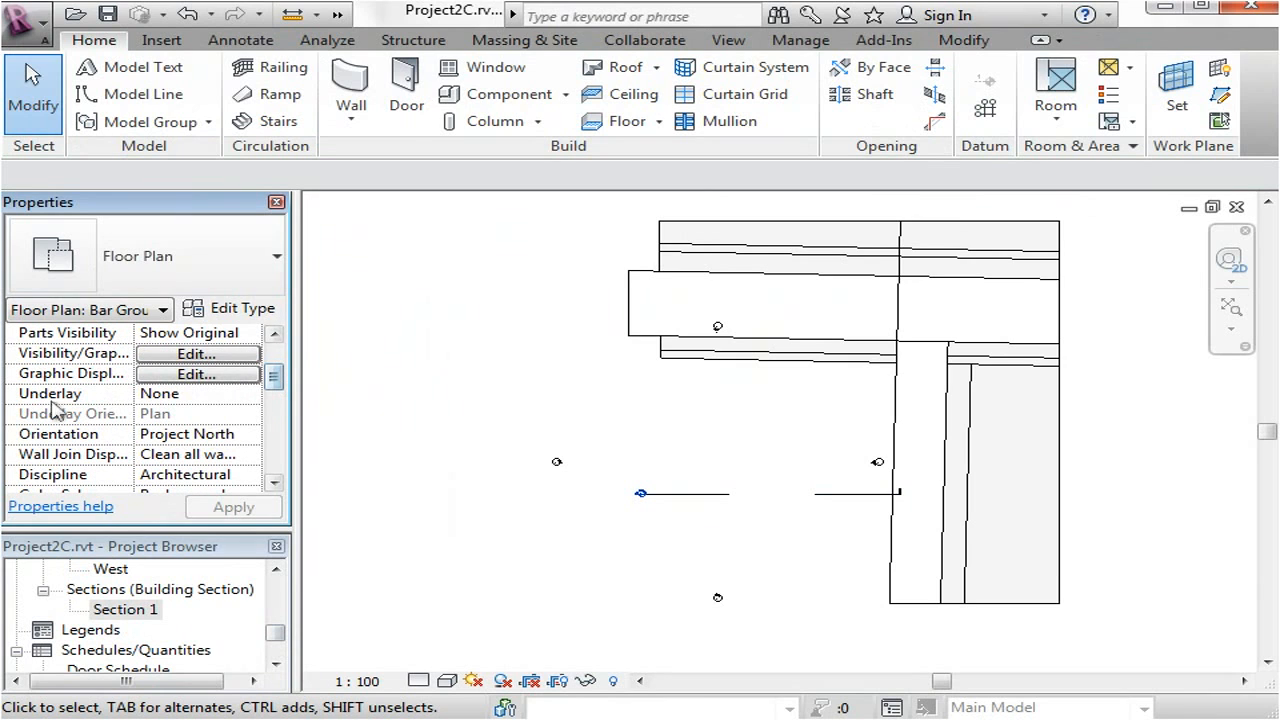
{"action": "left_click", "coordinate": [196, 392]}
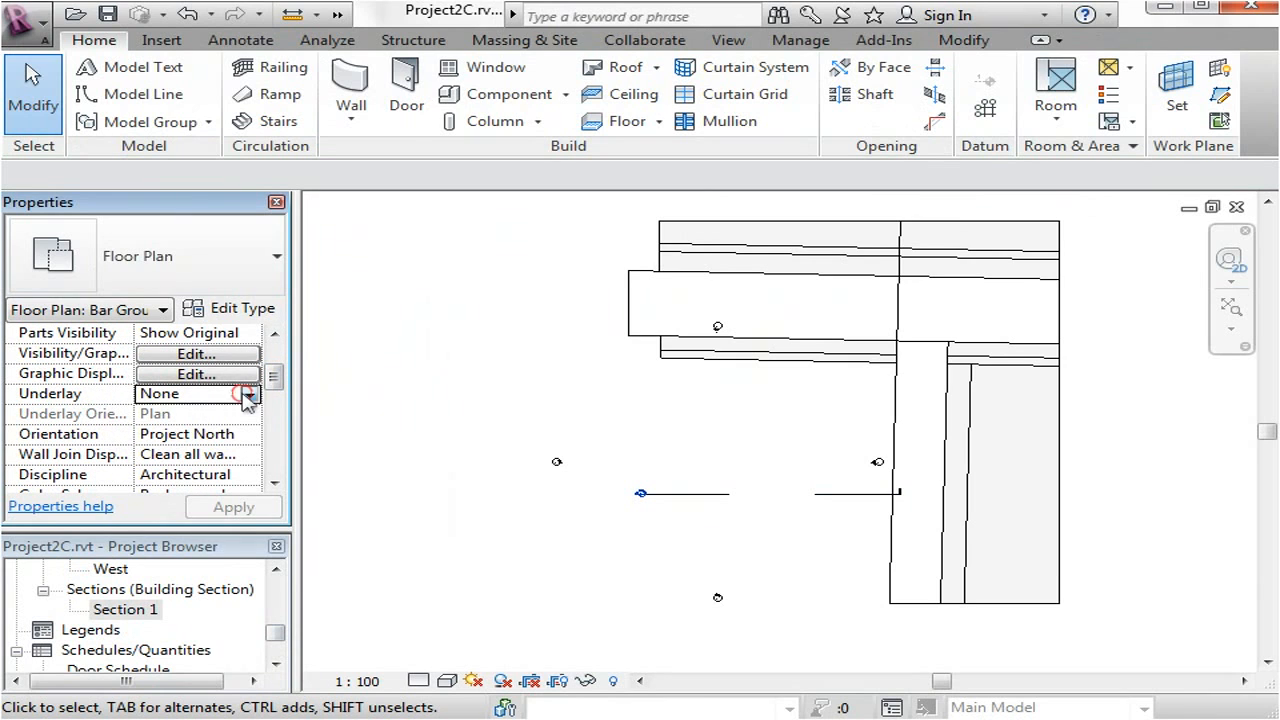
{"action": "left_click", "coordinate": [248, 392]}
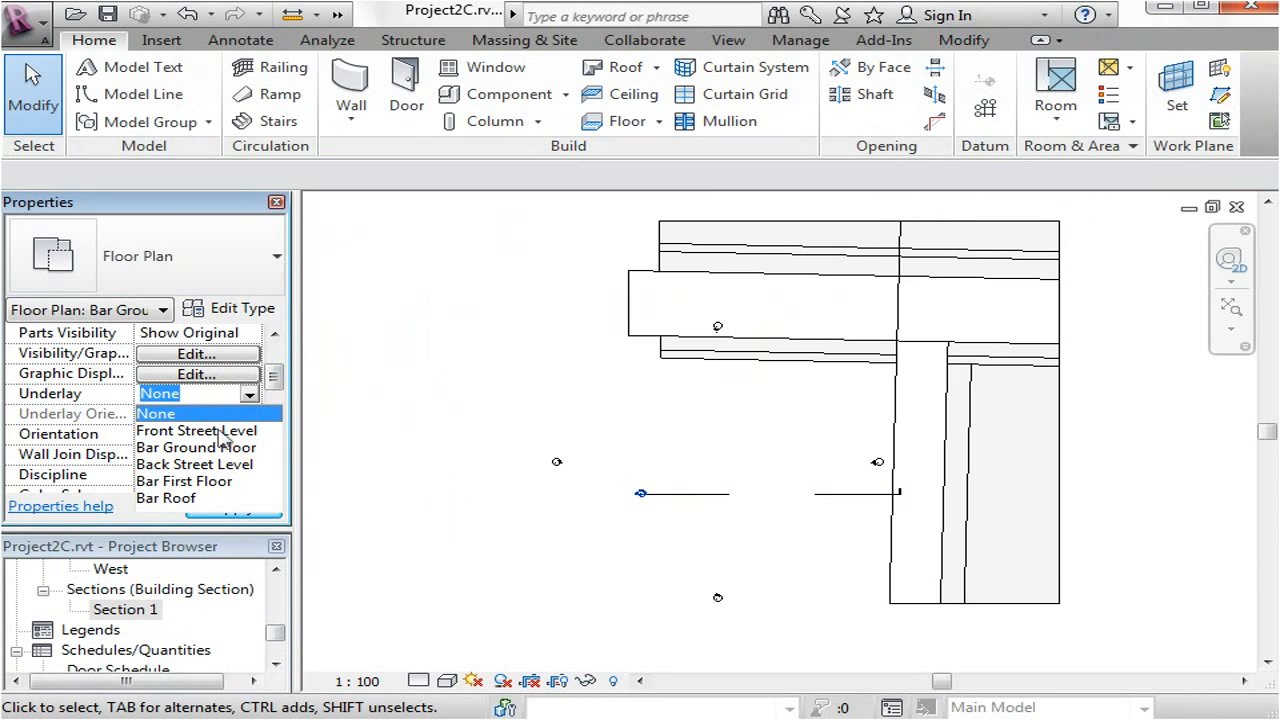
{"action": "left_click", "coordinate": [196, 430]}
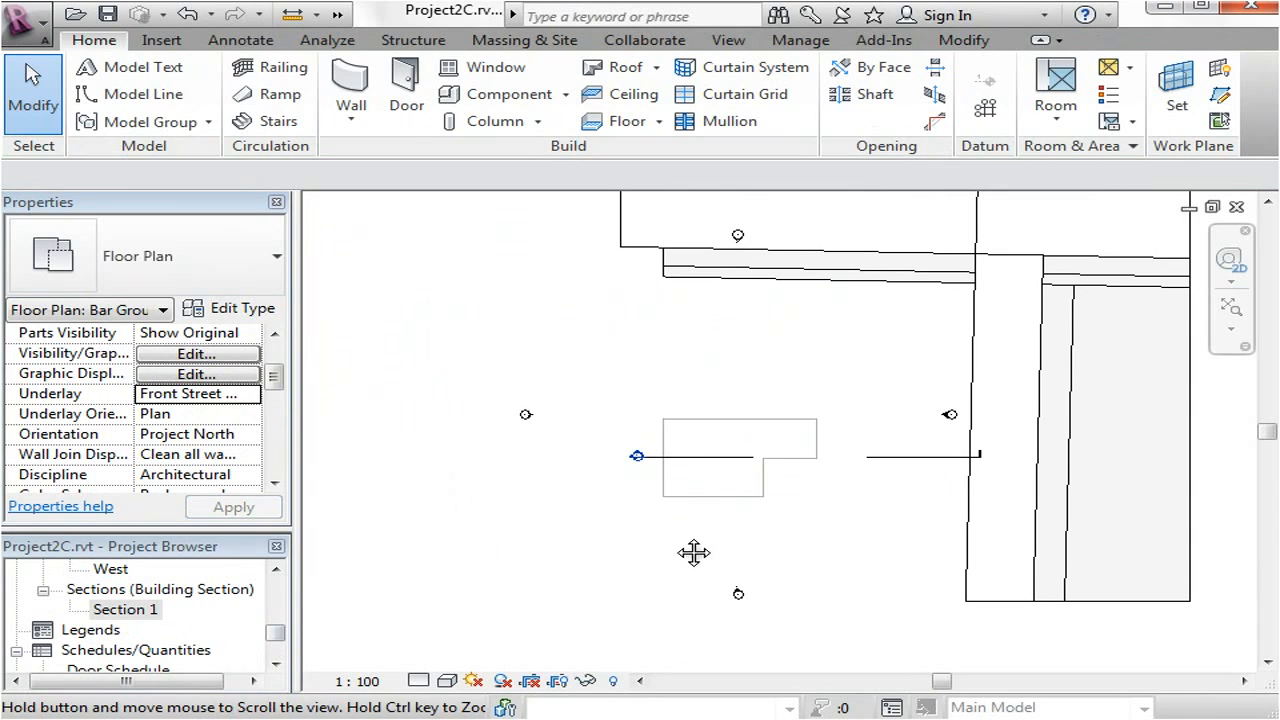
{"action": "left_click", "coordinate": [780, 424]}
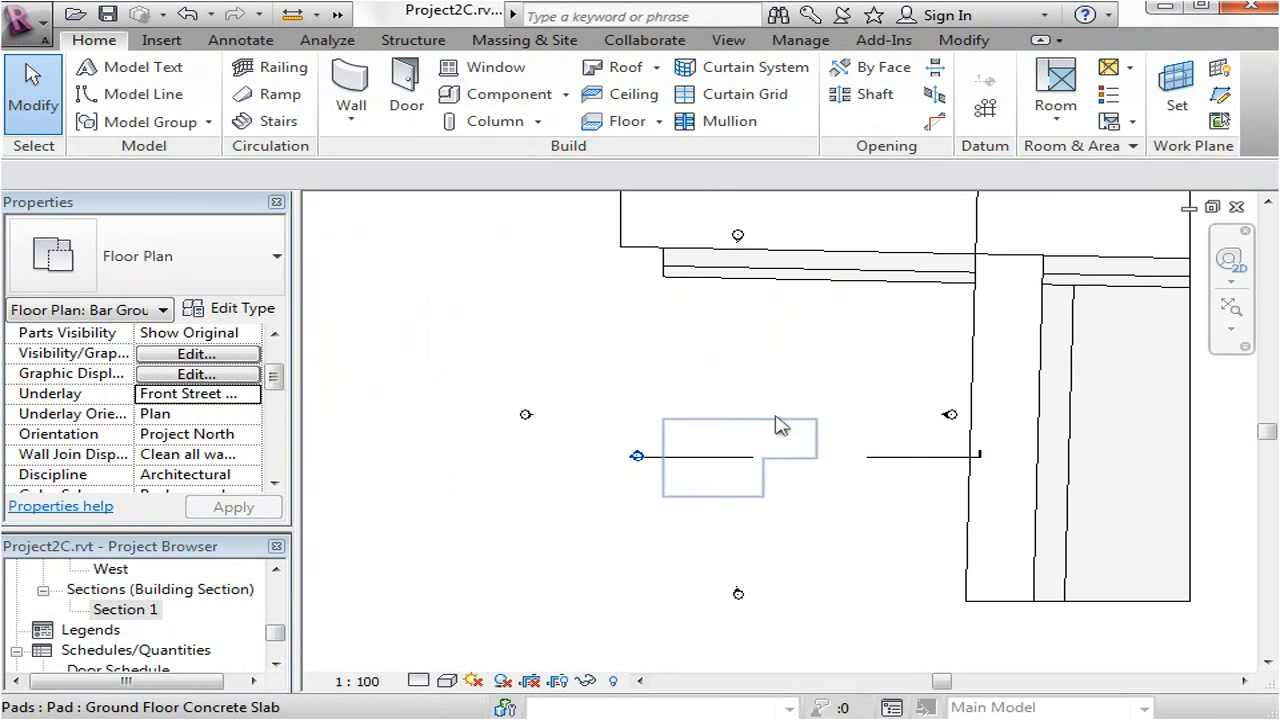
{"action": "left_click", "coordinate": [712, 456]}
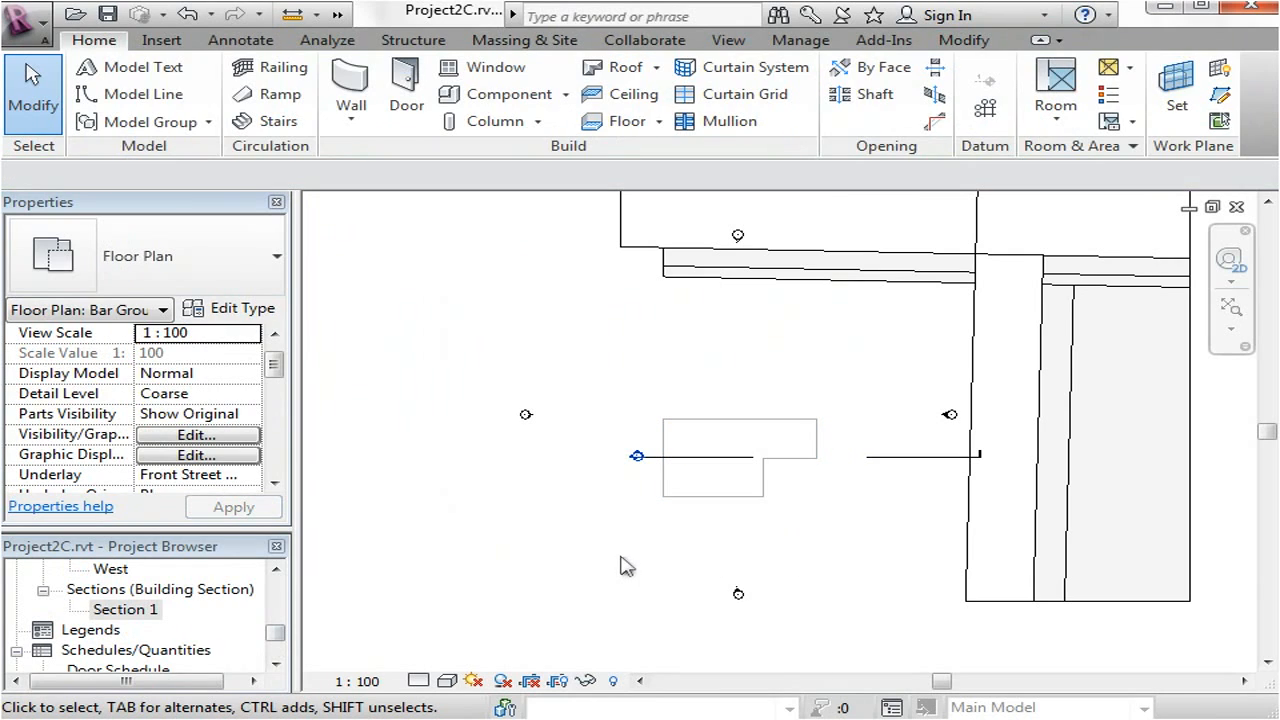
{"action": "mouse_move", "coordinate": [564, 570]}
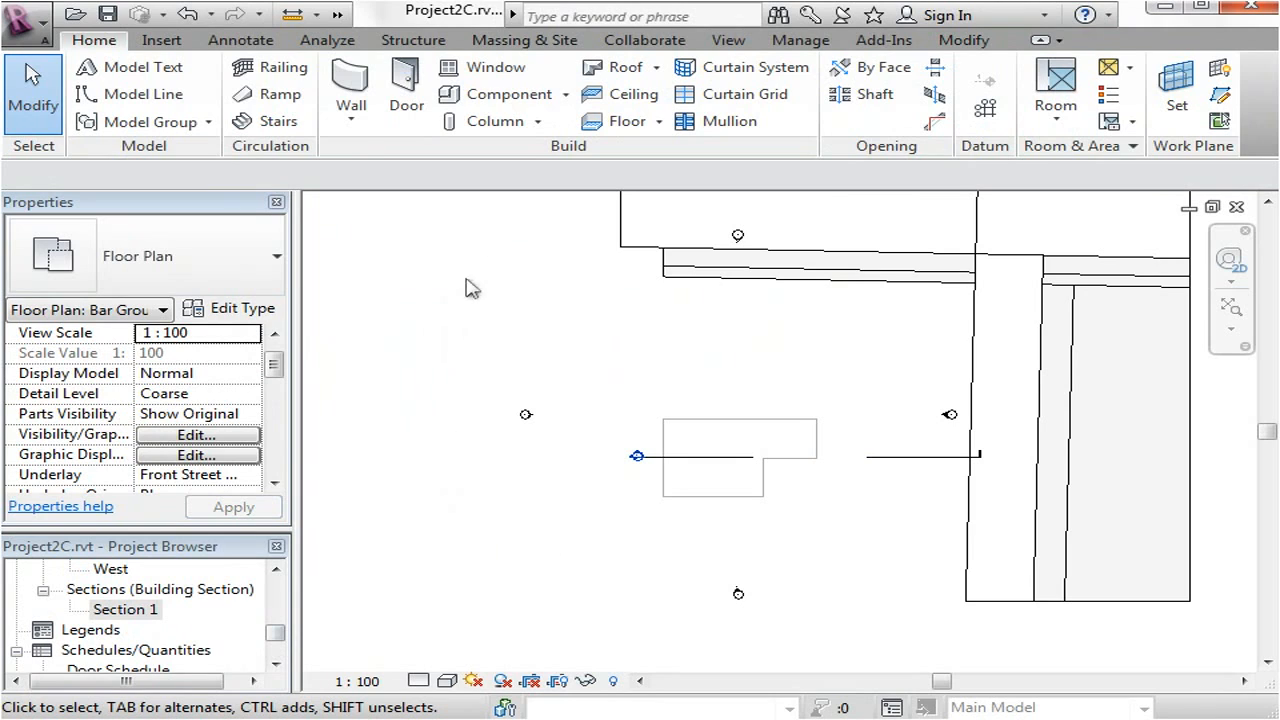
{"action": "mouse_move", "coordinate": [510, 500]}
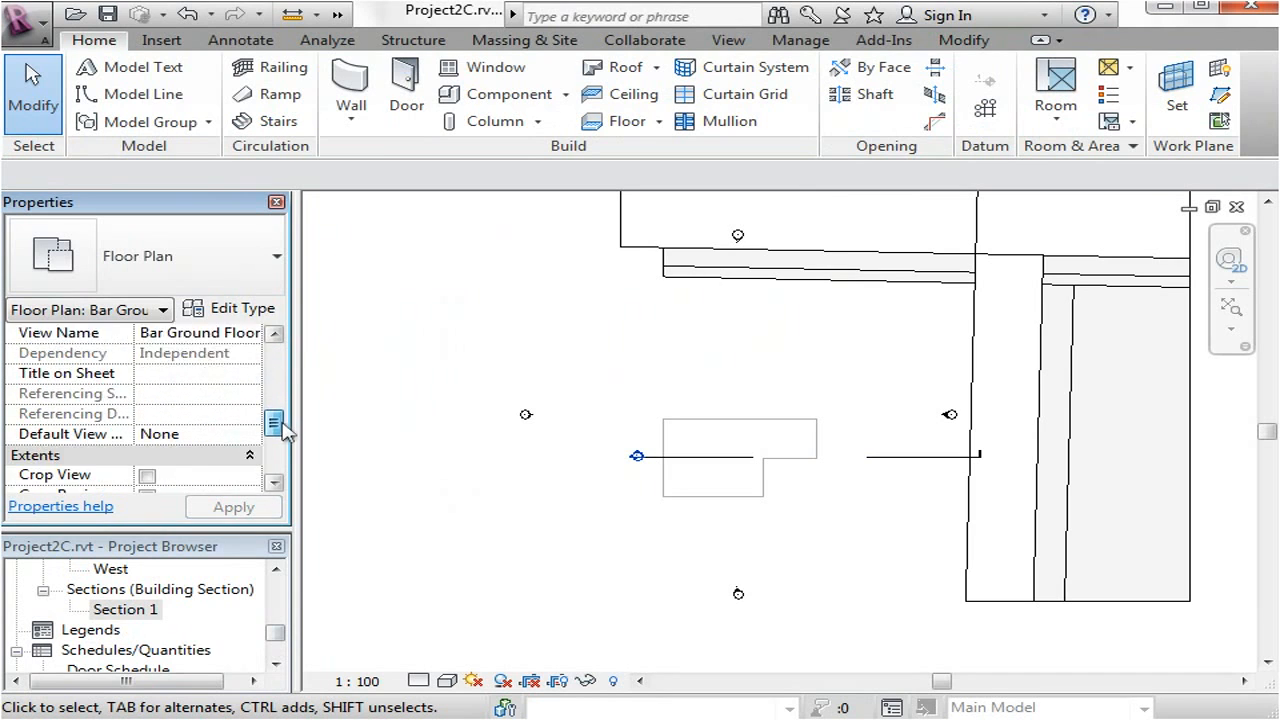
Step: Set the plan's View Range depth to Unlimited so the site and pad below show
{"action": "scroll", "scroll_direction": "down", "scroll_amount": 3}
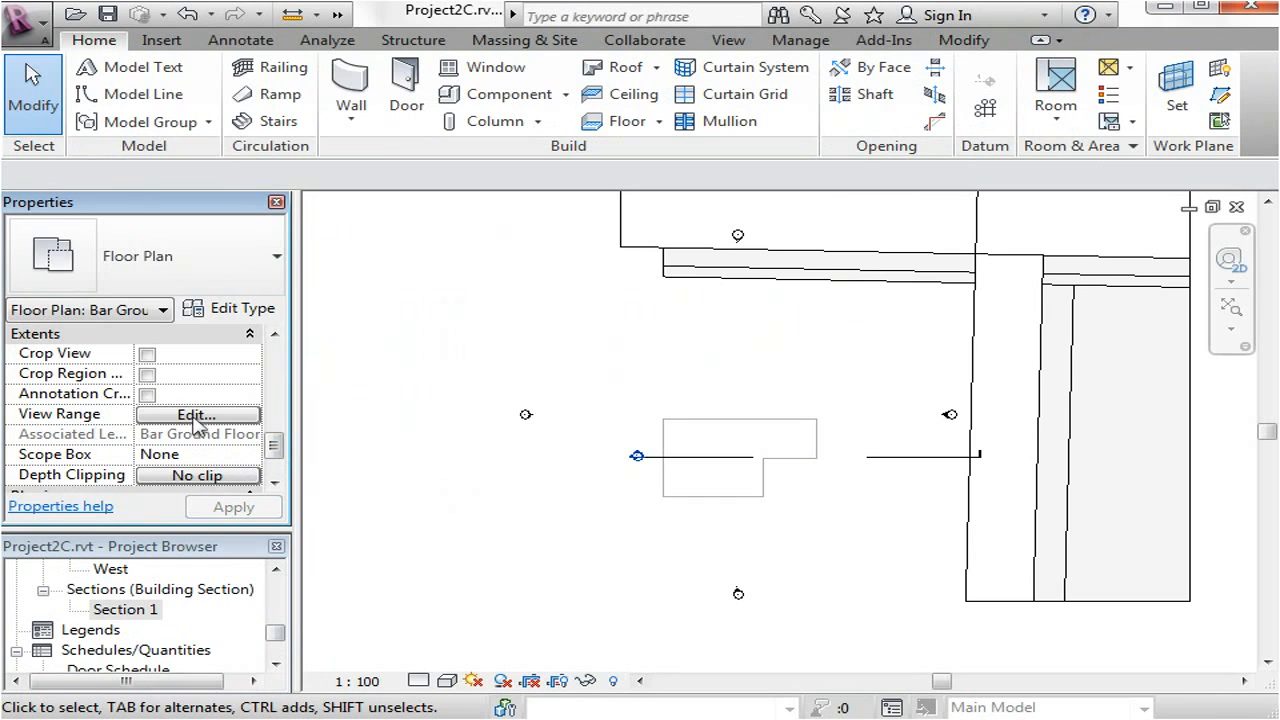
{"action": "left_click", "coordinate": [196, 414]}
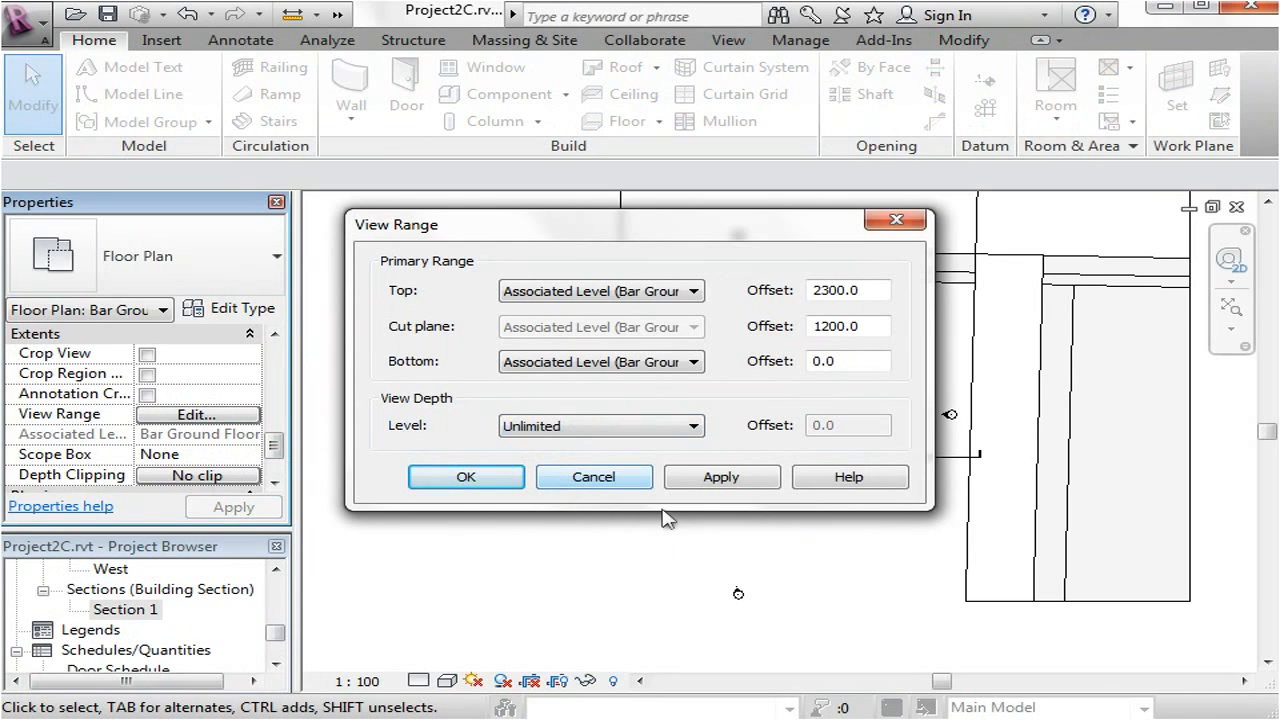
{"action": "left_click", "coordinate": [464, 476]}
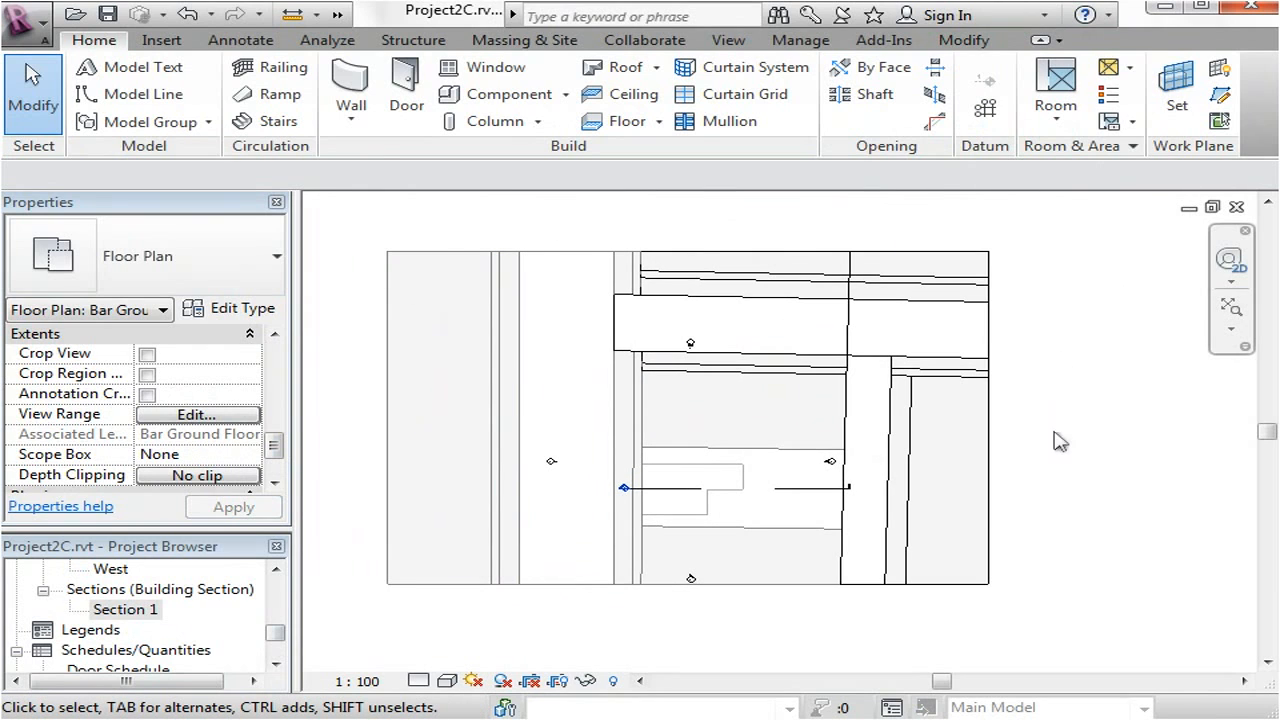
{"action": "mouse_move", "coordinate": [696, 620]}
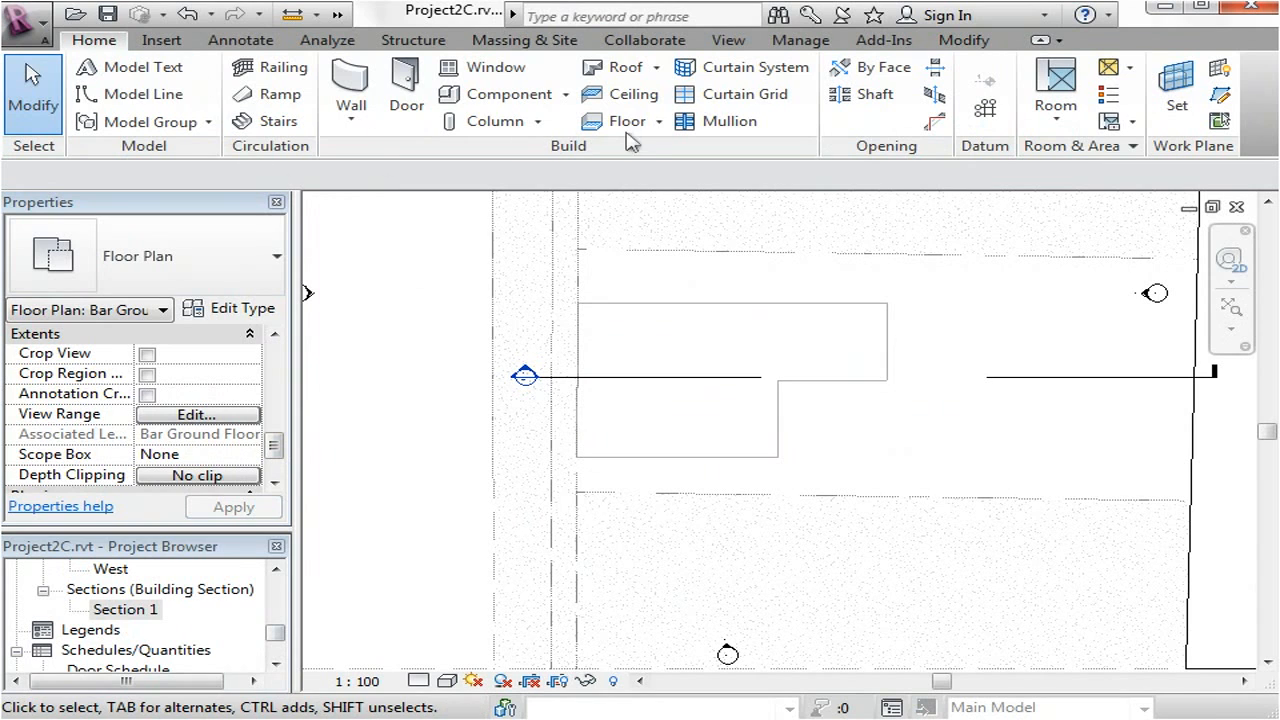
Step: Trace the L-shaped footprint with Pick Walls and Line, then finish the slab boundary
{"action": "left_click", "coordinate": [628, 120]}
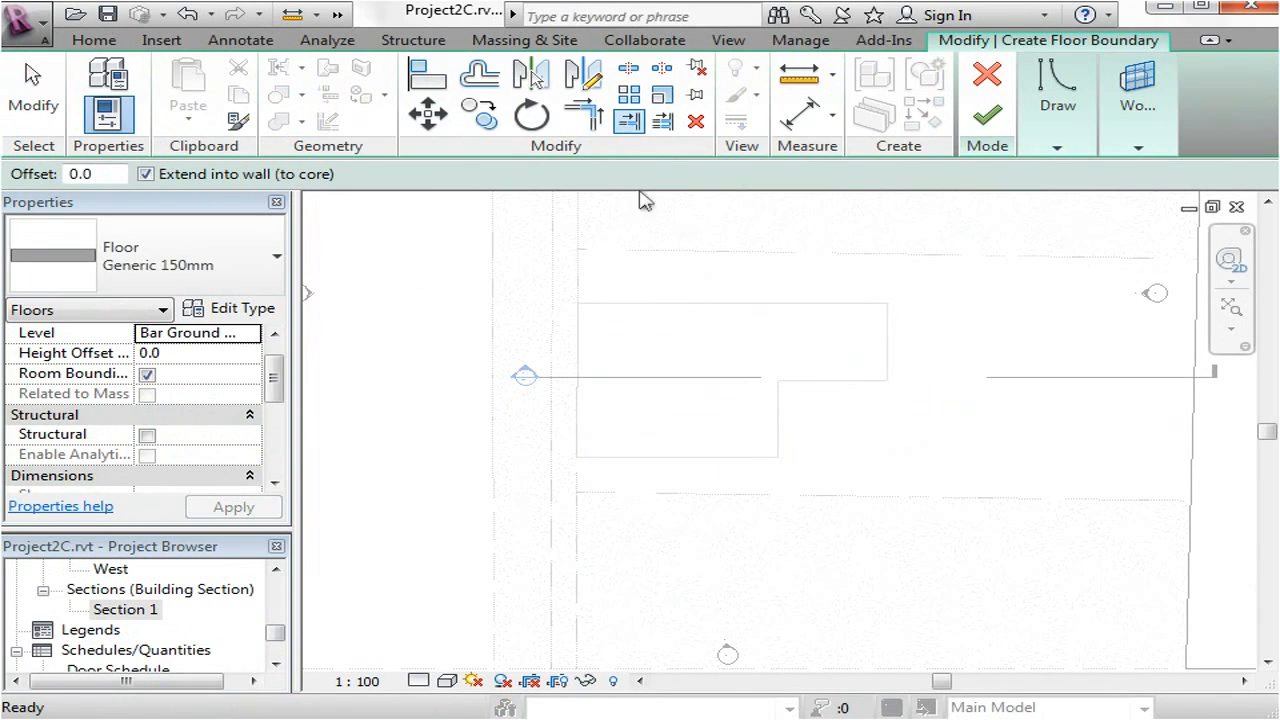
{"action": "left_click", "coordinate": [1056, 88]}
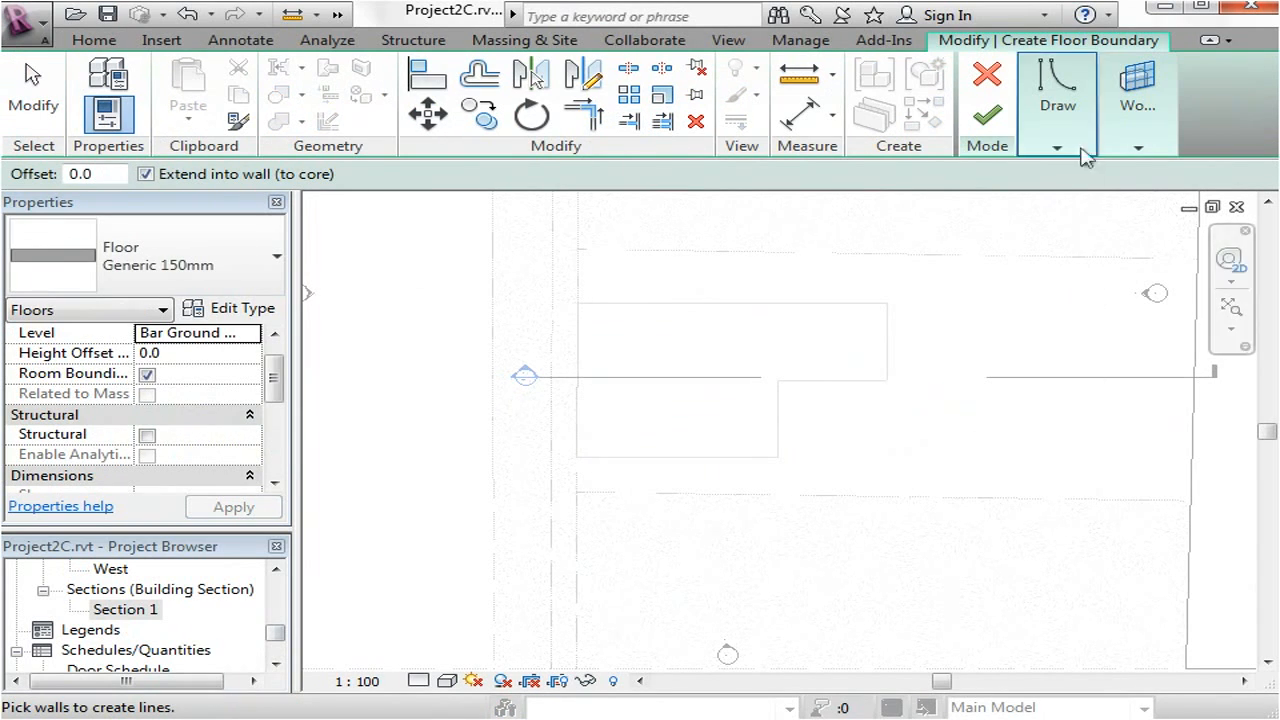
{"action": "left_click", "coordinate": [1056, 148]}
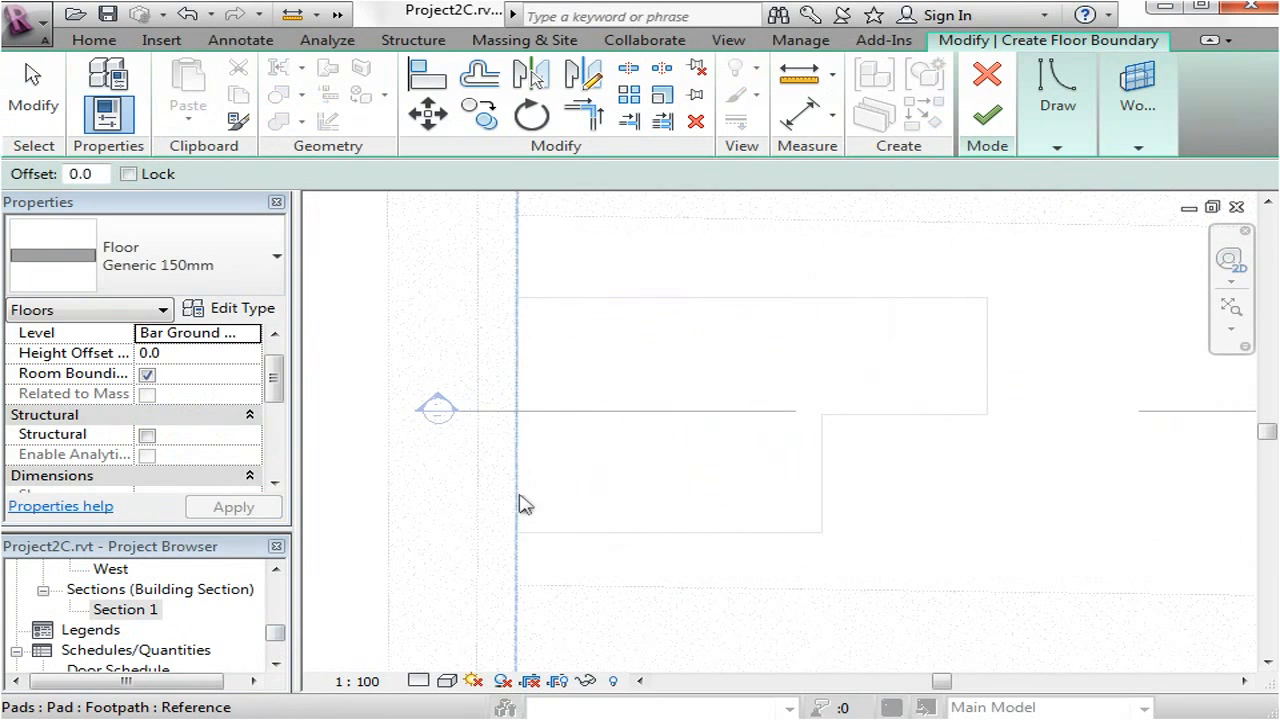
{"action": "mouse_move", "coordinate": [520, 344]}
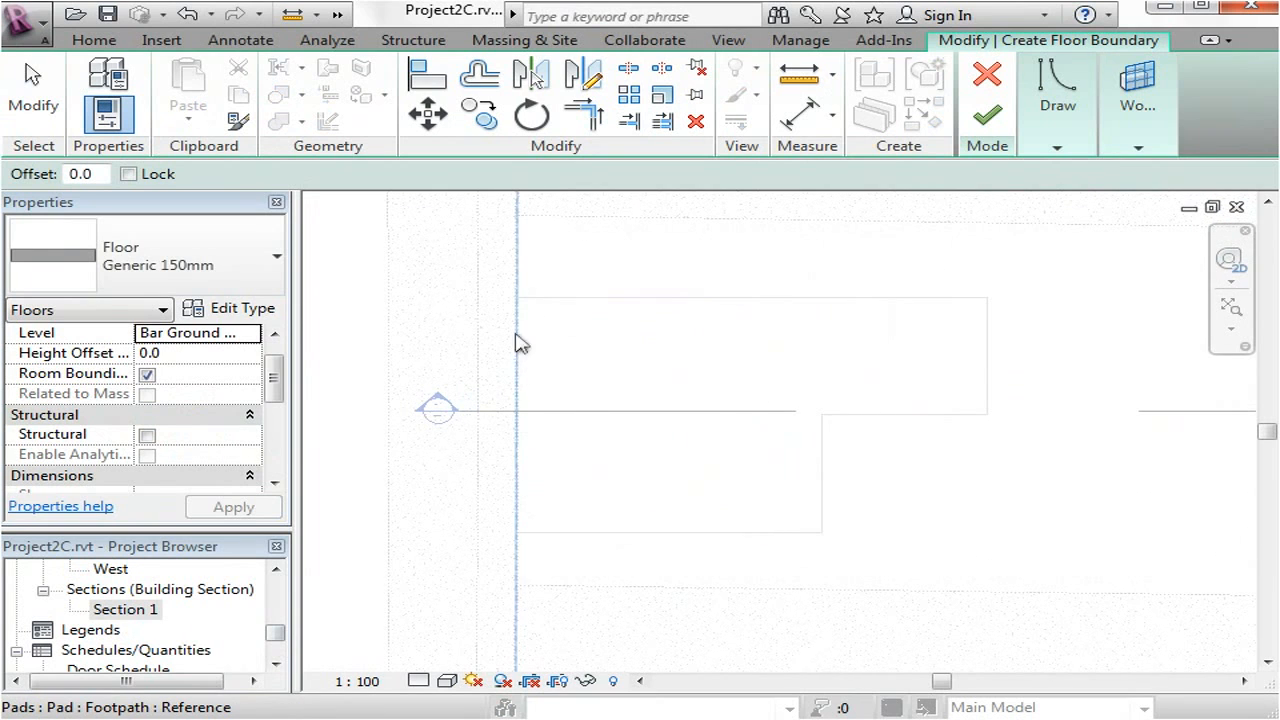
{"action": "mouse_move", "coordinate": [516, 378]}
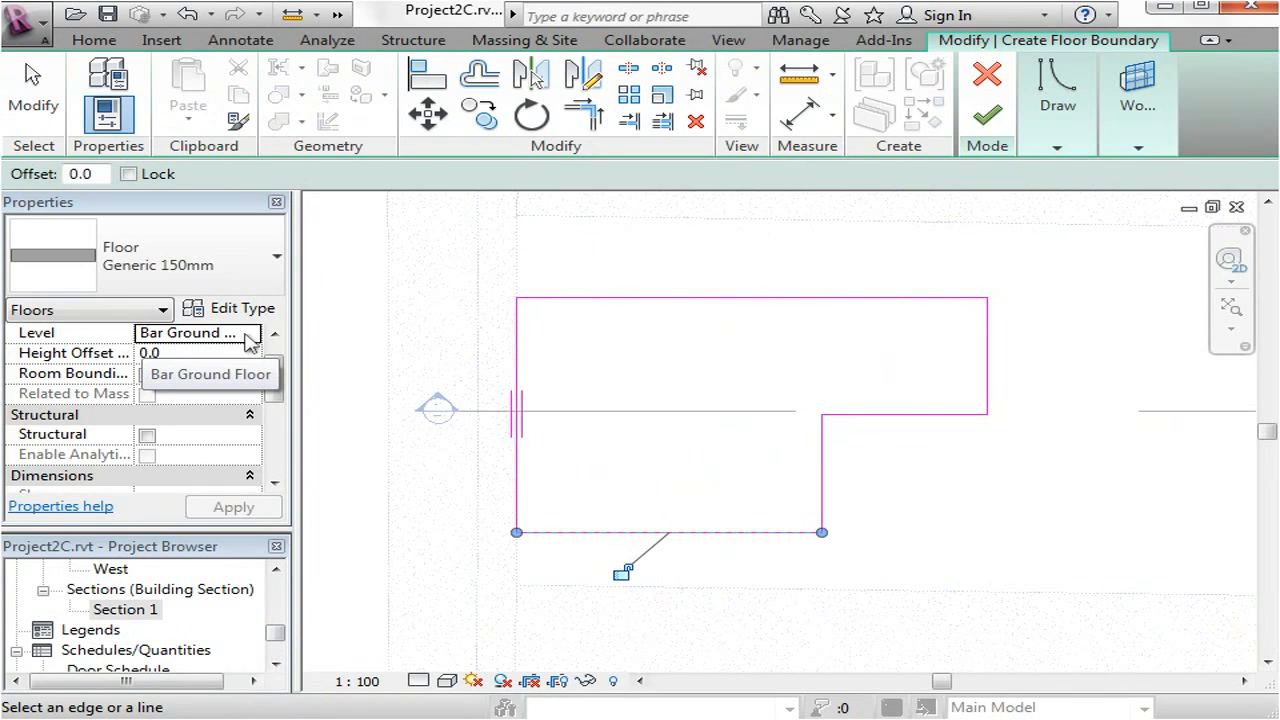
{"action": "left_click", "coordinate": [146, 374]}
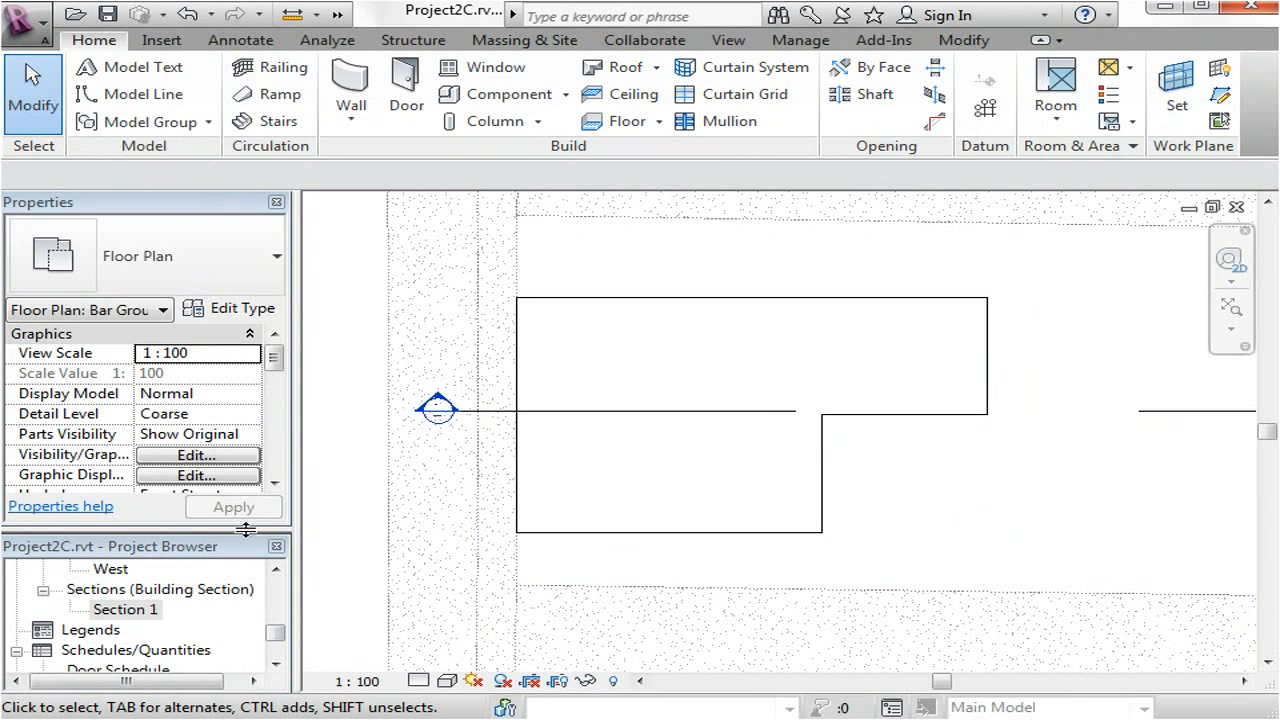
Step: Visit Section 1, then return to the Bar Ground Floor plan with the slab selected
{"action": "double_click", "coordinate": [124, 608]}
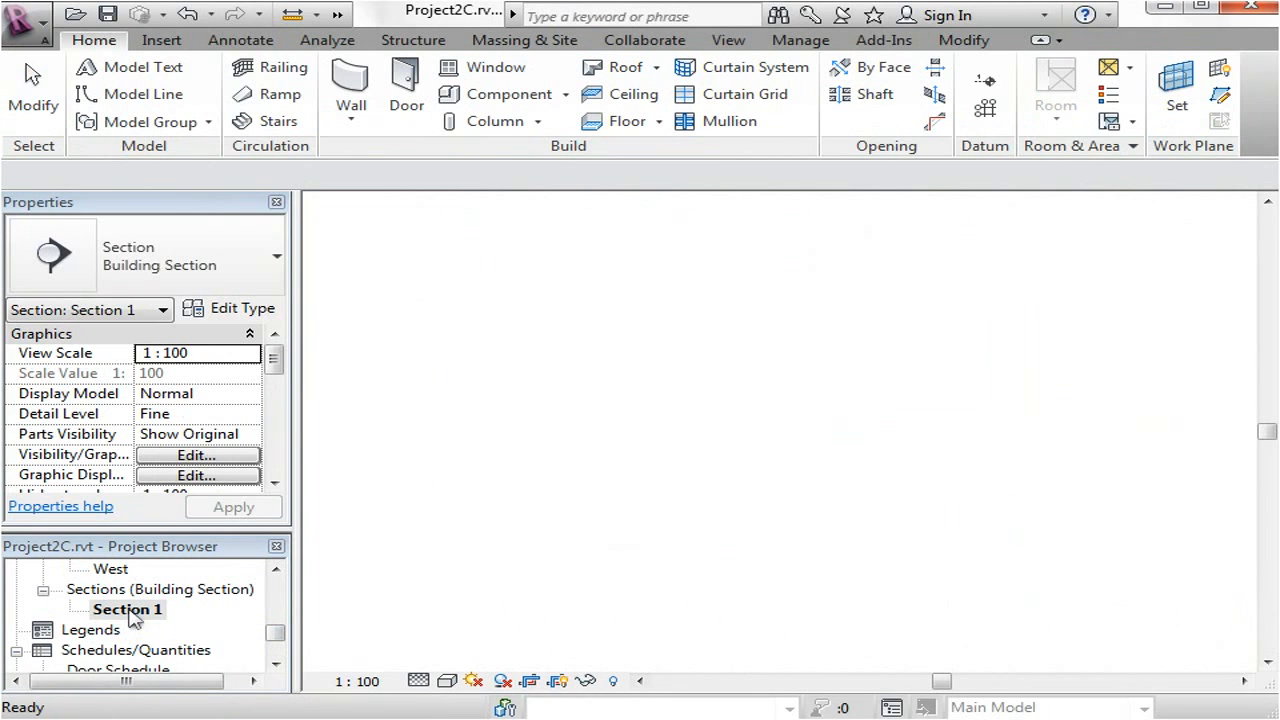
{"action": "double_click", "coordinate": [128, 608]}
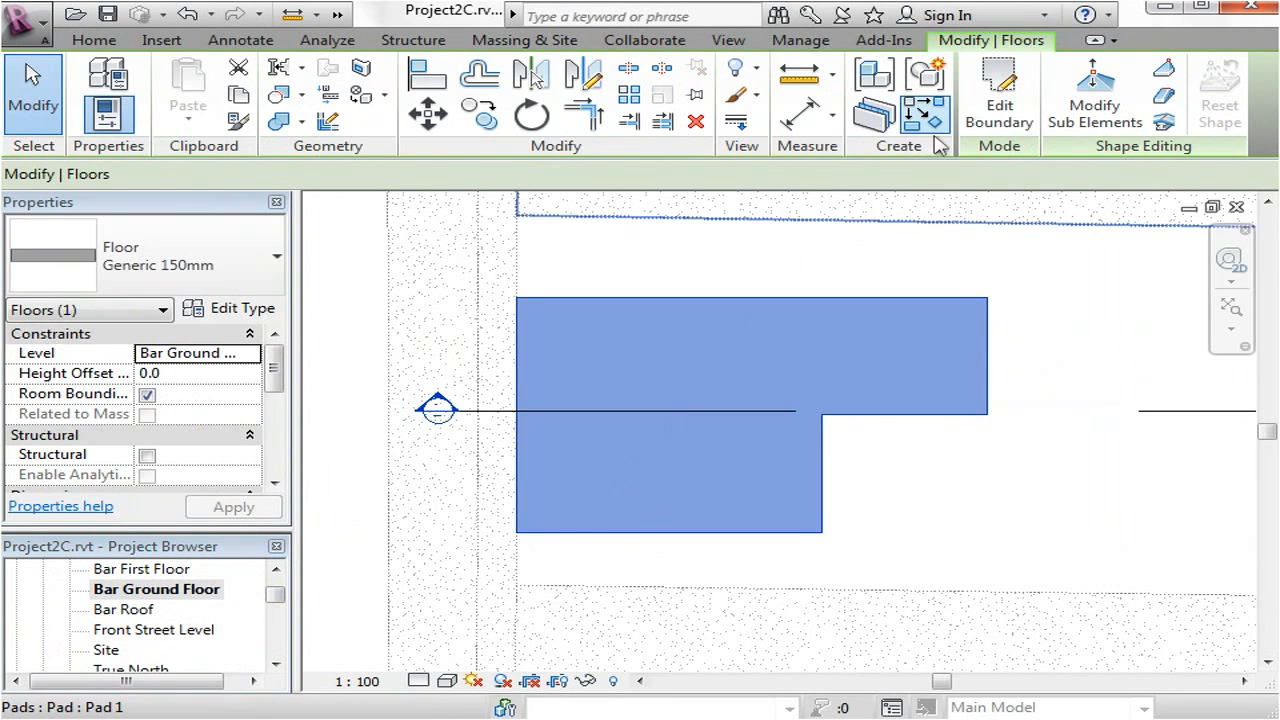
Step: Reopen the slab's boundary sketch with Edit Boundary
{"action": "left_click", "coordinate": [996, 96]}
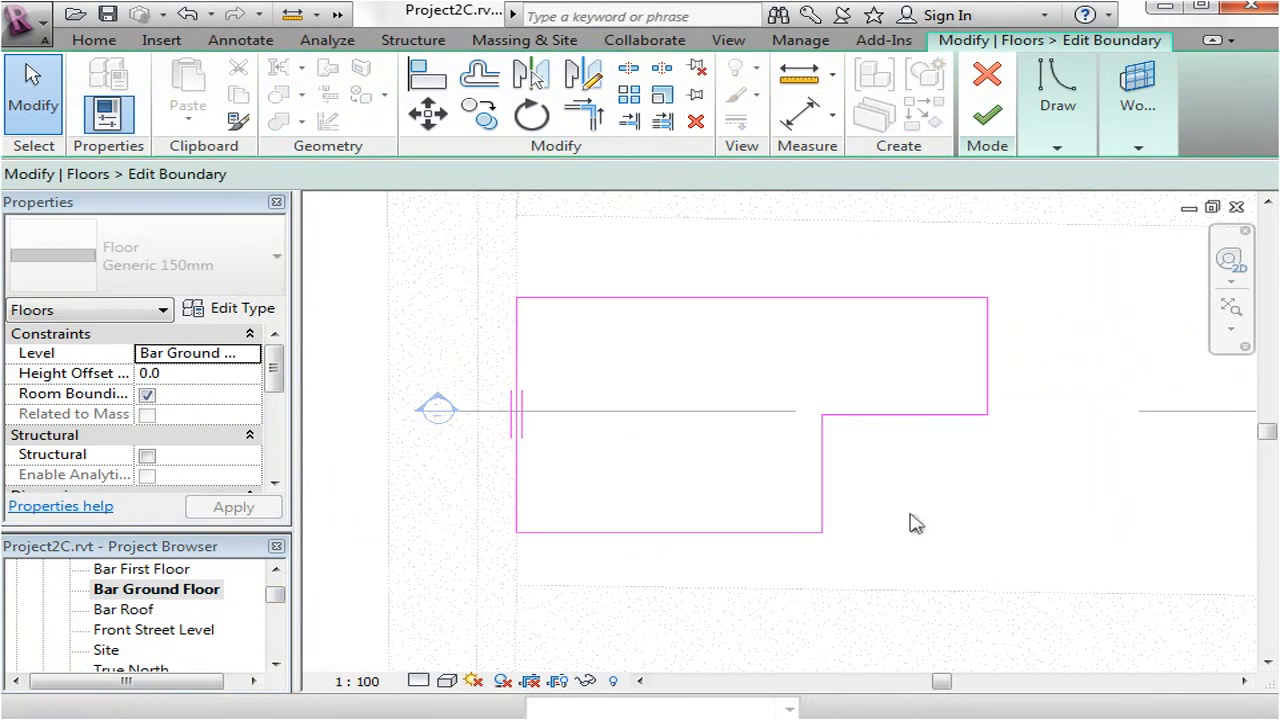
{"action": "left_click_drag", "start_coordinate": [916, 524], "coordinate": [956, 476]}
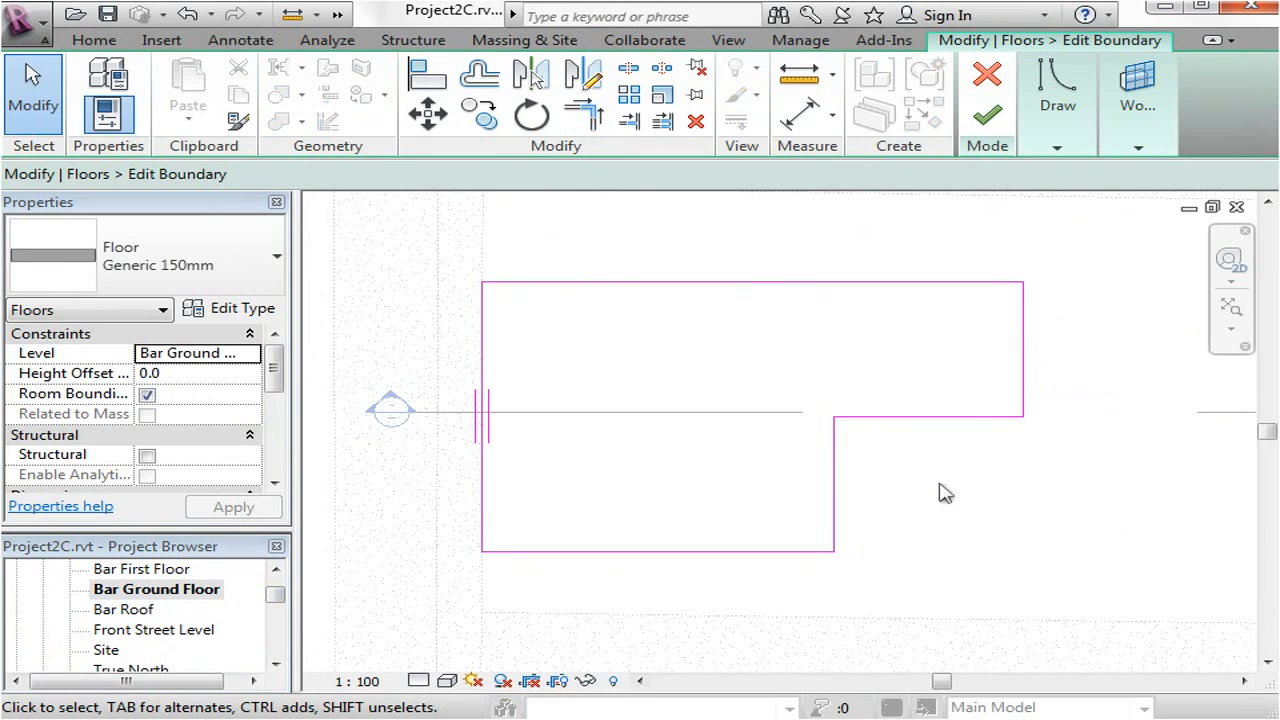
{"action": "mouse_move", "coordinate": [618, 336]}
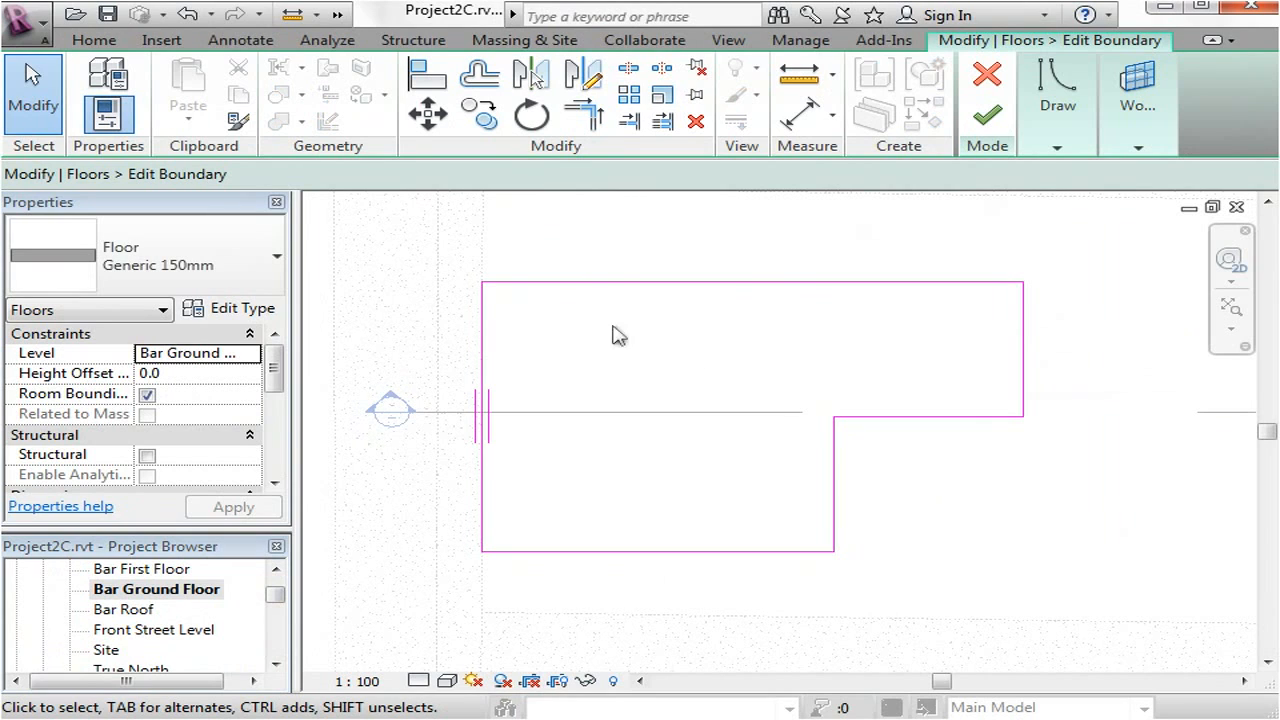
{"action": "mouse_move", "coordinate": [332, 292]}
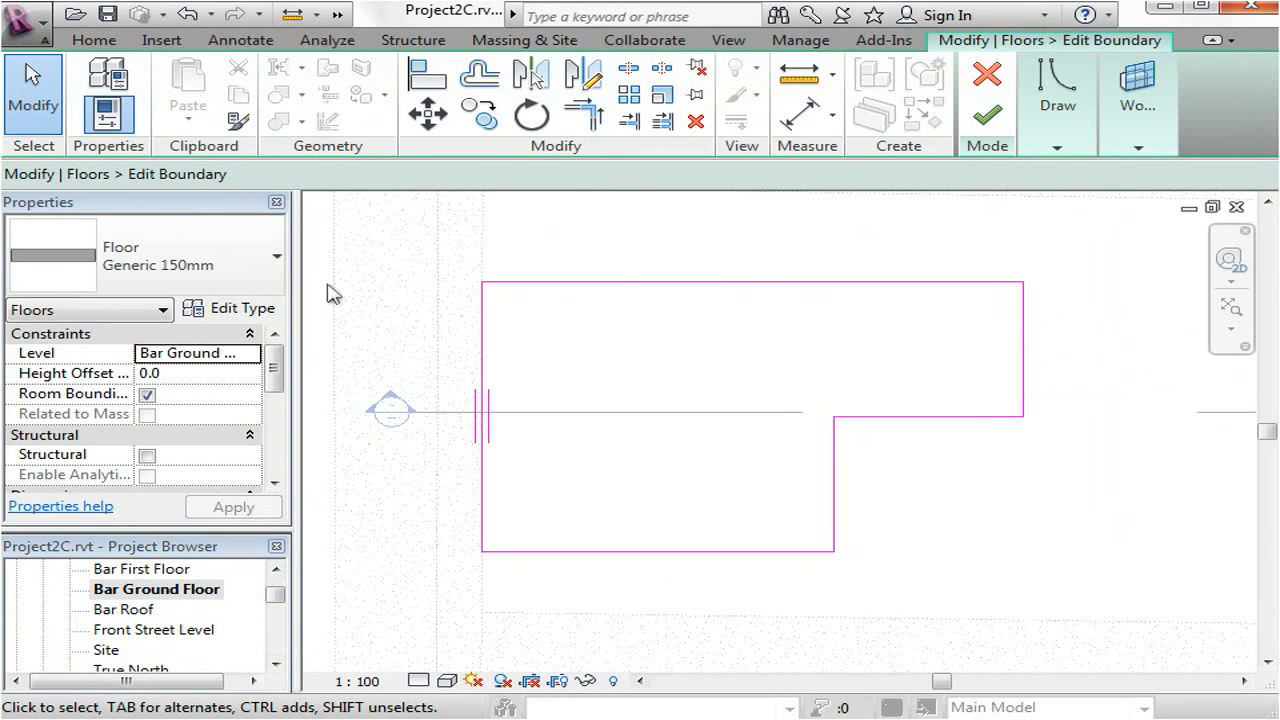
{"action": "mouse_move", "coordinate": [158, 256]}
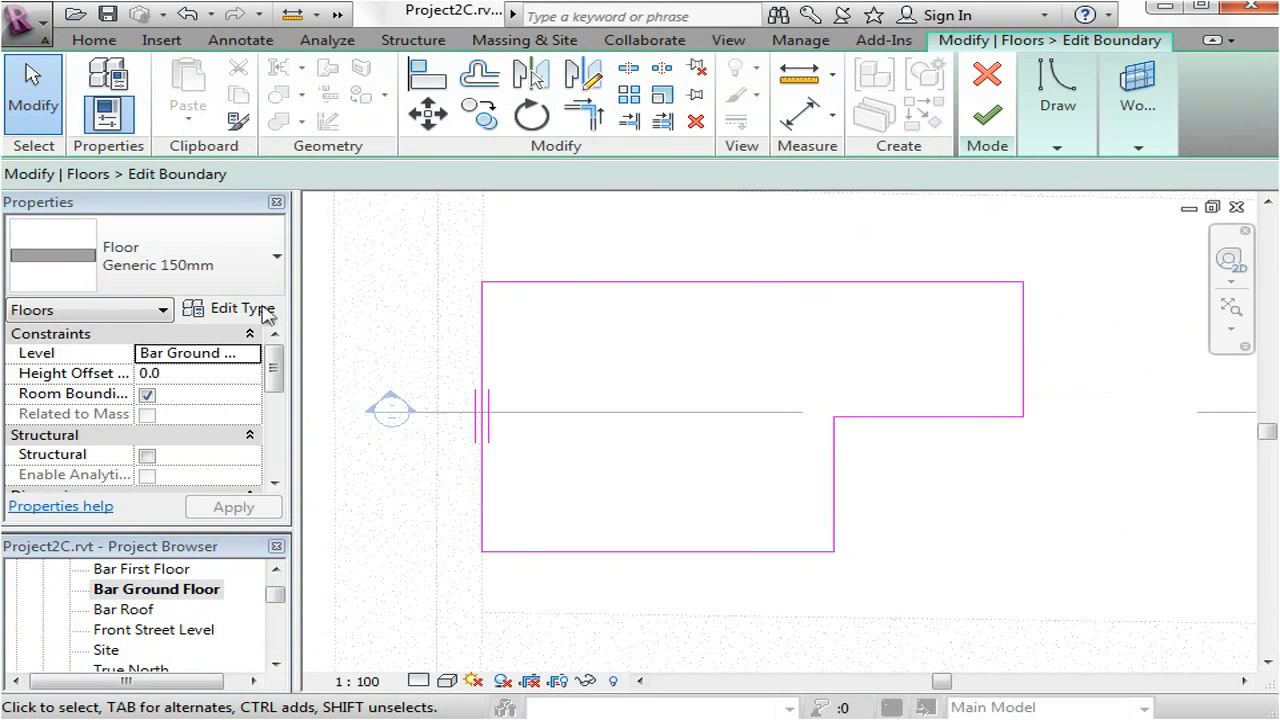
Step: Duplicate the floor type as a new type named Ground Floor Slab
{"action": "left_click", "coordinate": [238, 308]}
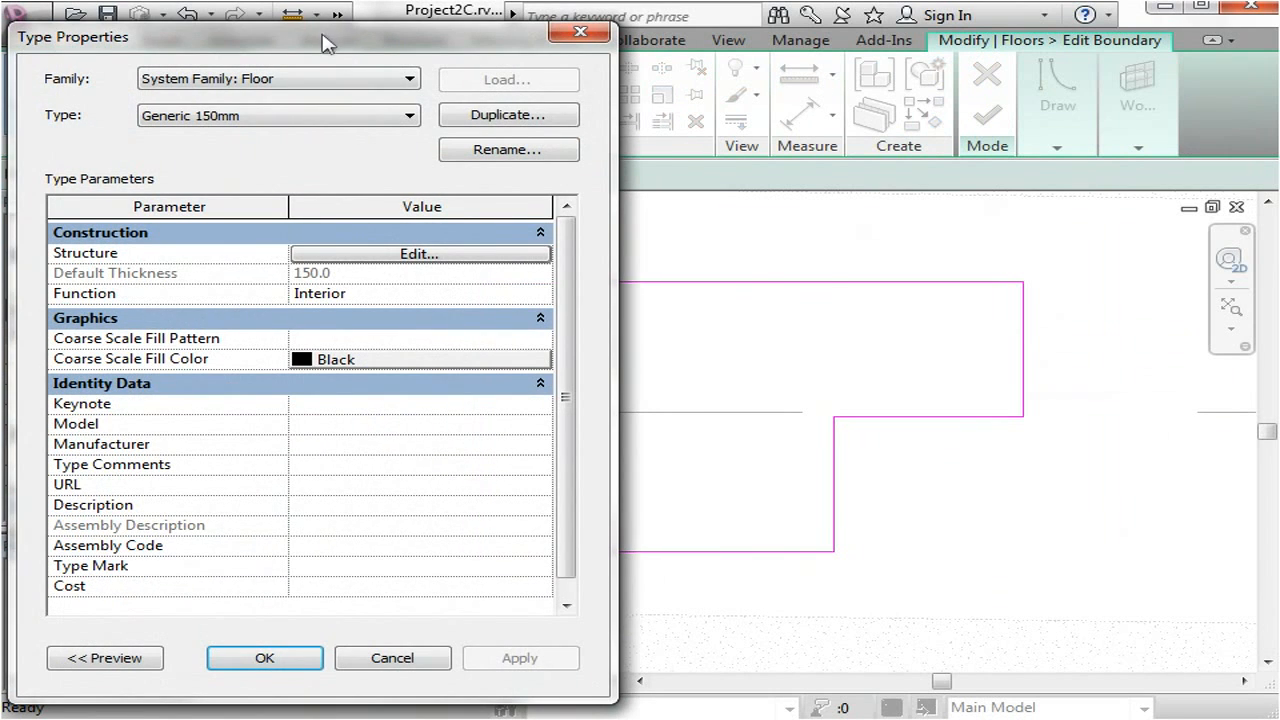
{"action": "left_click", "coordinate": [420, 252]}
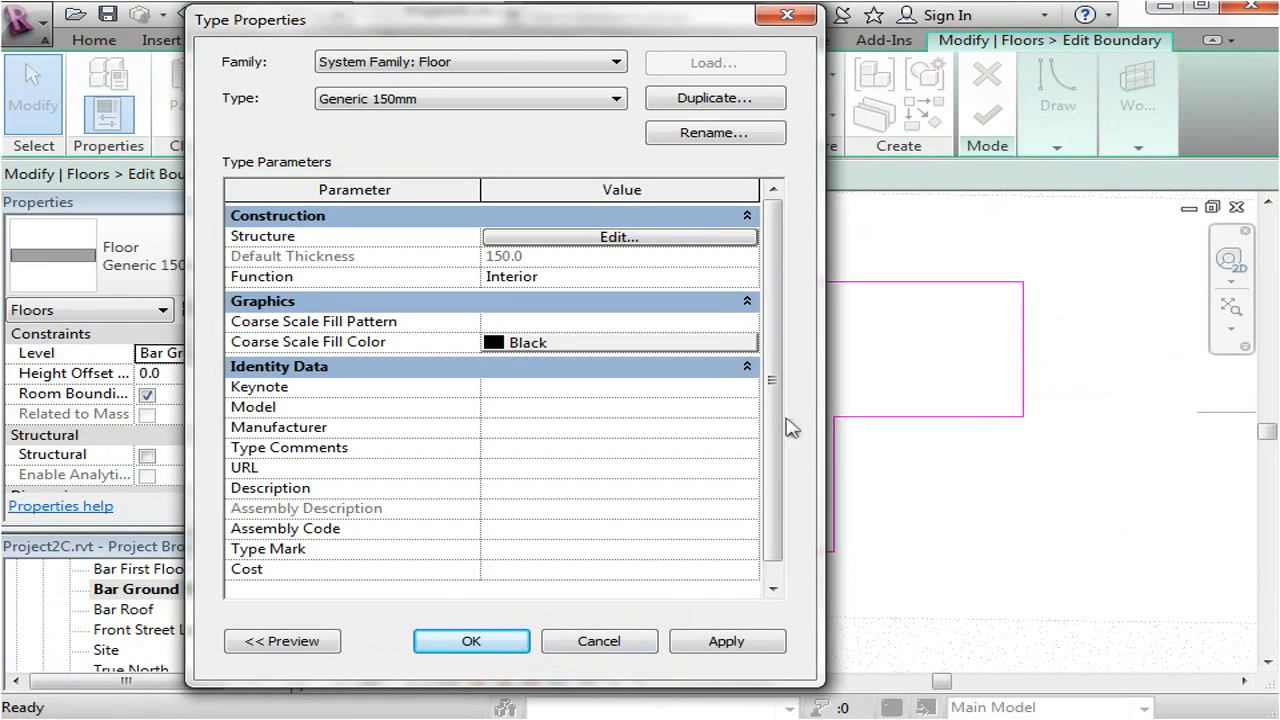
{"action": "left_click_drag", "start_coordinate": [250, 20], "coordinate": [268, 34]}
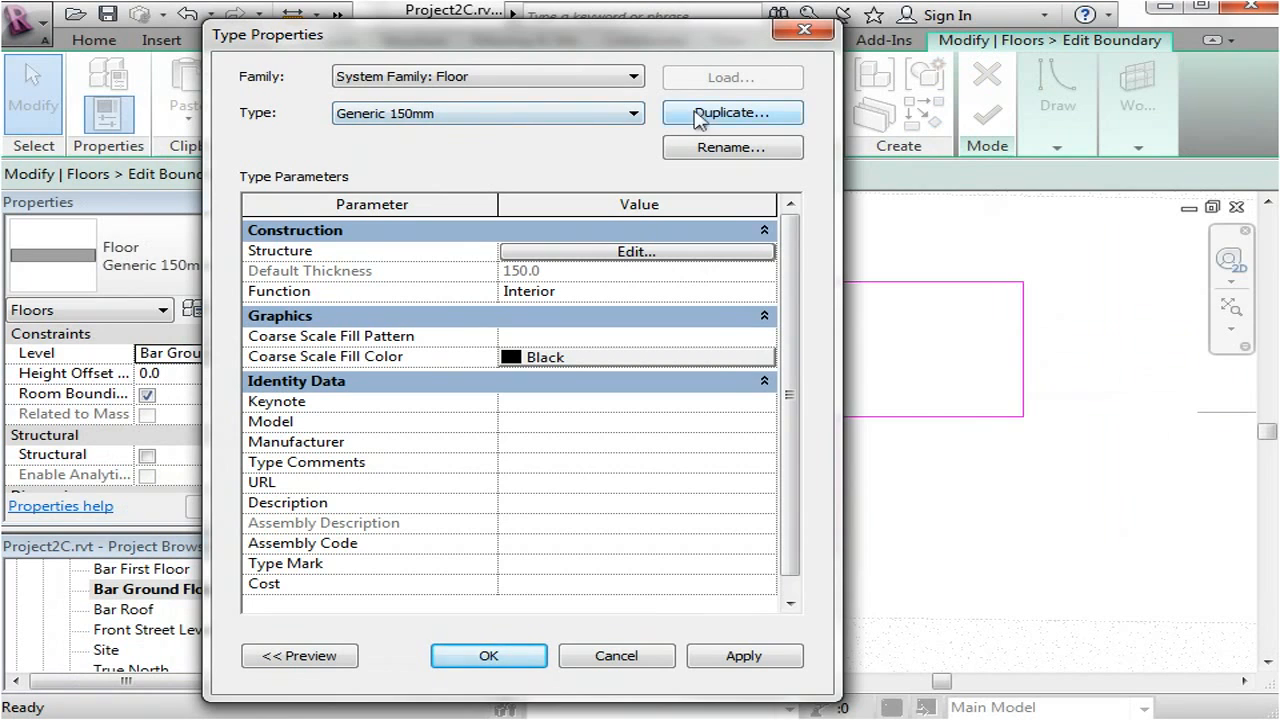
{"action": "left_click", "coordinate": [732, 112]}
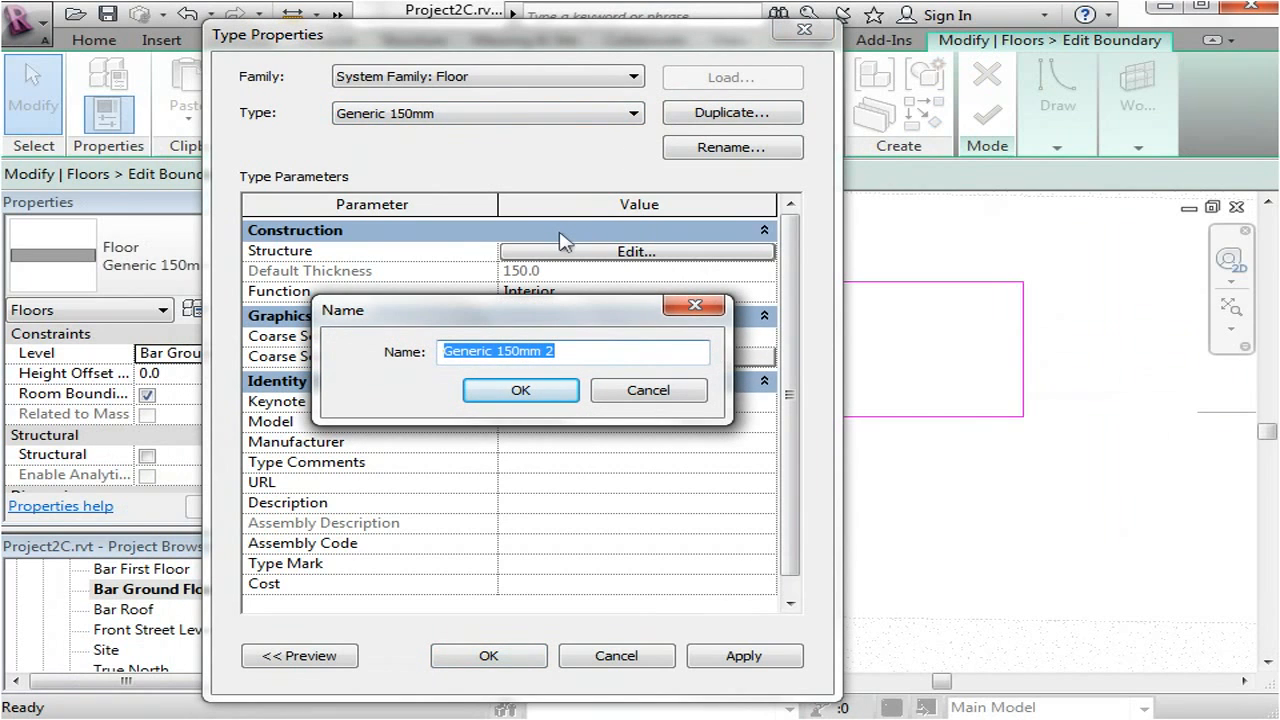
{"action": "type", "text": "Ground Floor Slab"}
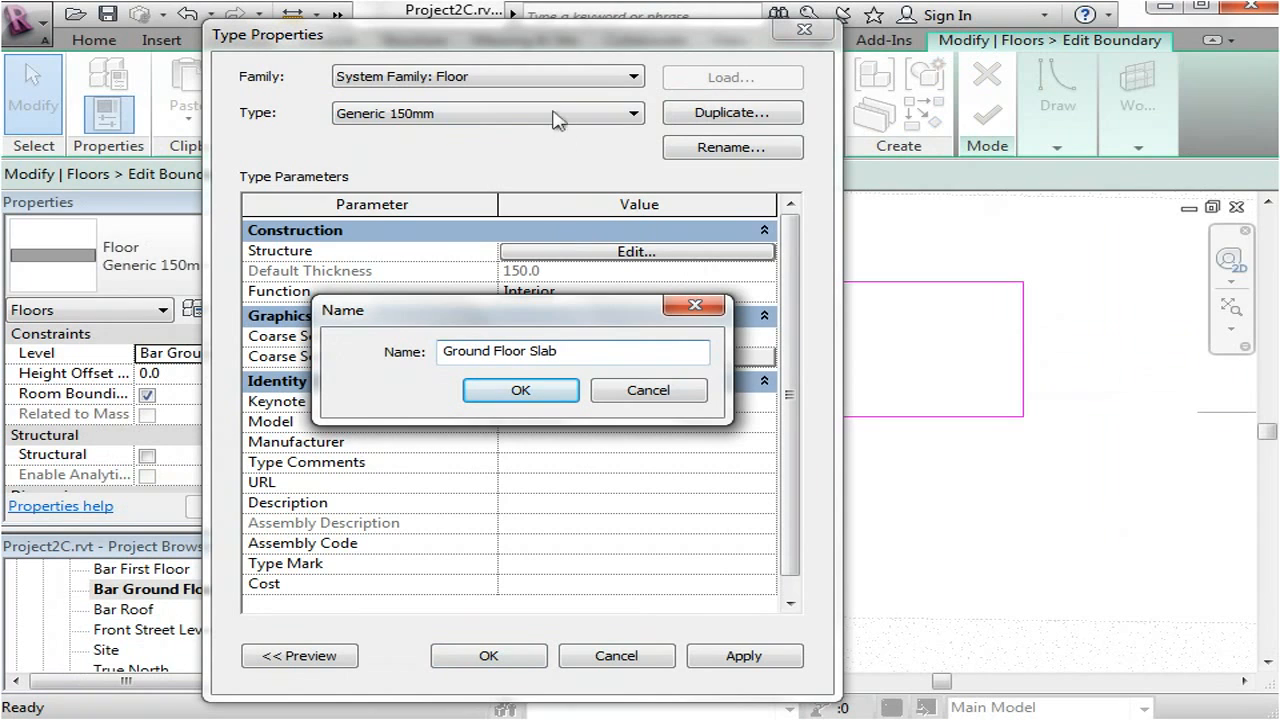
{"action": "left_click", "coordinate": [520, 390]}
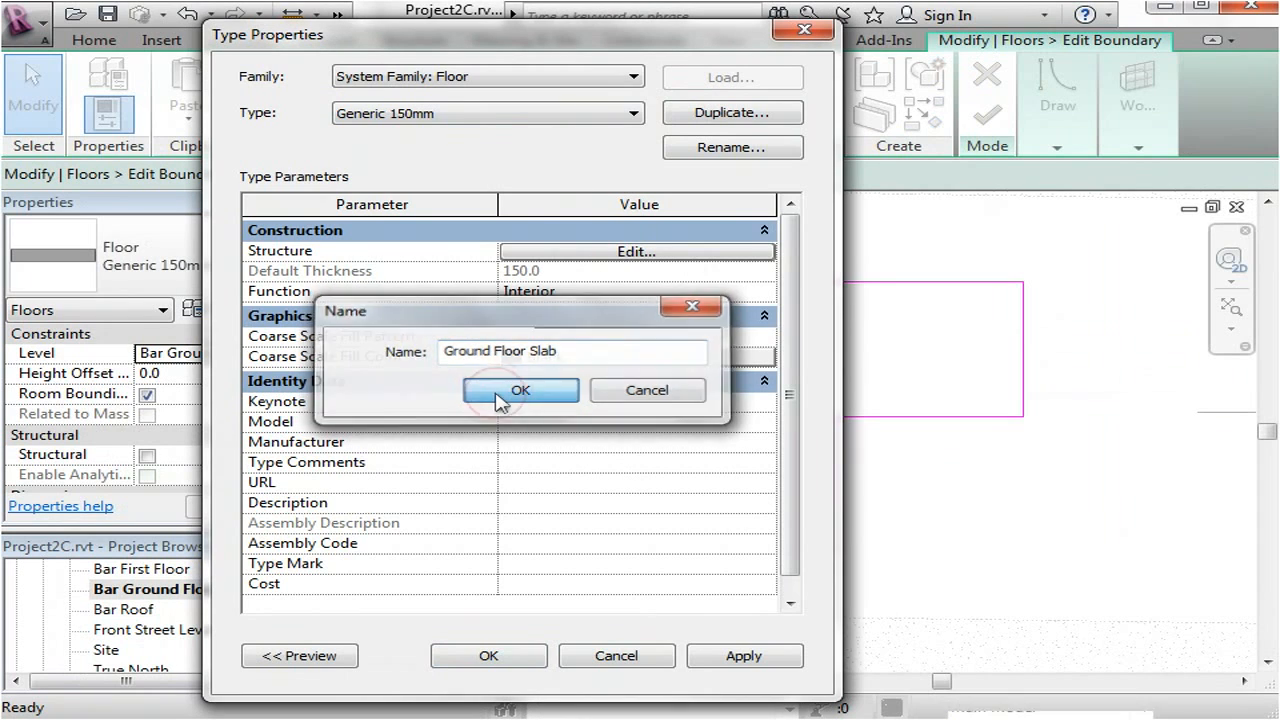
{"action": "left_click", "coordinate": [520, 390]}
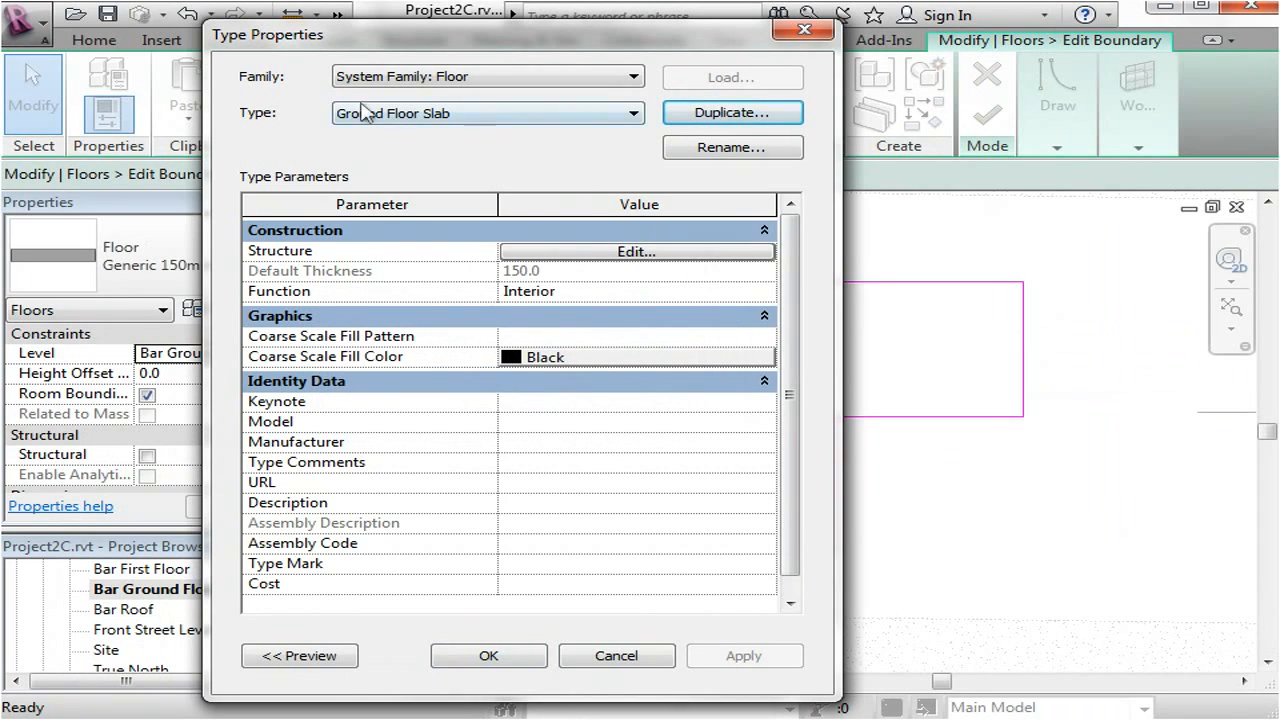
Step: Give the structure layer 200 thickness and Concrete - Cast In Situ material
{"action": "left_click", "coordinate": [636, 252]}
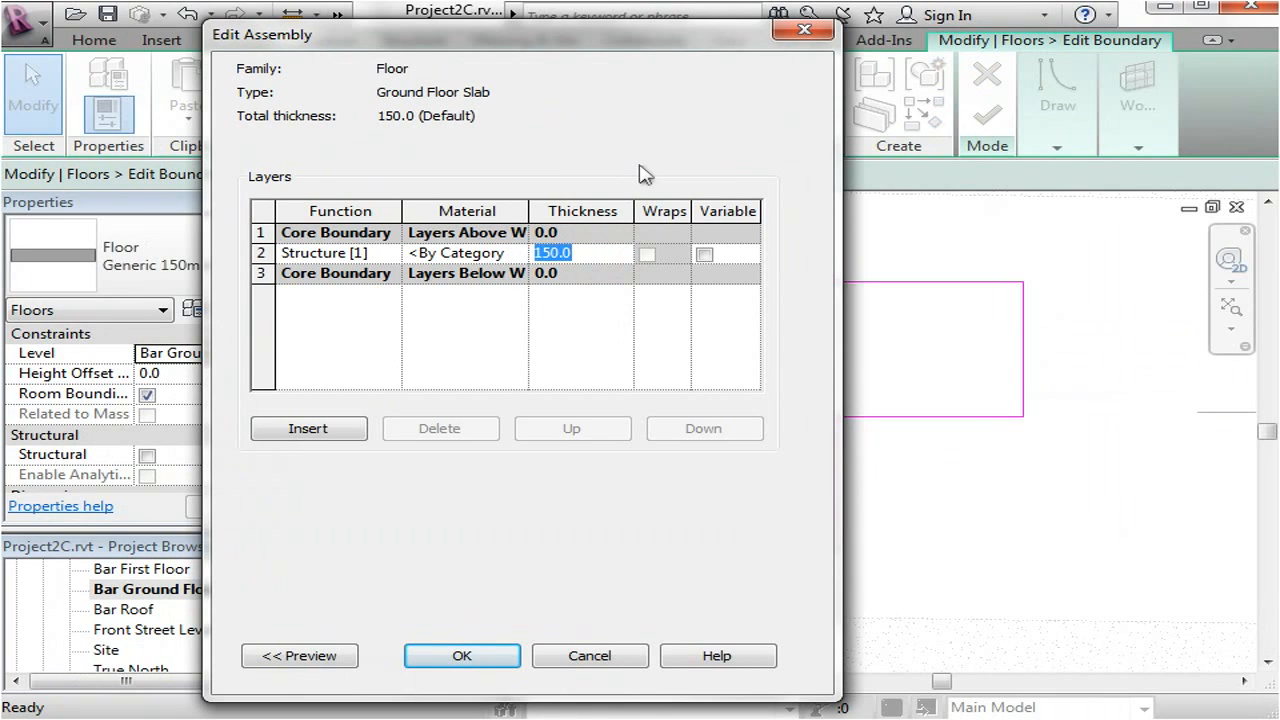
{"action": "type", "text": "300"}
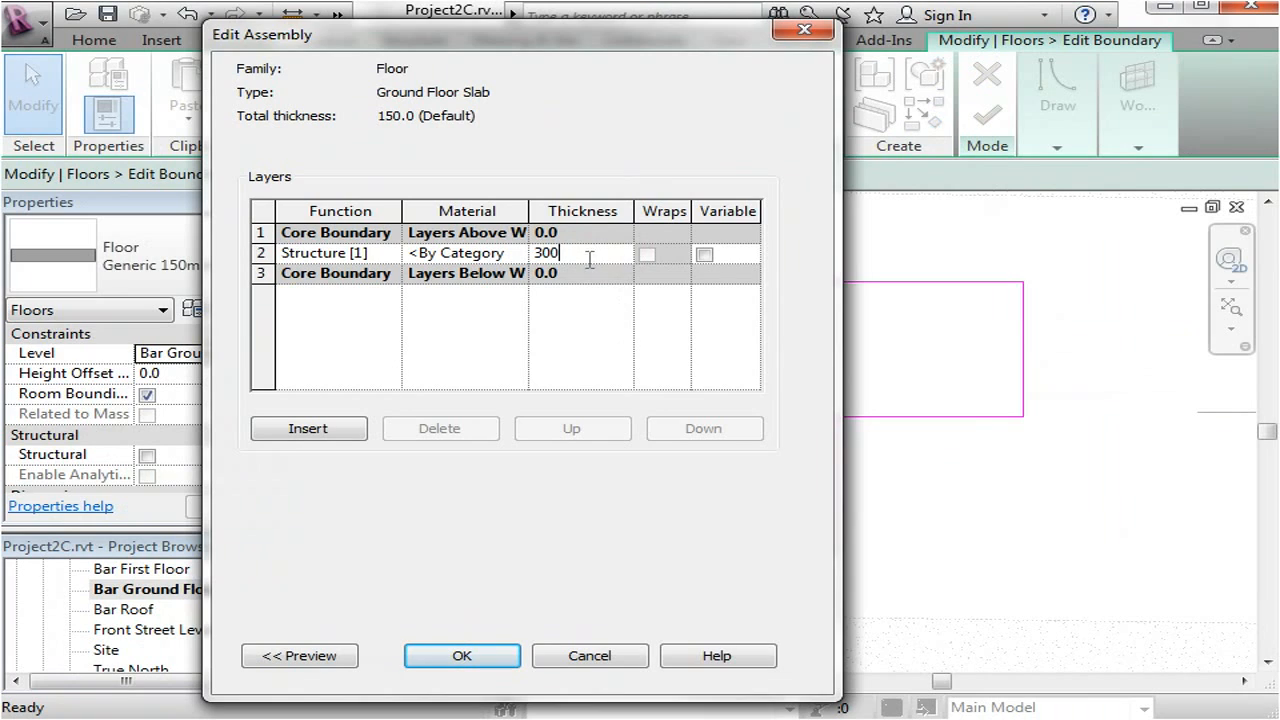
{"action": "double_click", "coordinate": [546, 252]}
{"action": "type", "text": "200"}
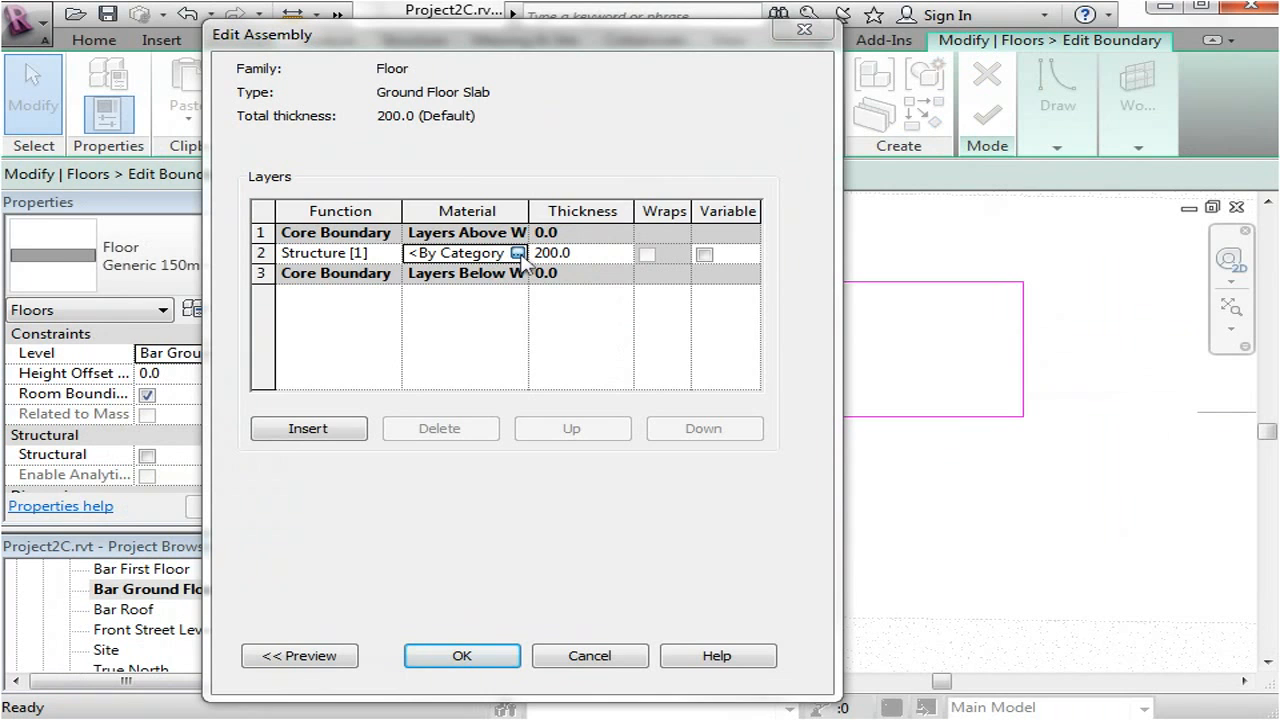
{"action": "left_click", "coordinate": [518, 252]}
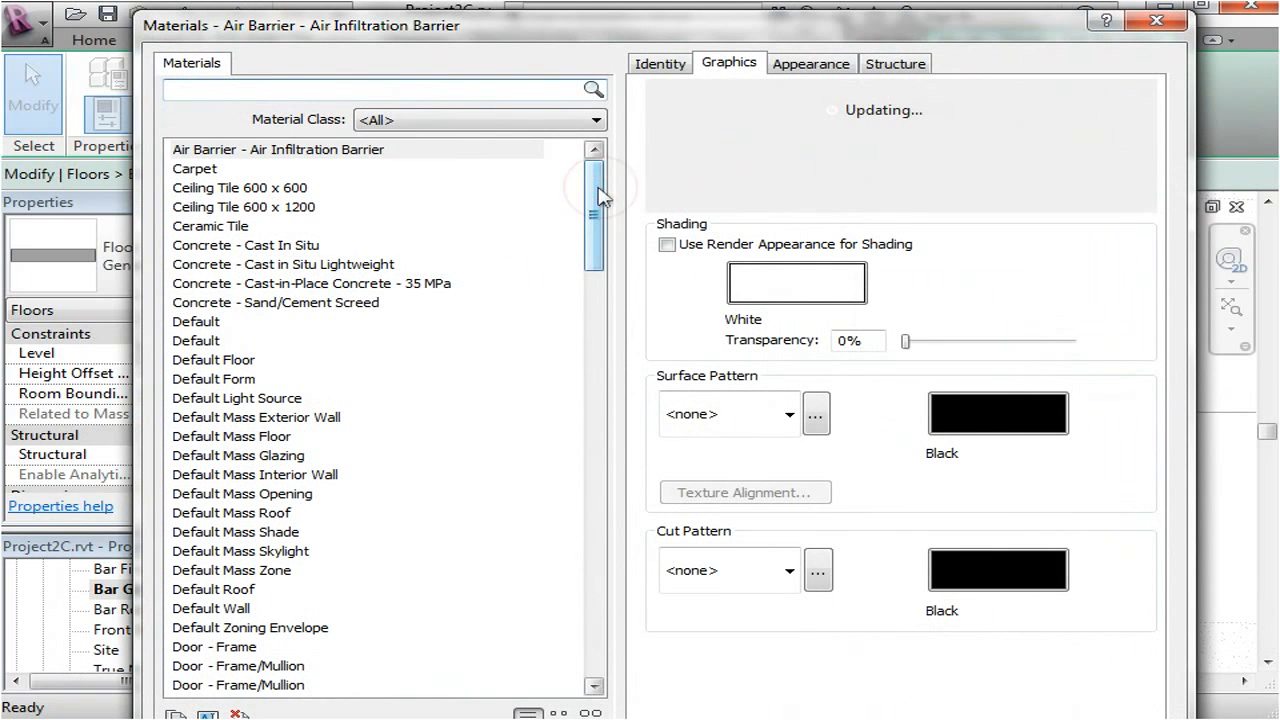
{"action": "left_click", "coordinate": [246, 244]}
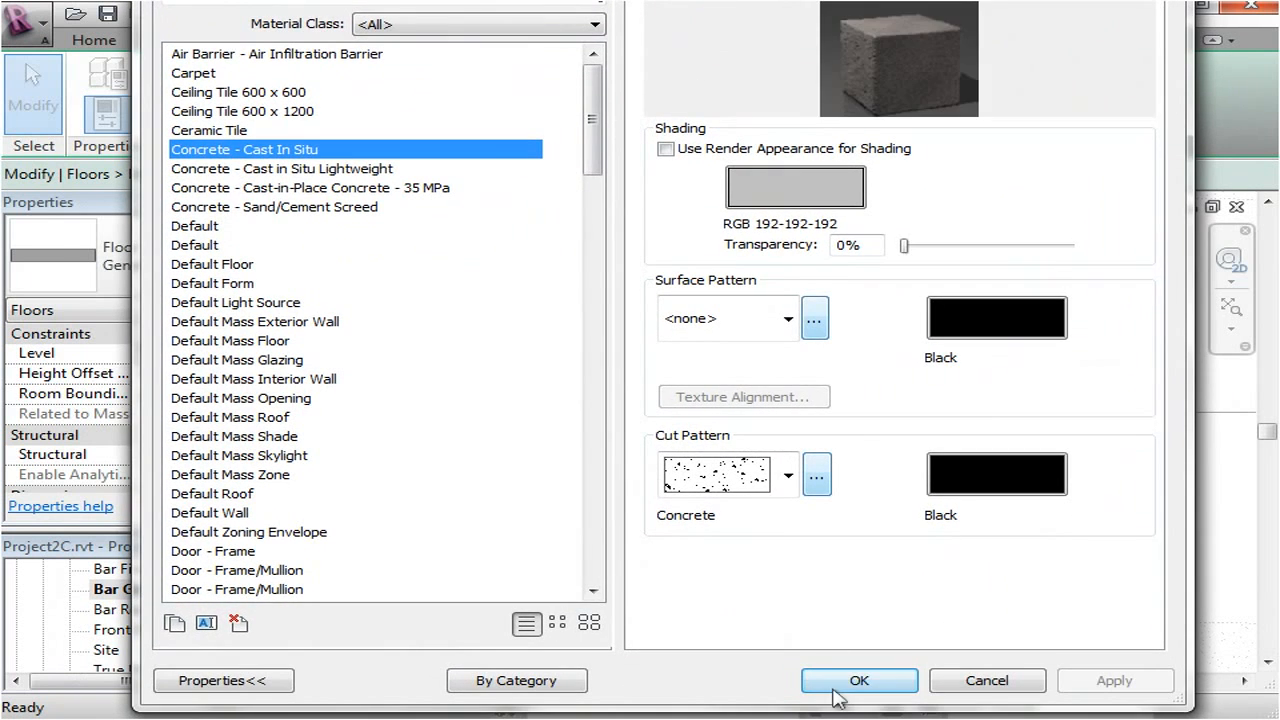
{"action": "left_click", "coordinate": [858, 680]}
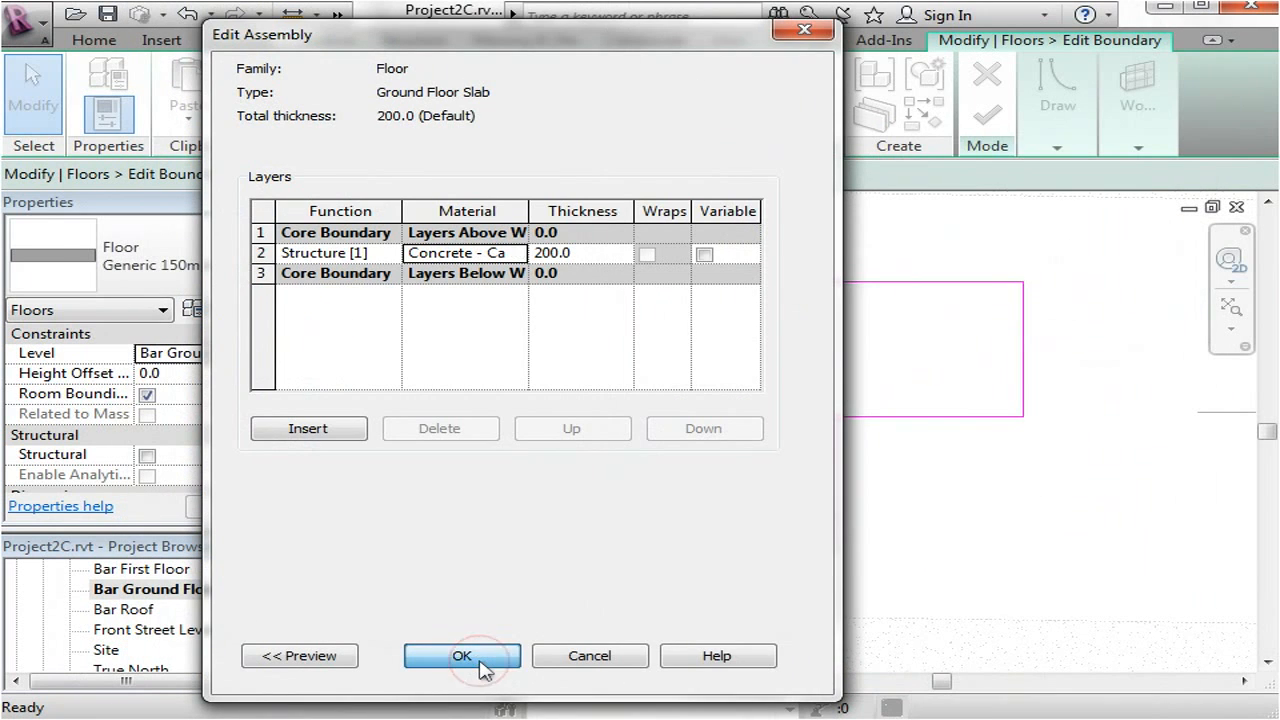
{"action": "left_click", "coordinate": [460, 656]}
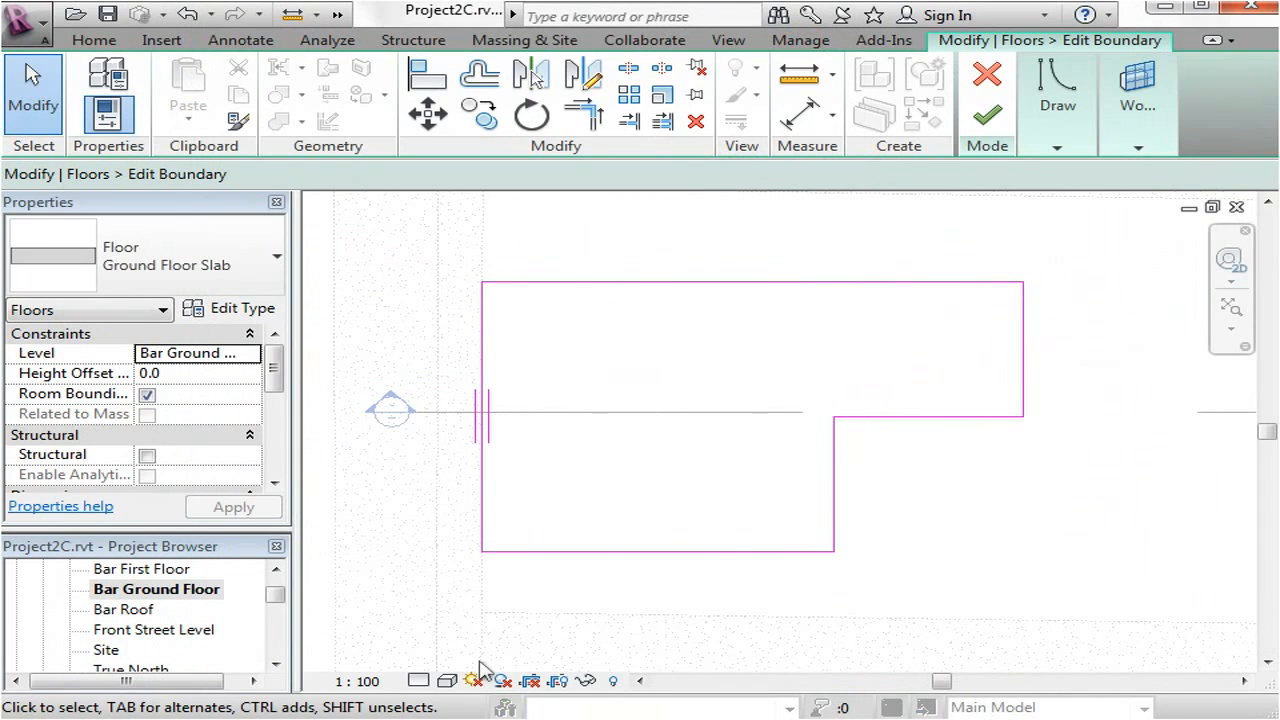
{"action": "mouse_move", "coordinate": [988, 112]}
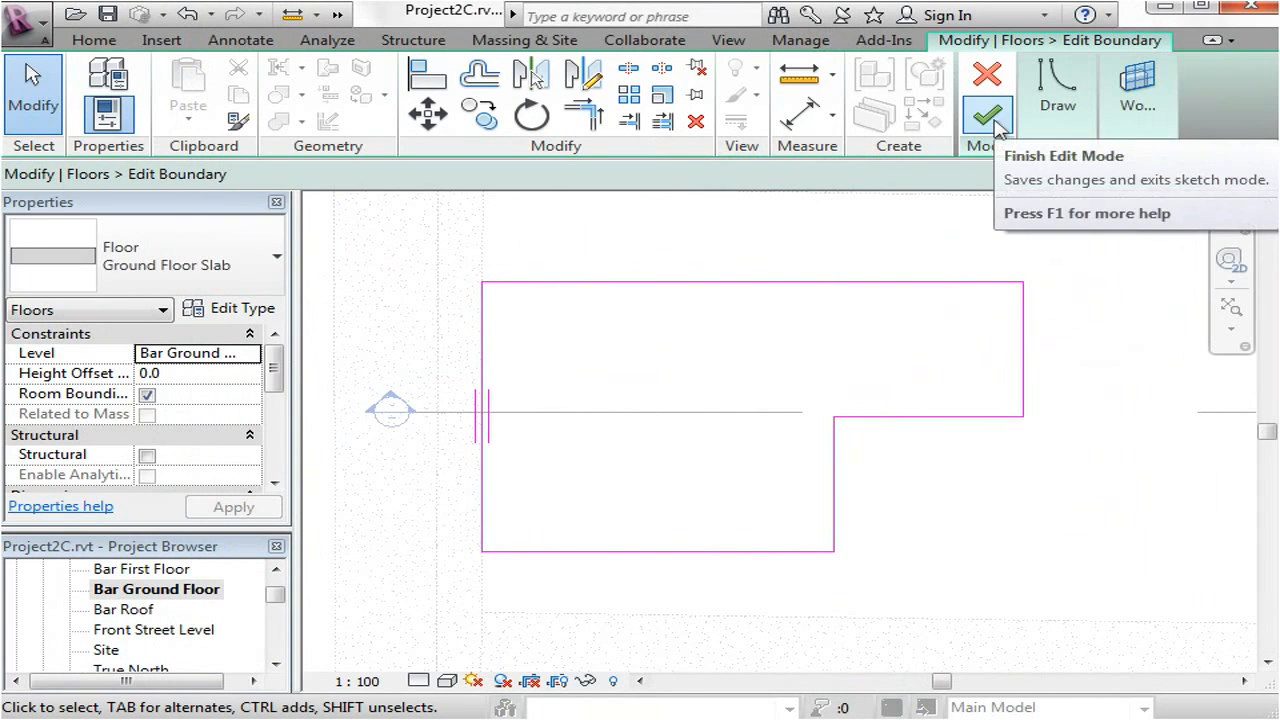
{"action": "left_click", "coordinate": [988, 114]}
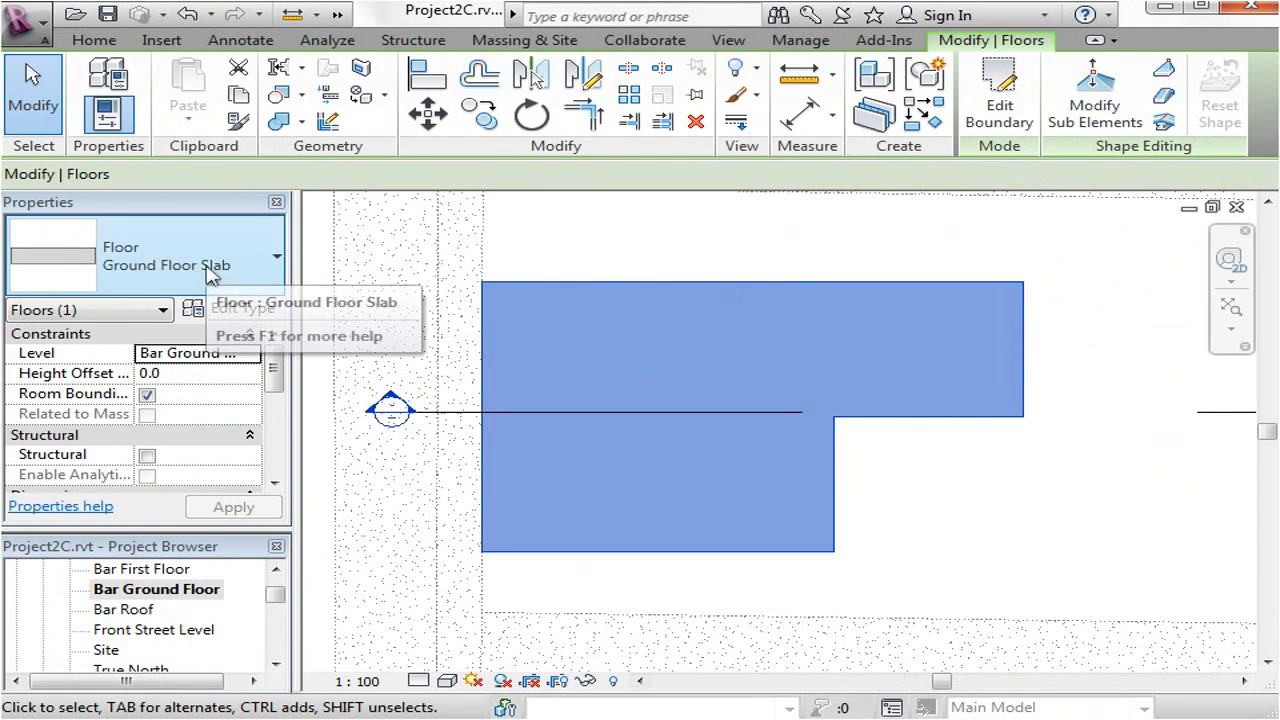
{"action": "left_click", "coordinate": [276, 256]}
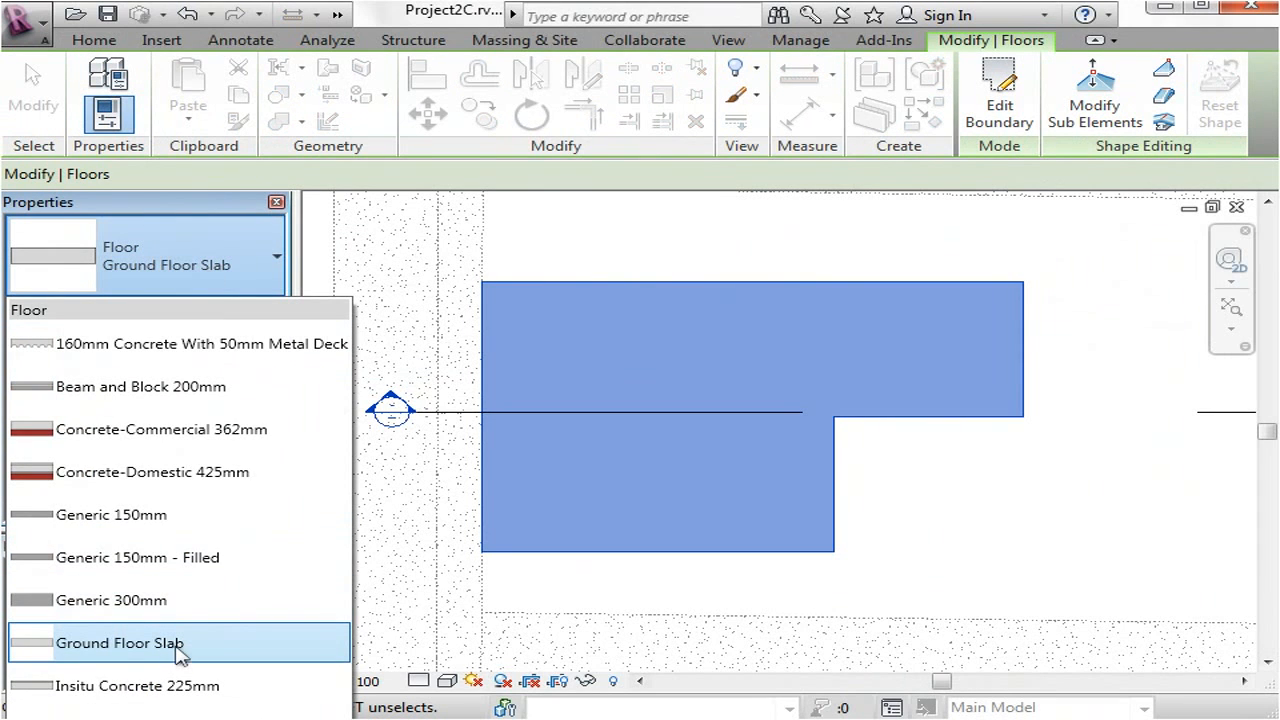
{"action": "mouse_move", "coordinate": [144, 514]}
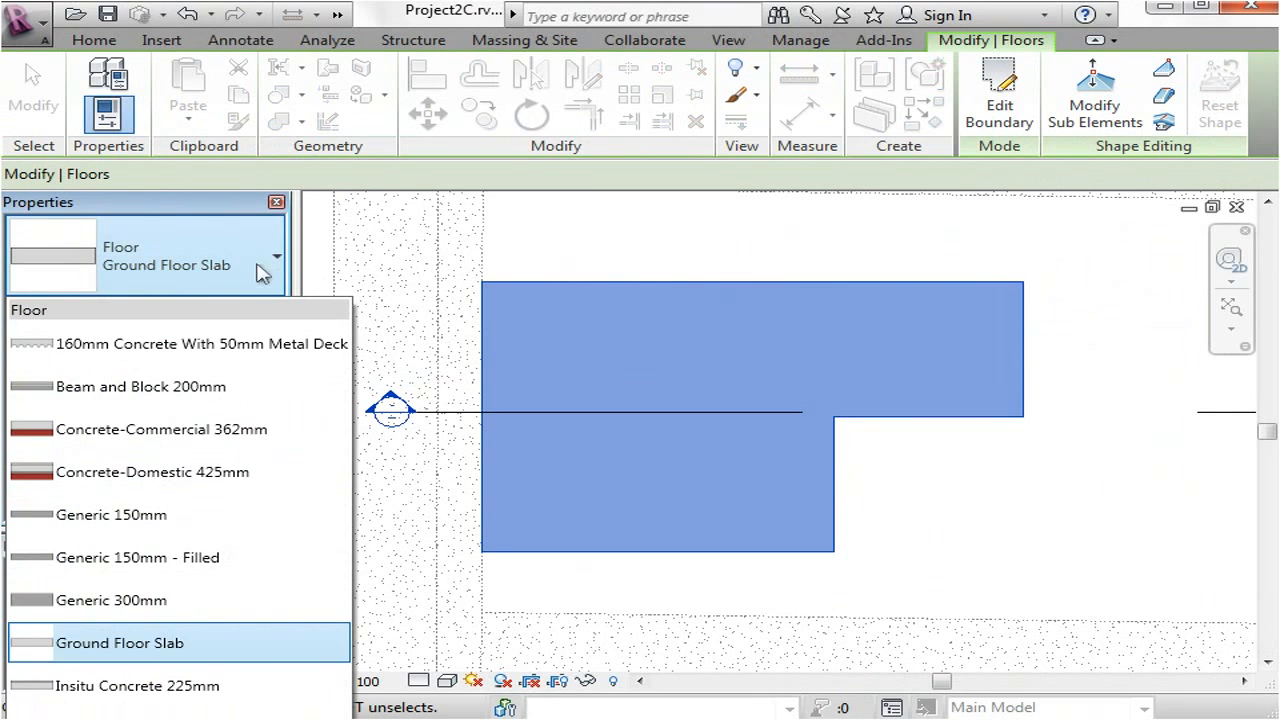
{"action": "mouse_move", "coordinate": [200, 514]}
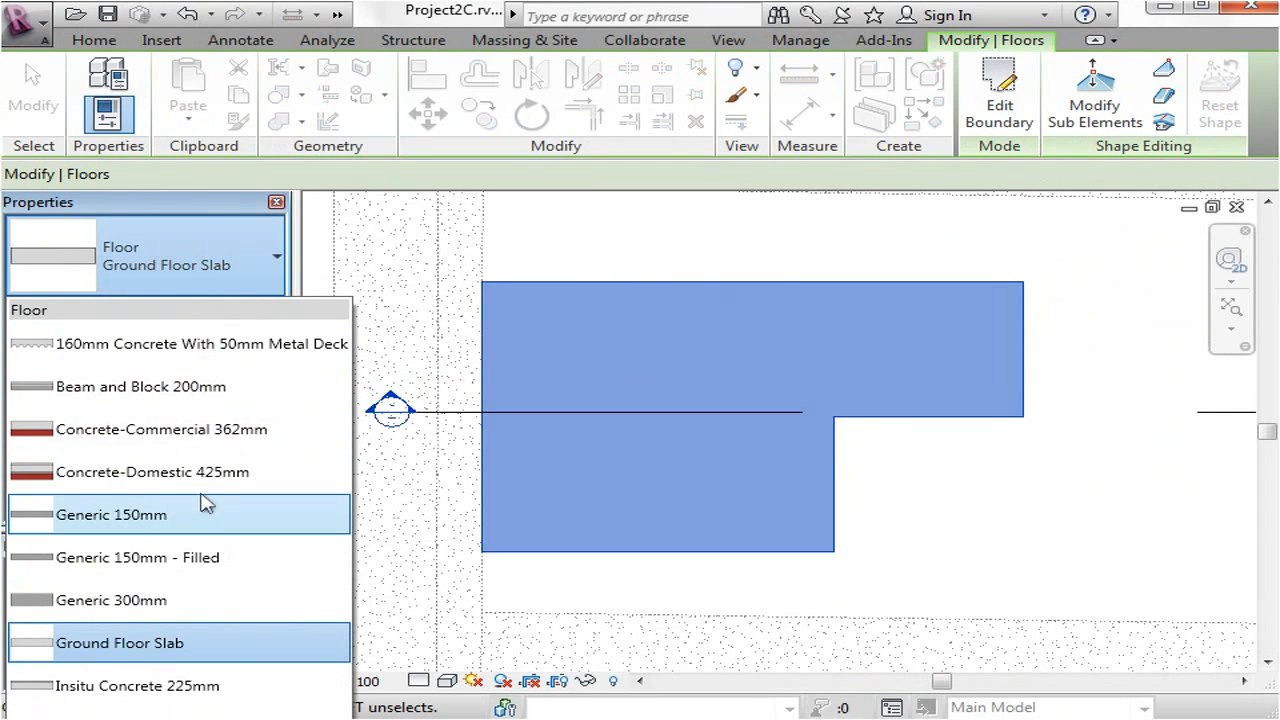
{"action": "mouse_move", "coordinate": [180, 472]}
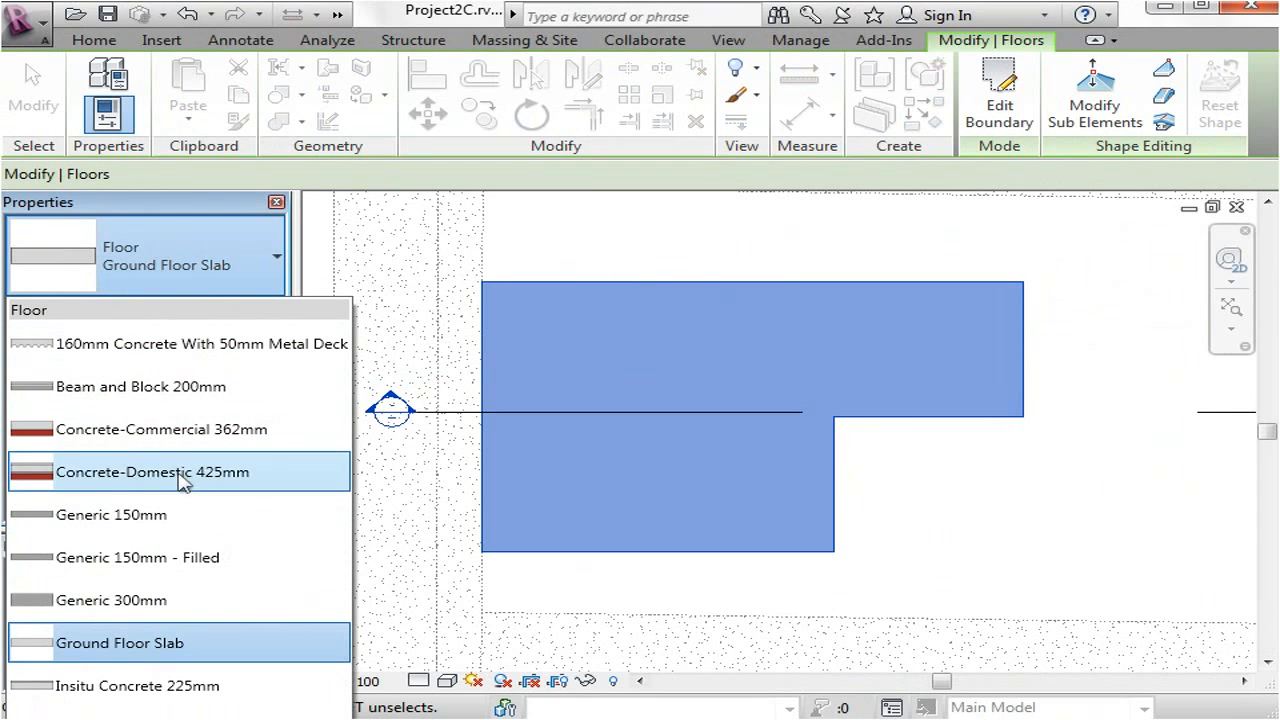
{"action": "mouse_move", "coordinate": [150, 686]}
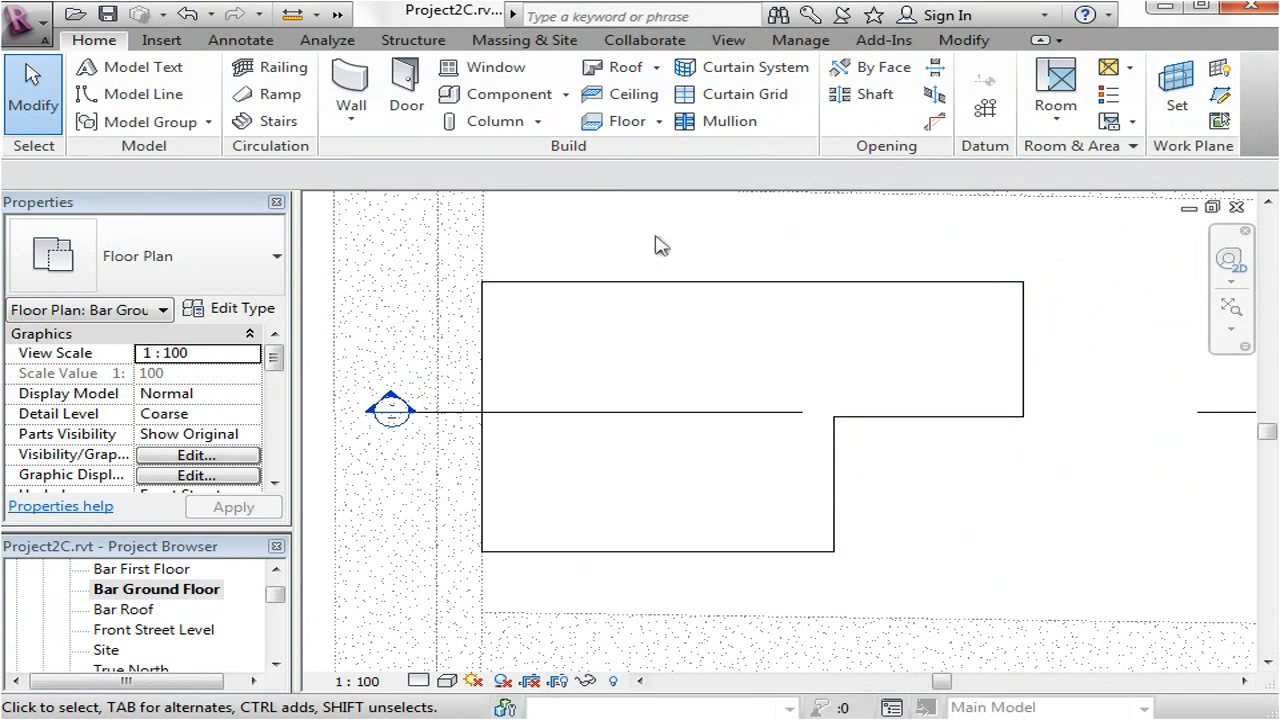
Step: Check the slab at the Bar Ground Floor level in the Section 1 view
{"action": "left_click", "coordinate": [276, 608]}
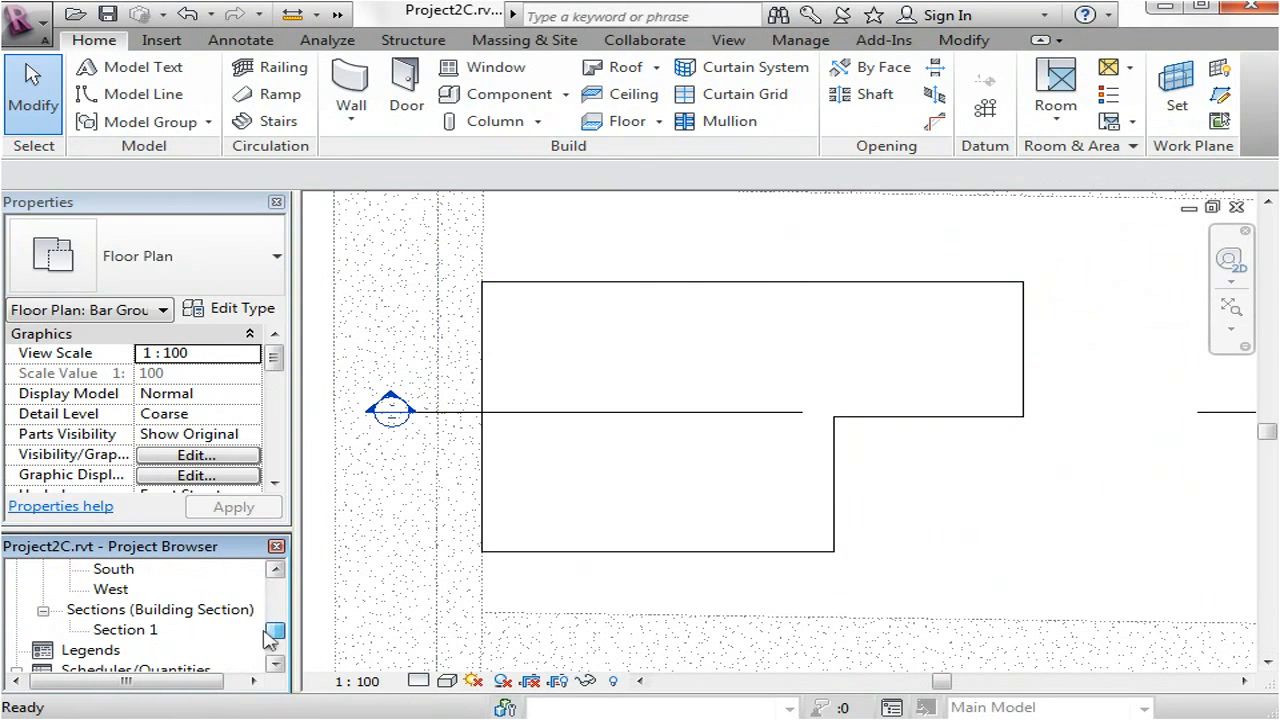
{"action": "double_click", "coordinate": [124, 628]}
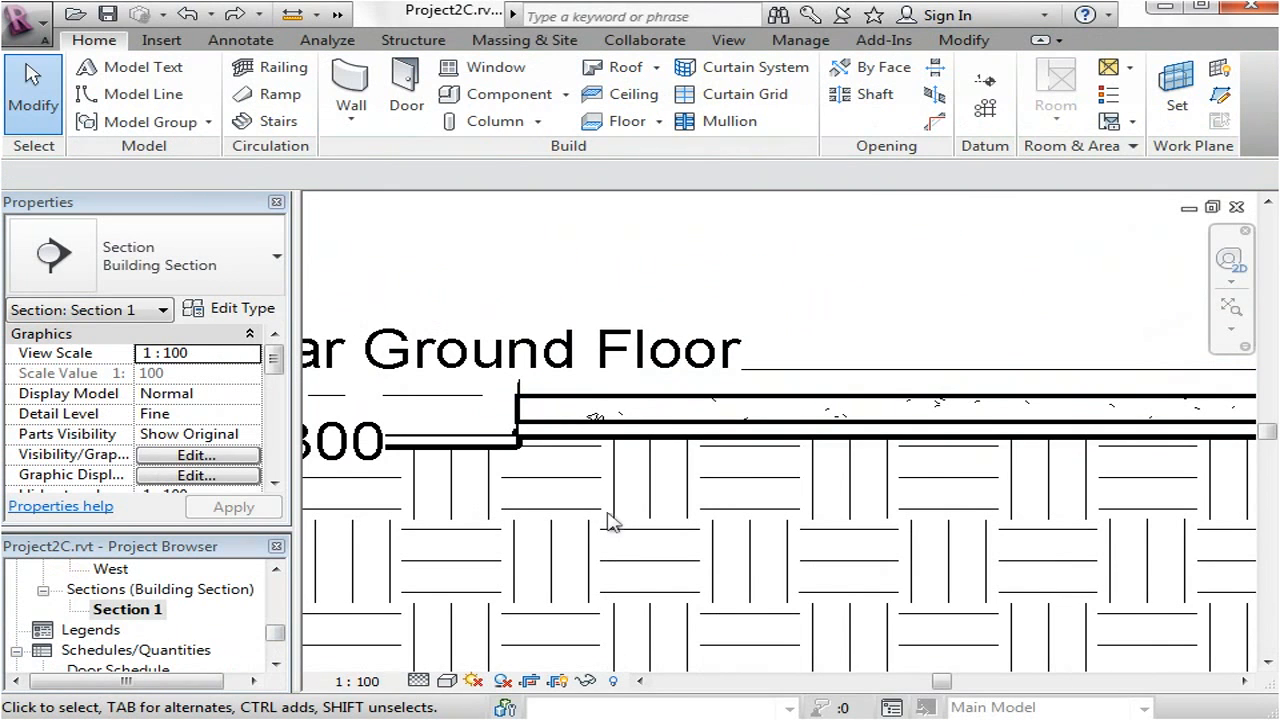
Step: Start the Floor > Slab Edge tool and return to the Bar Ground Floor plan
{"action": "left_click", "coordinate": [658, 122]}
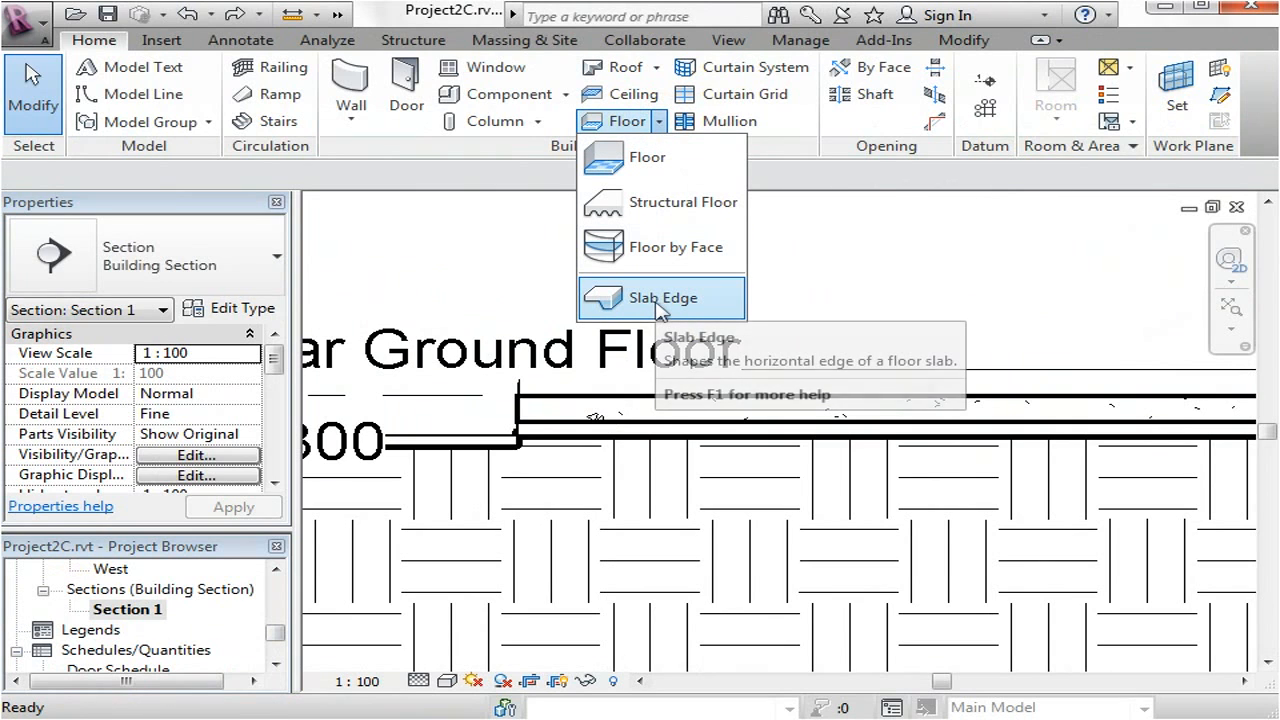
{"action": "left_click", "coordinate": [662, 296]}
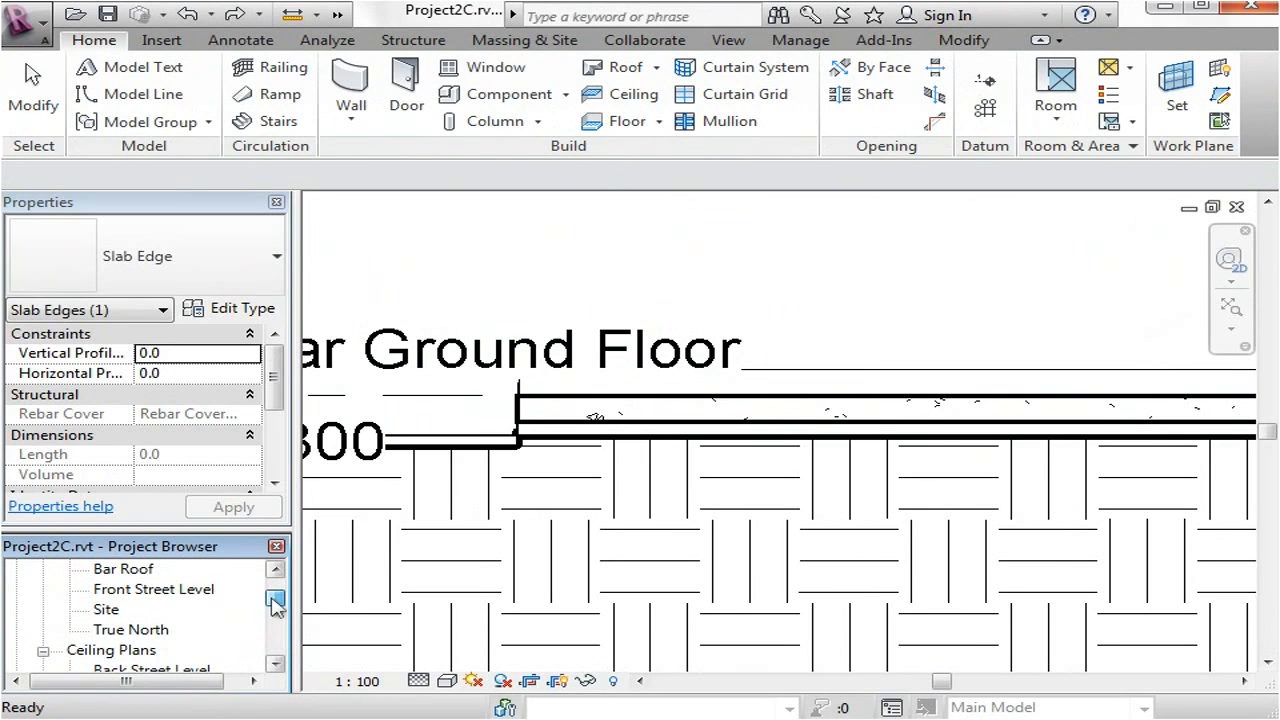
{"action": "double_click", "coordinate": [156, 588]}
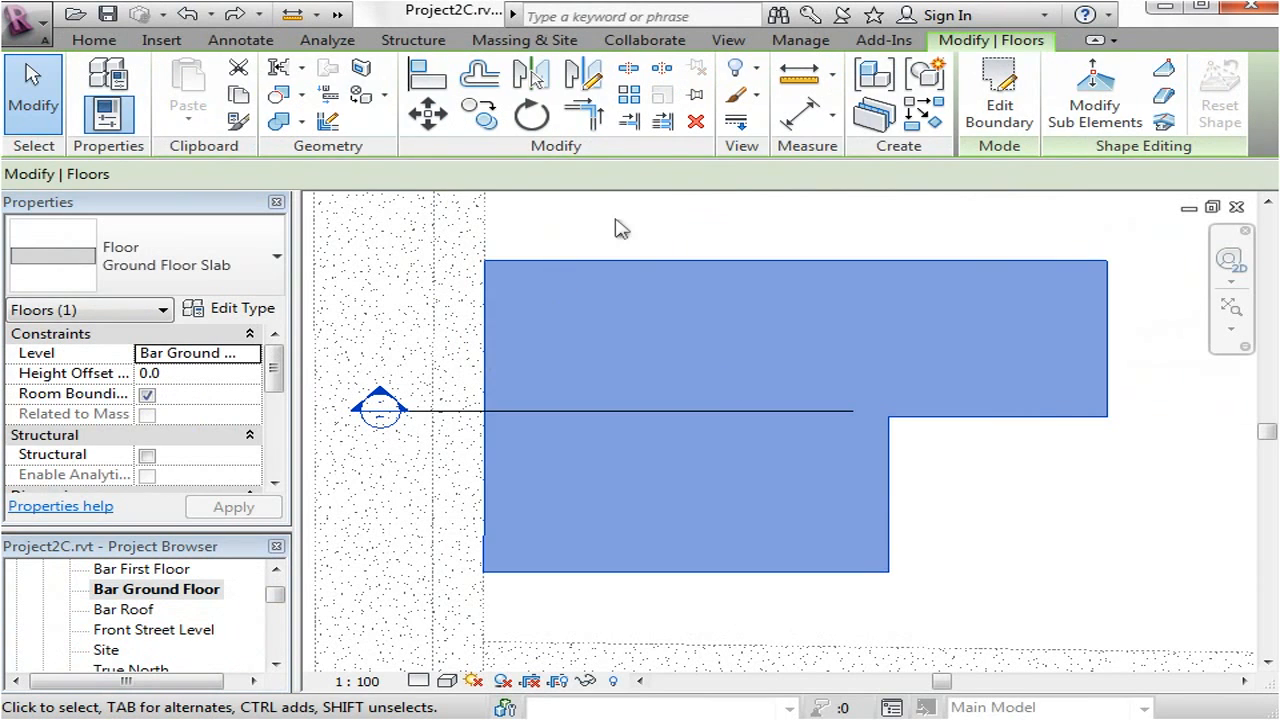
Step: Place Floor > Slab Edge concrete edges along the whole L-shaped slab boundary
{"action": "left_click", "coordinate": [658, 120]}
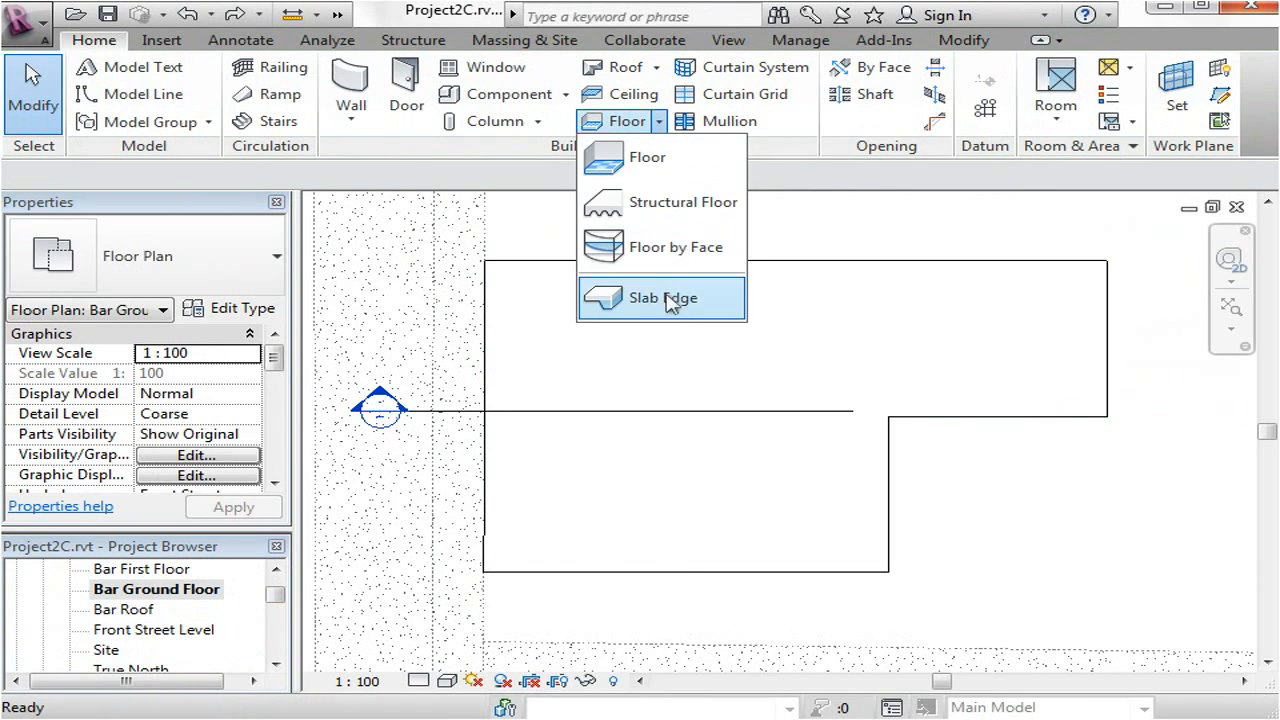
{"action": "left_click", "coordinate": [664, 296]}
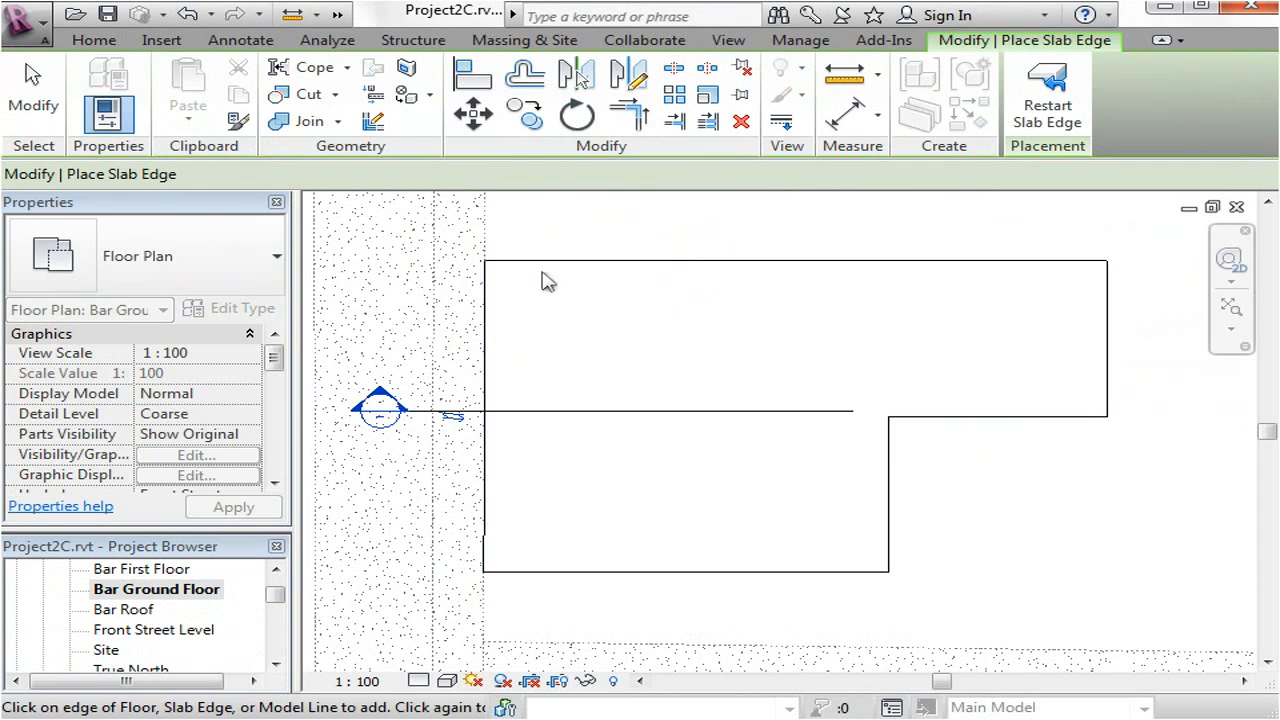
{"action": "mouse_move", "coordinate": [992, 444]}
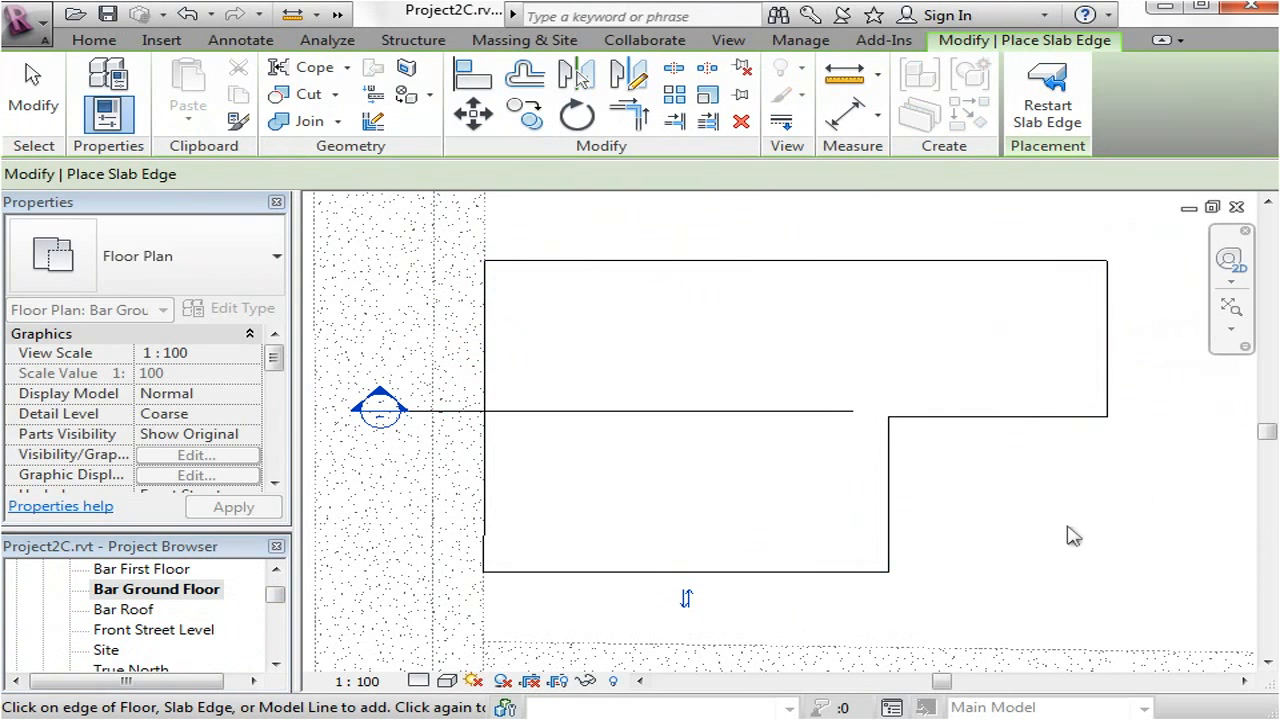
{"action": "mouse_move", "coordinate": [440, 690]}
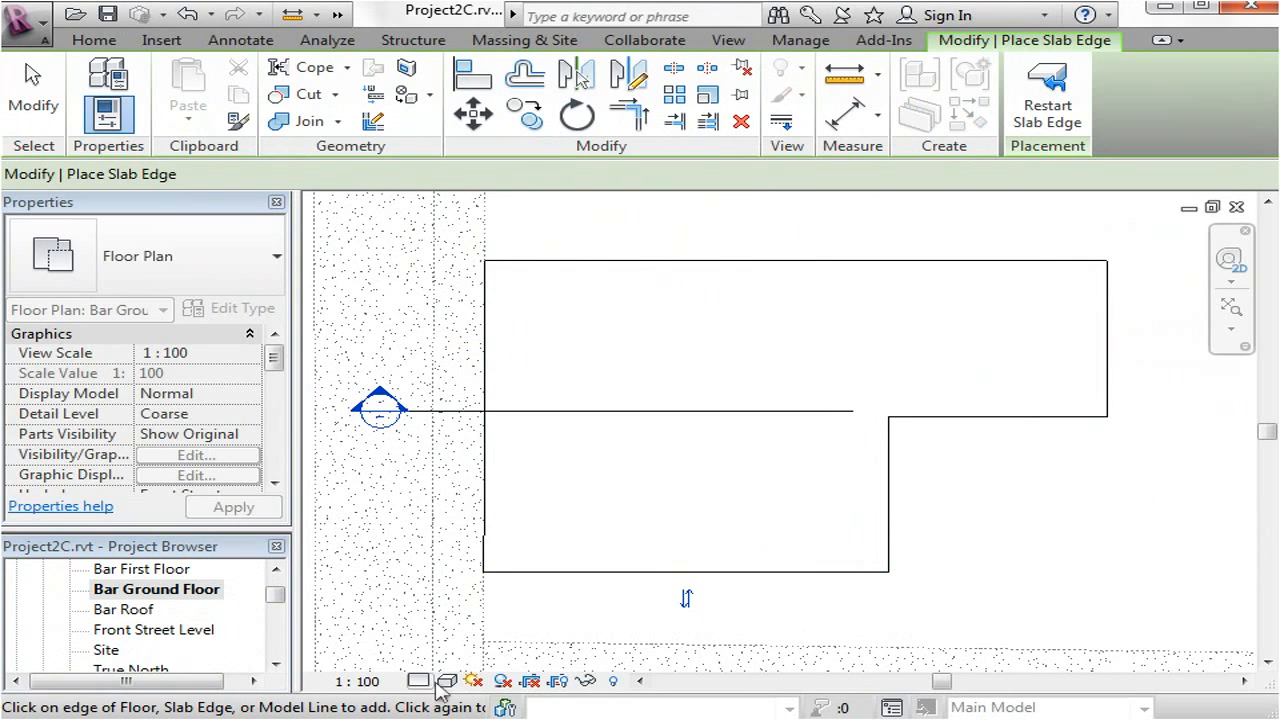
{"action": "left_click", "coordinate": [446, 680]}
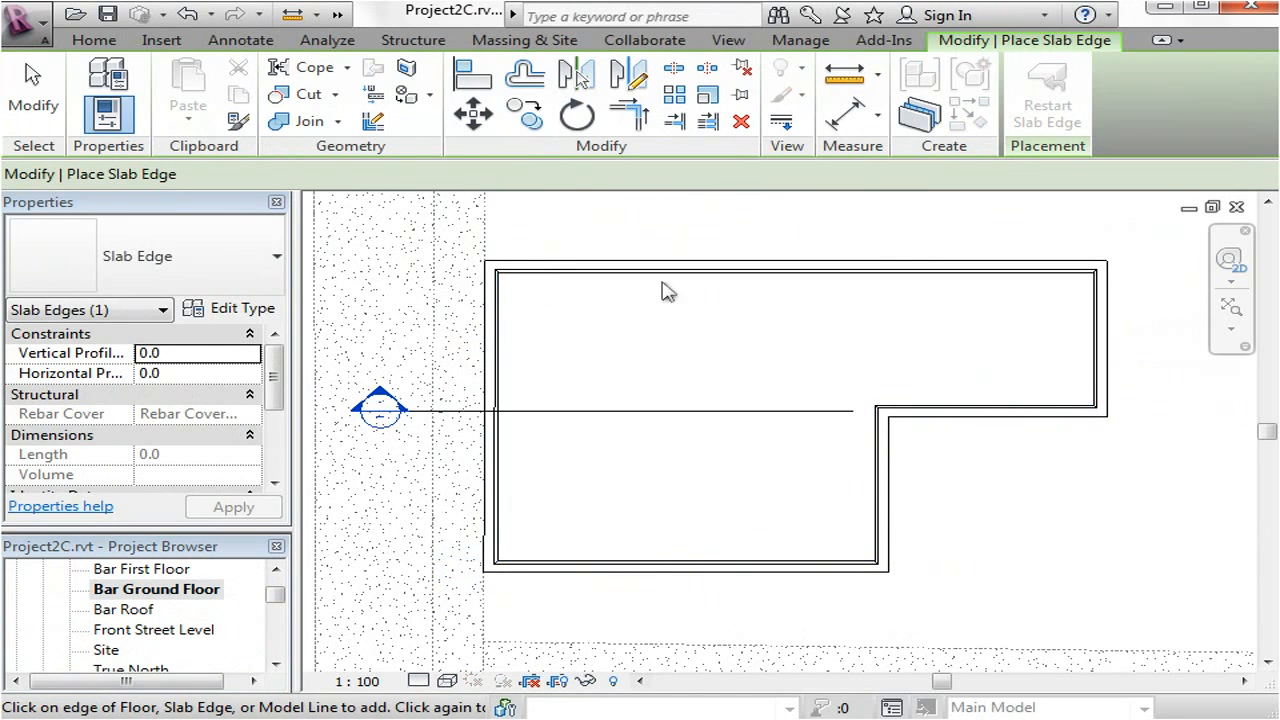
{"action": "mouse_move", "coordinate": [456, 630]}
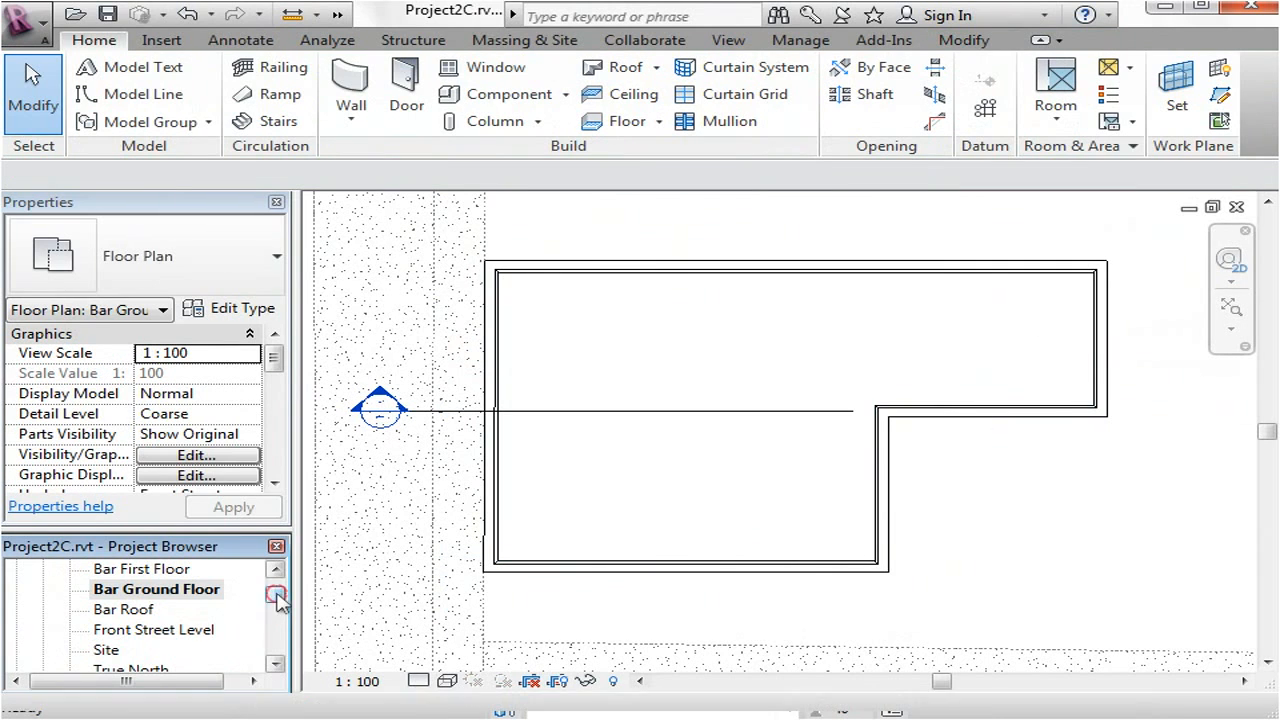
Step: Inspect the new slab edge profile beneath the slab in Section 1, zooming in and out
{"action": "scroll", "scroll_direction": "down", "scroll_amount": 3}
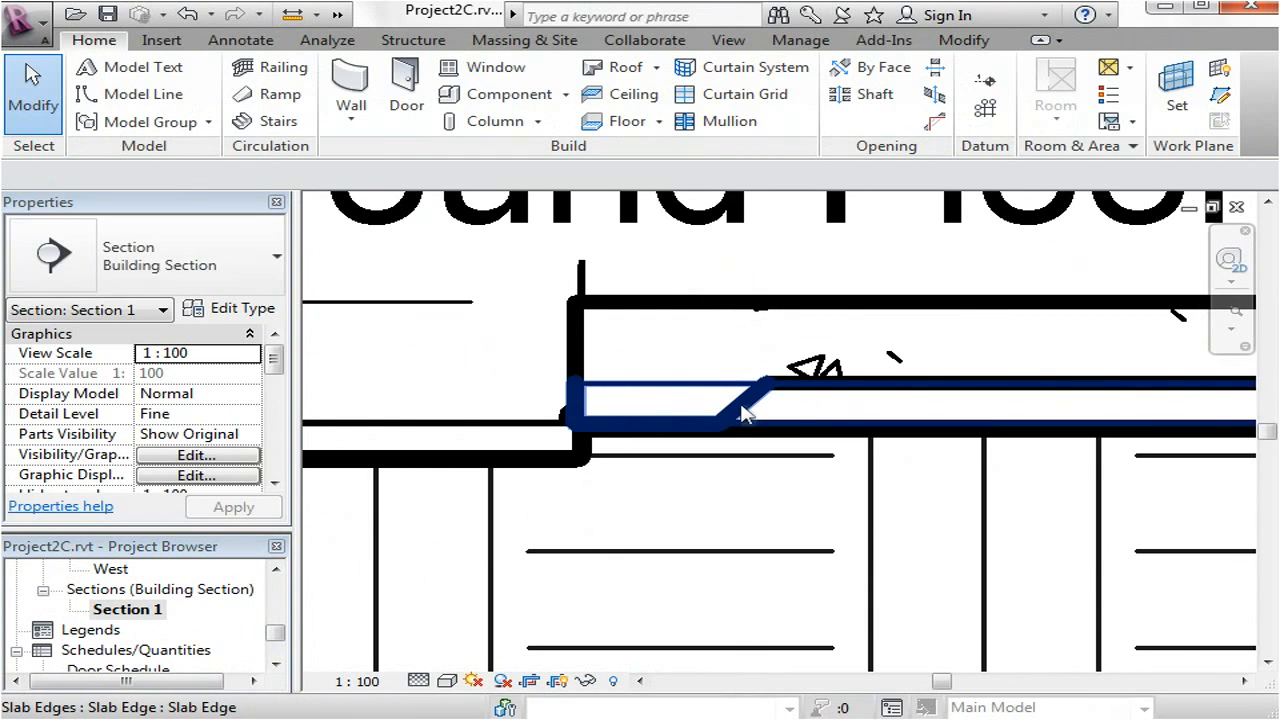
{"action": "mouse_move", "coordinate": [810, 308]}
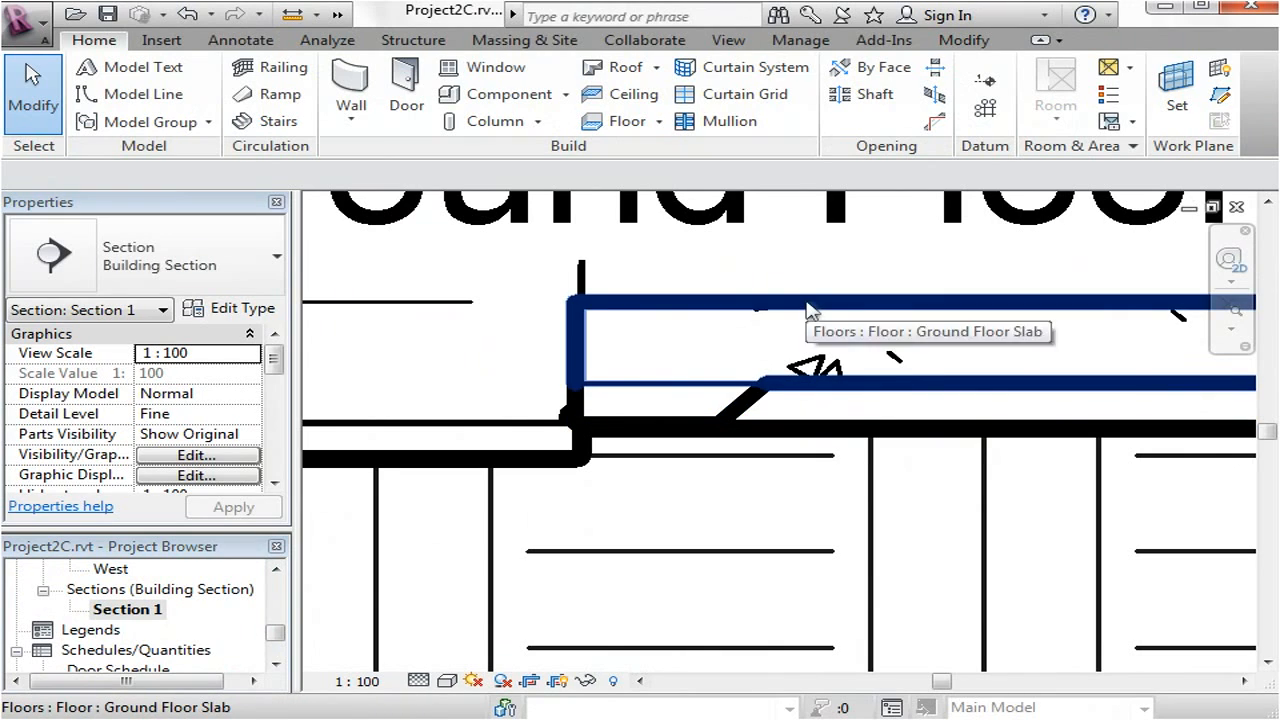
{"action": "mouse_move", "coordinate": [576, 356]}
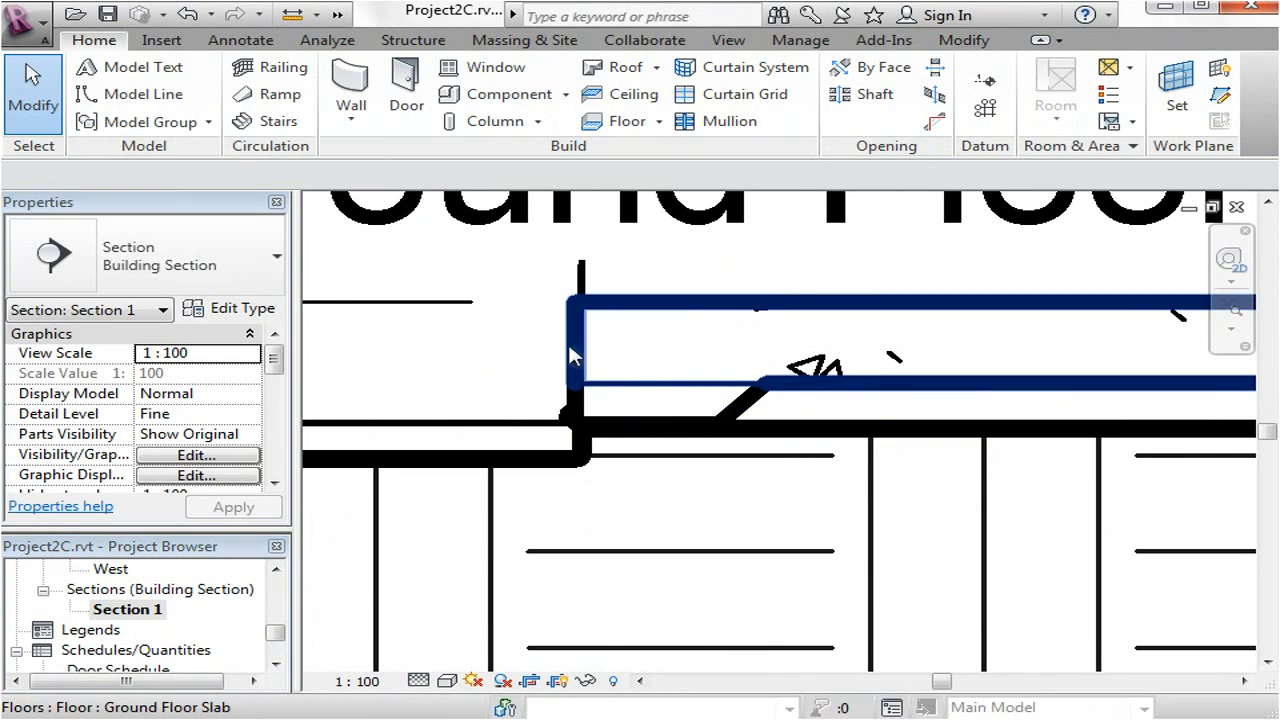
{"action": "left_click", "coordinate": [720, 390]}
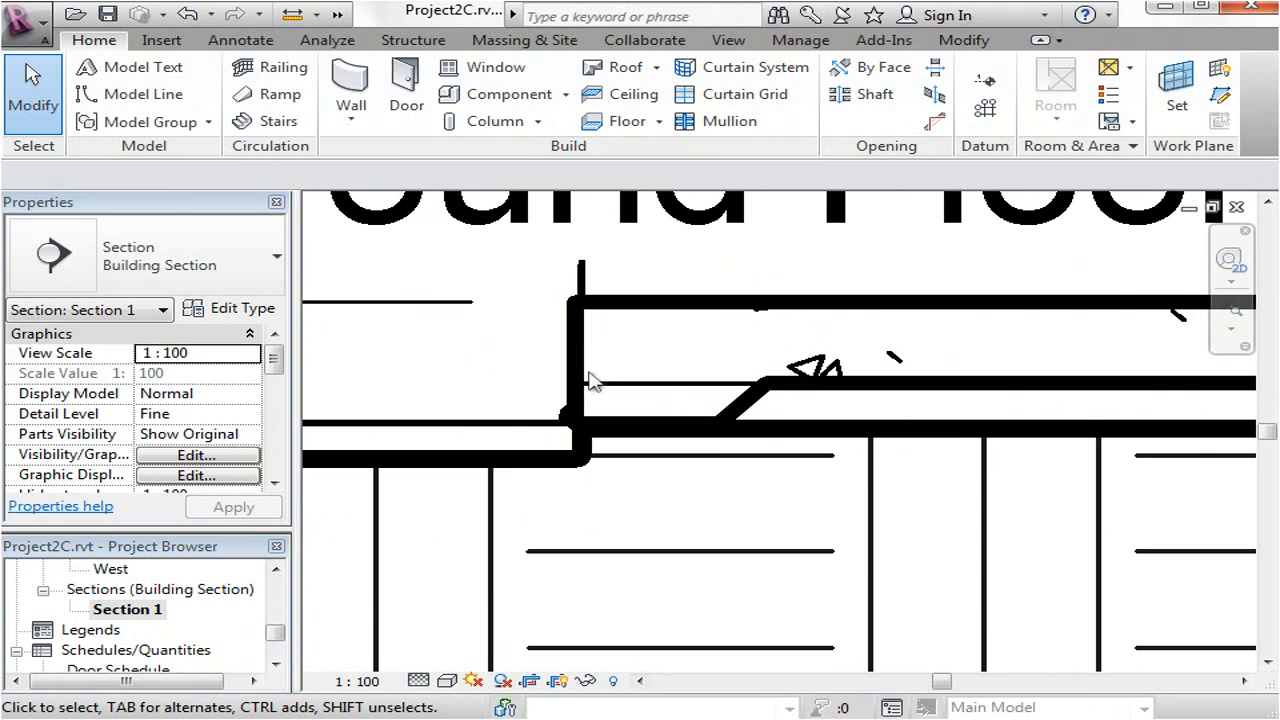
{"action": "left_click", "coordinate": [780, 388]}
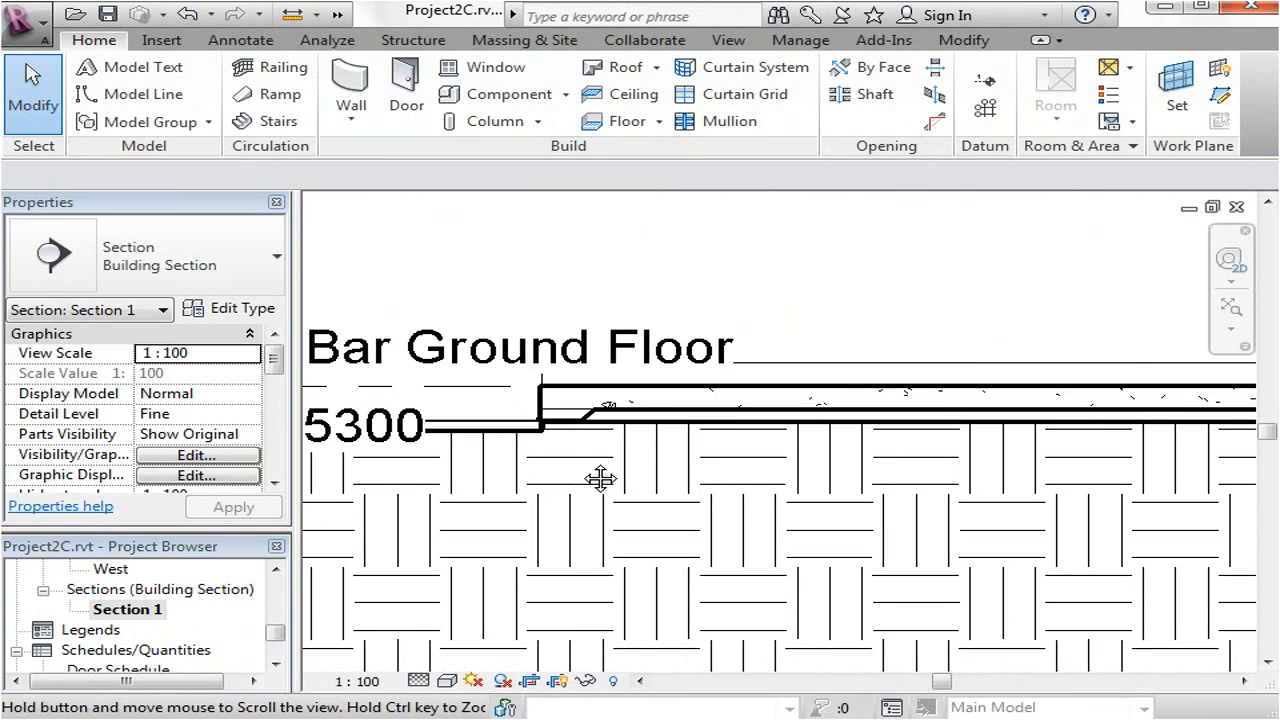
{"action": "mouse_move", "coordinate": [556, 520]}
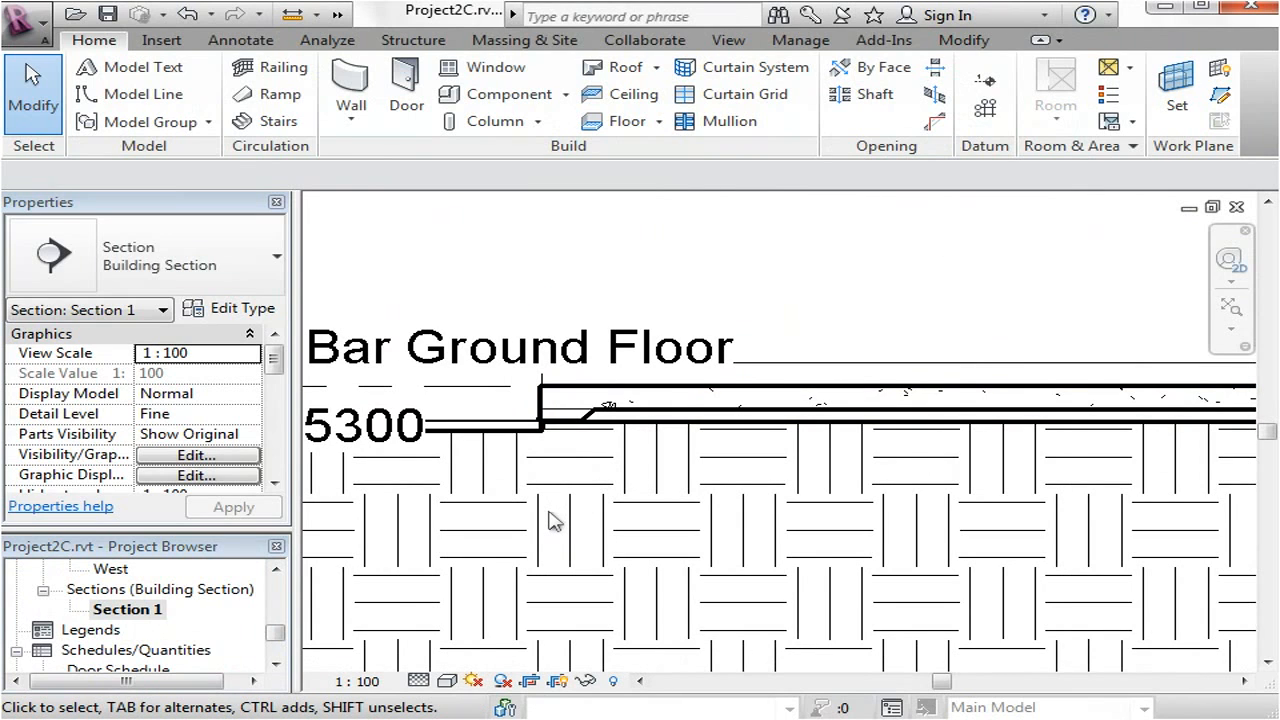
Step: In Visibility/Graphics, uncheck Pads under Site and apply so the section hides the pads
{"action": "left_click", "coordinate": [196, 456]}
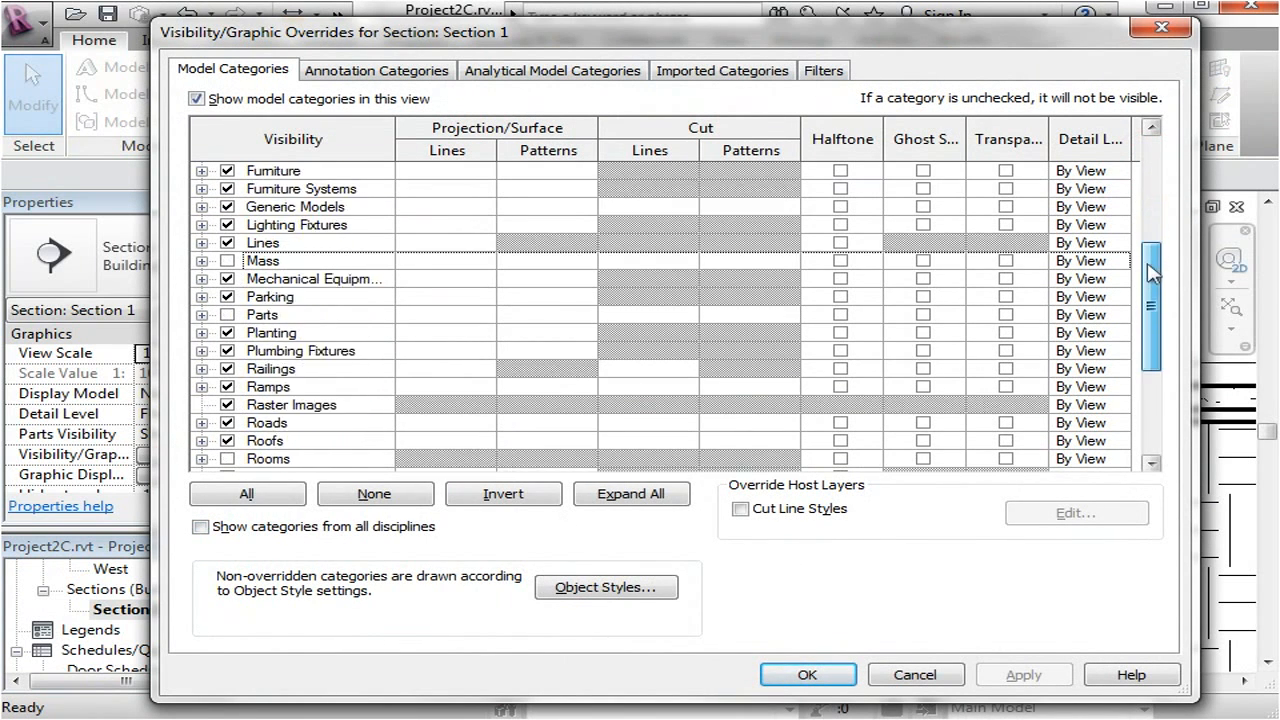
{"action": "scroll", "scroll_direction": "down", "scroll_amount": 3}
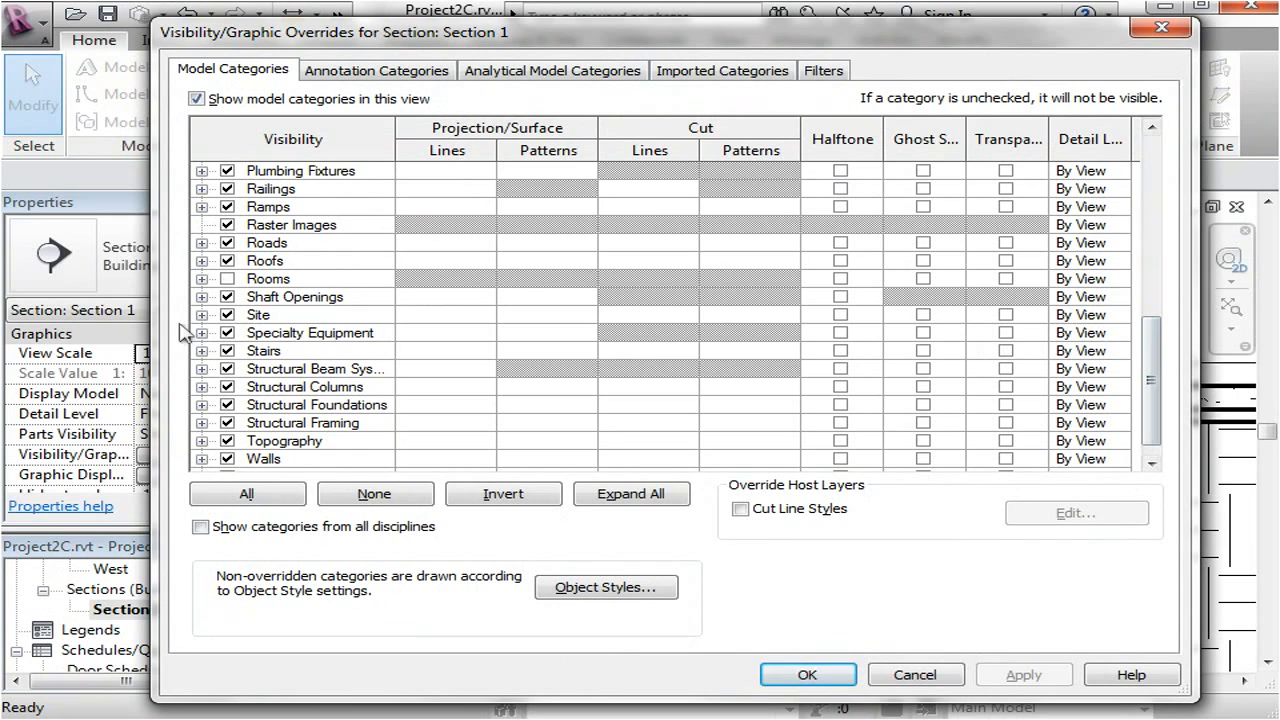
{"action": "left_click", "coordinate": [200, 314]}
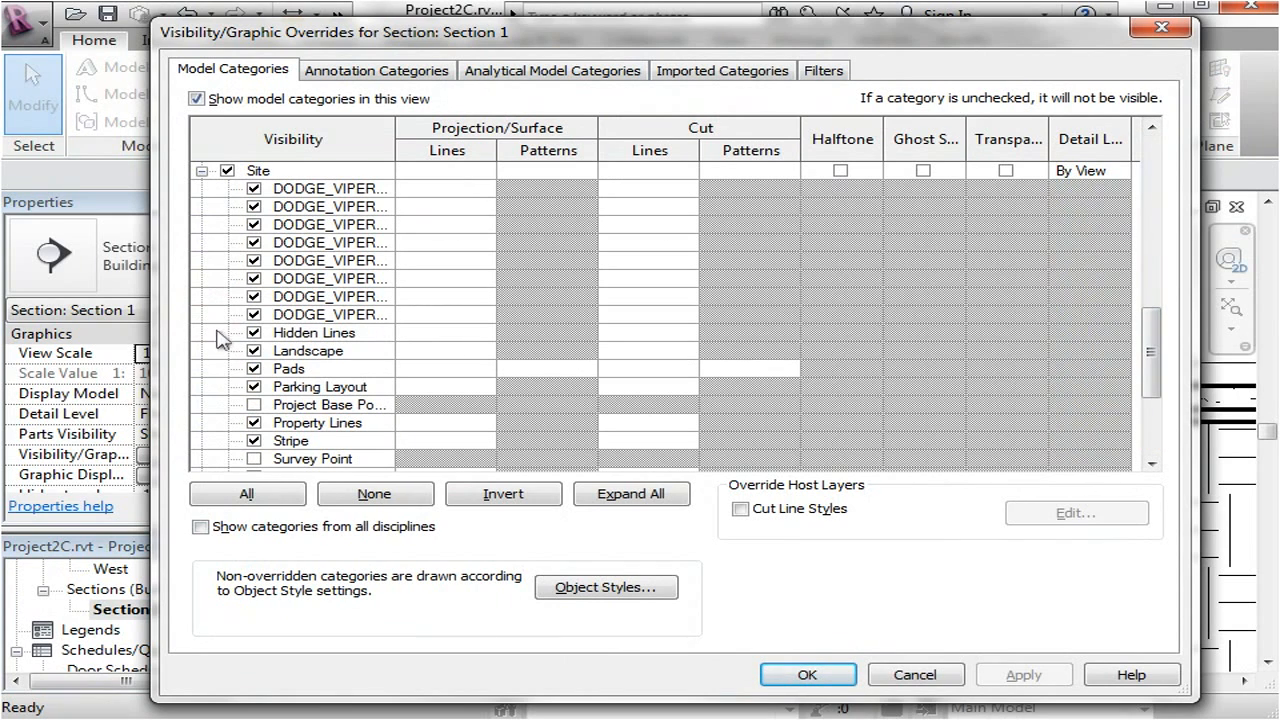
{"action": "left_click", "coordinate": [288, 368]}
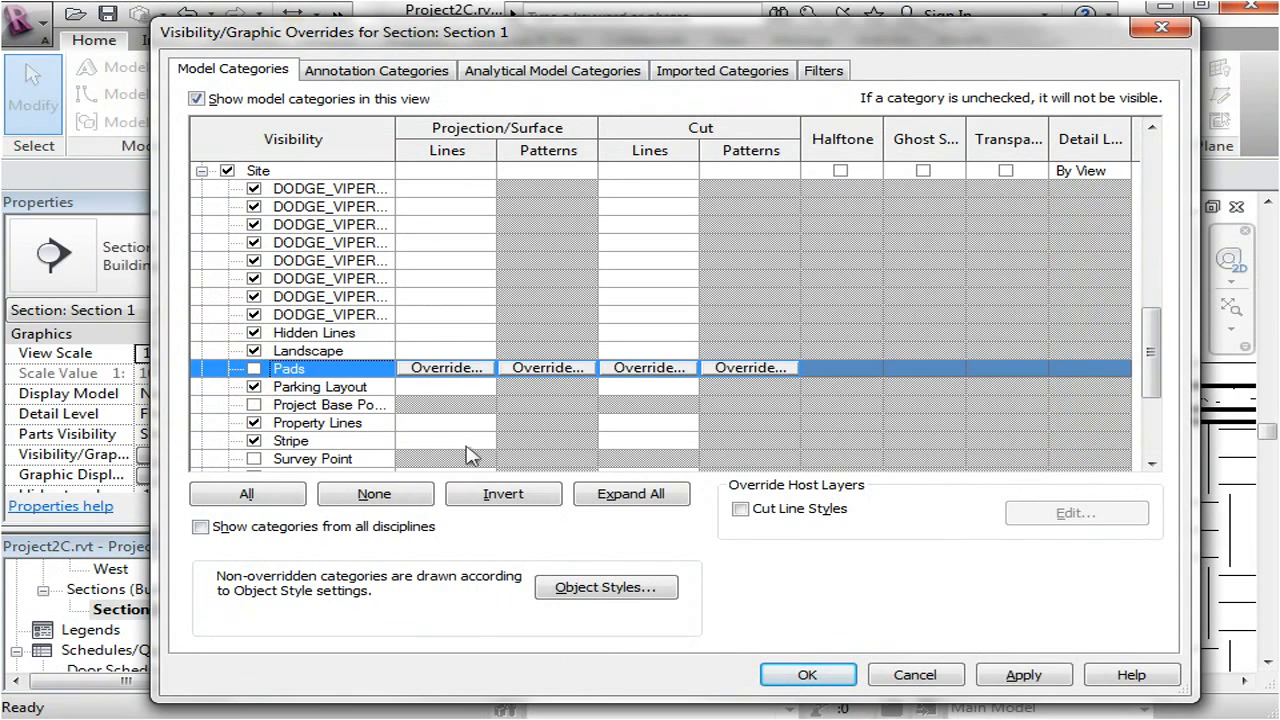
{"action": "left_click", "coordinate": [1024, 674]}
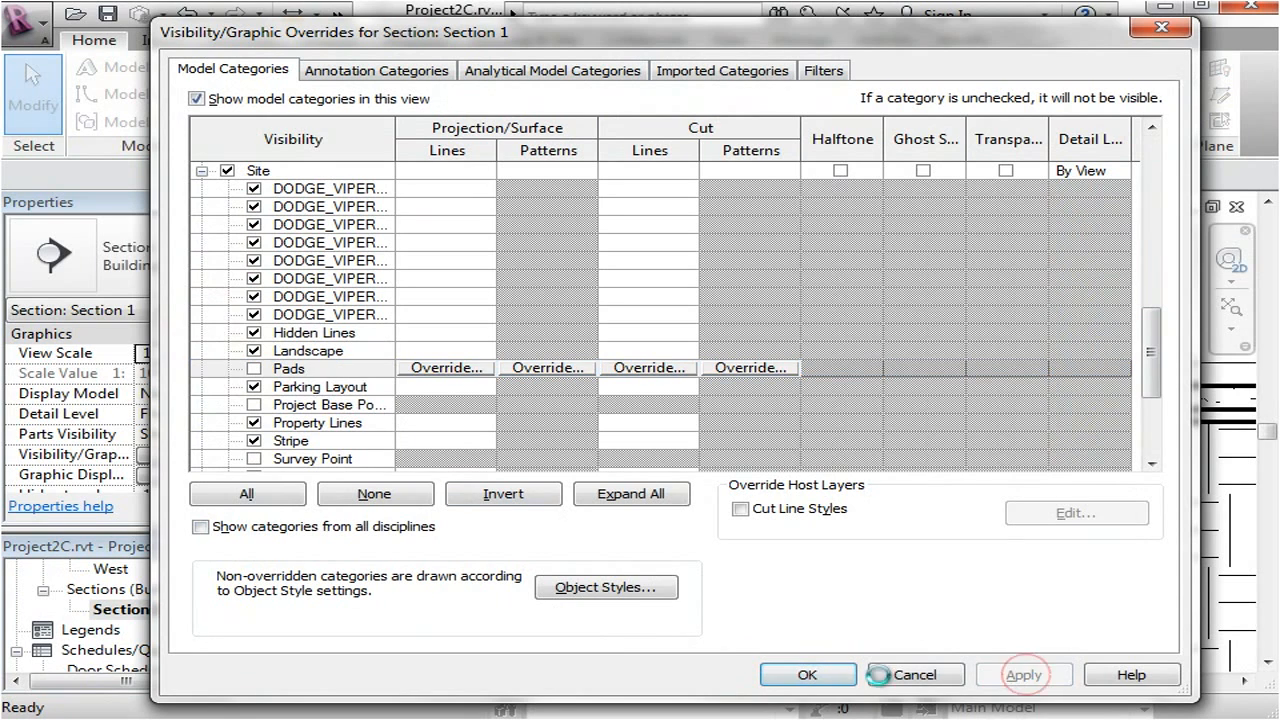
{"action": "left_click", "coordinate": [808, 674]}
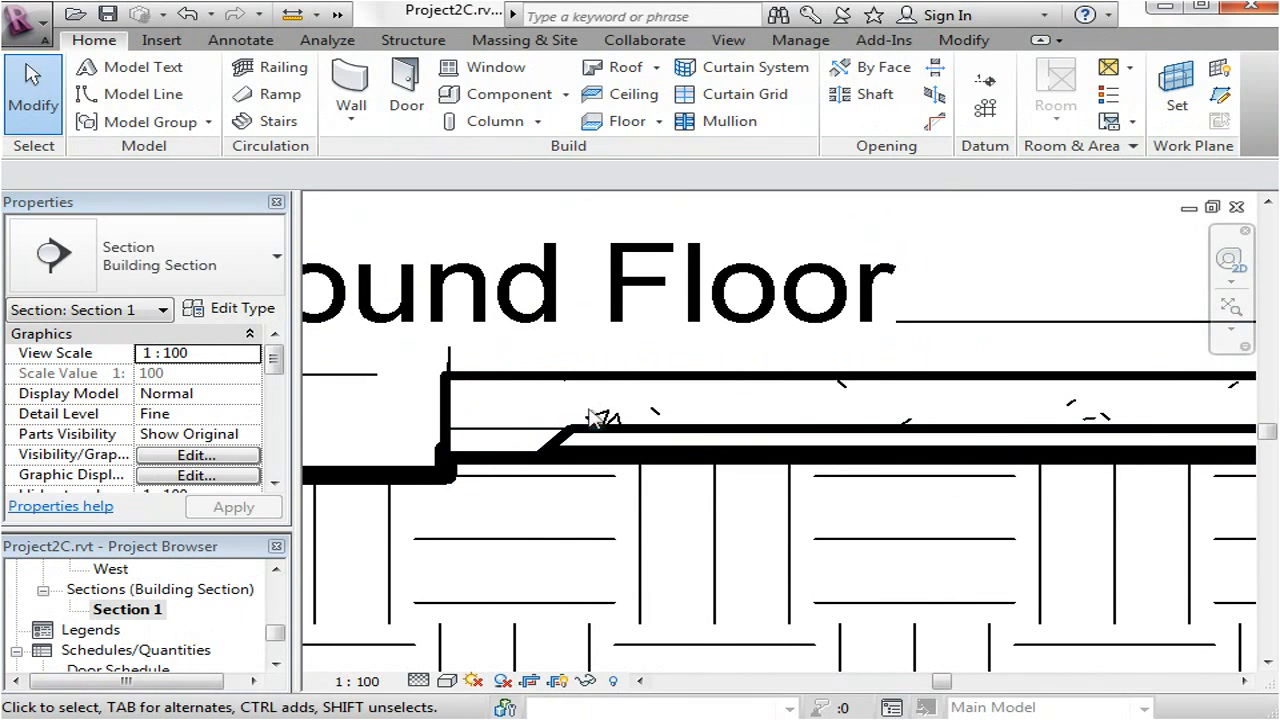
{"action": "mouse_move", "coordinate": [390, 604]}
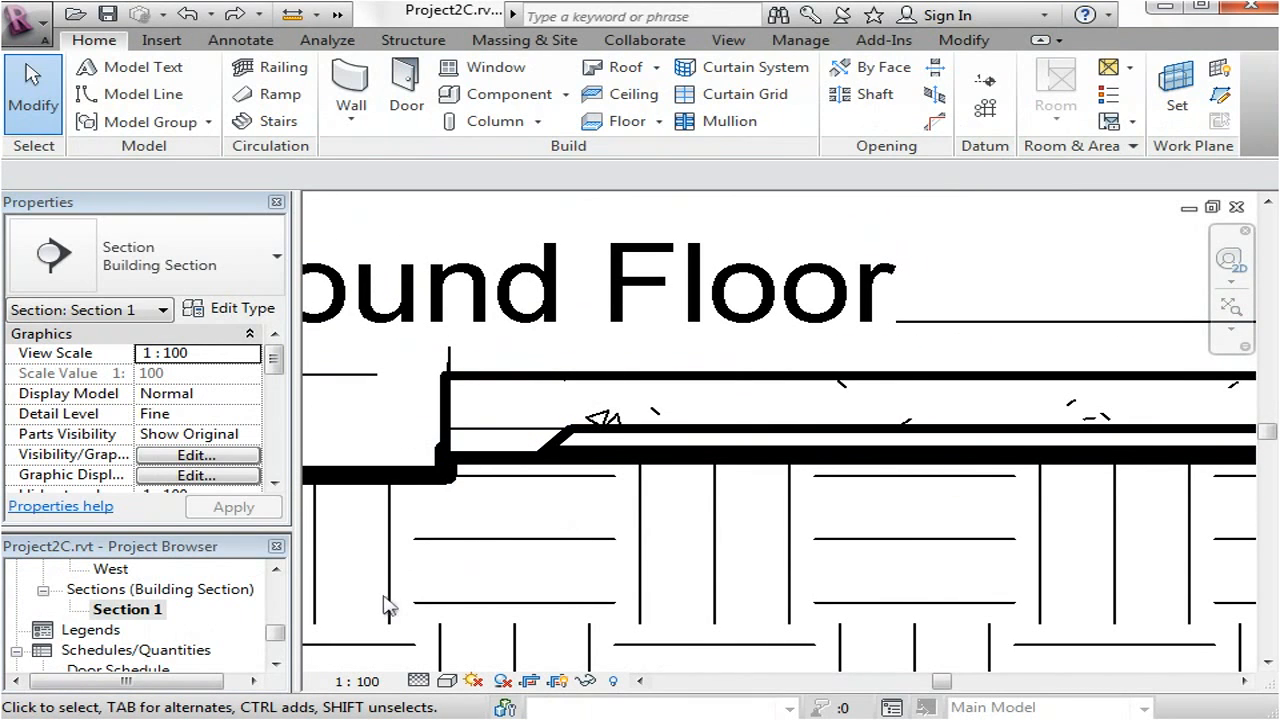
{"action": "mouse_move", "coordinate": [1080, 224]}
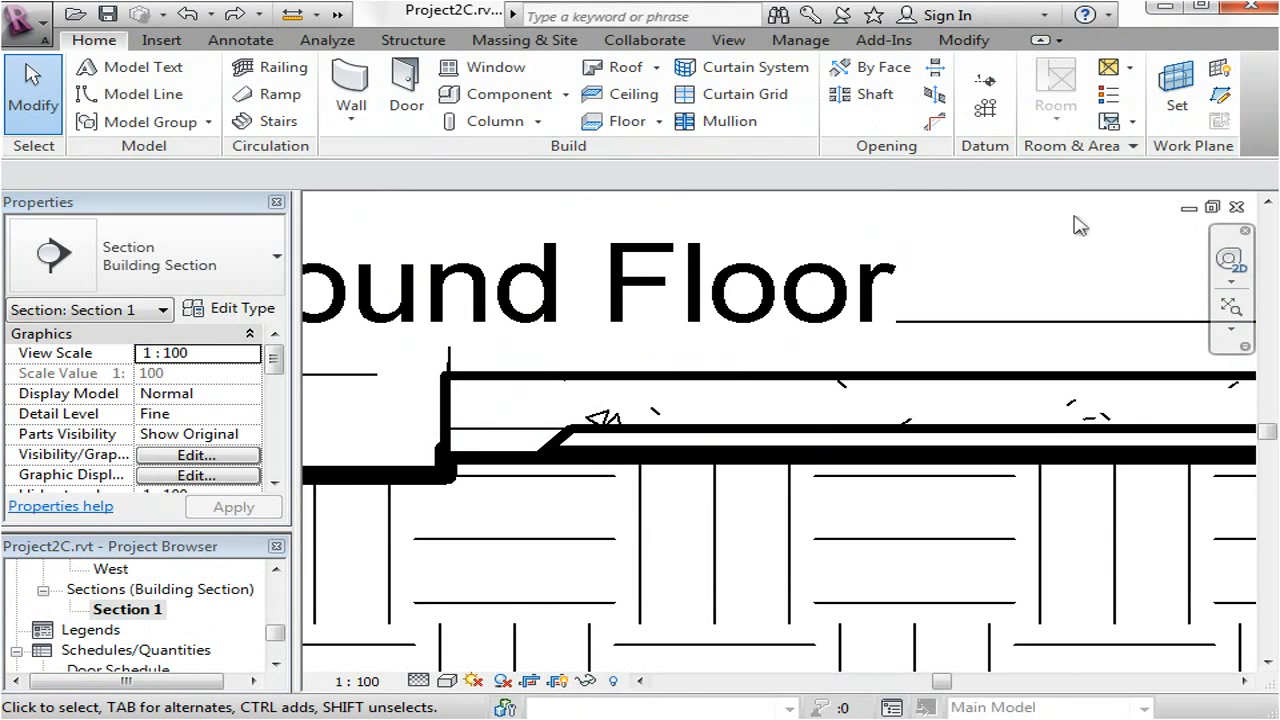
Step: Unjoin the existing geometry of the floor slab in Section 1 using Modify > Unjoin Geometry
{"action": "left_click", "coordinate": [964, 40]}
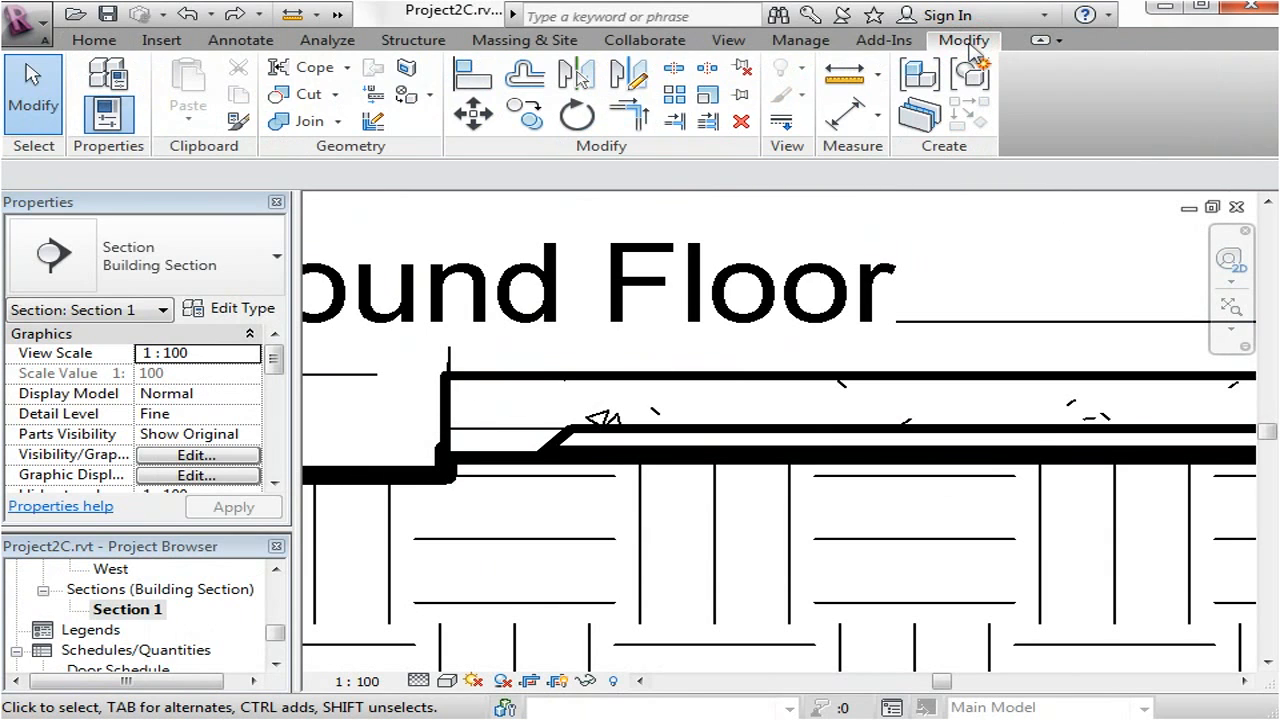
{"action": "mouse_move", "coordinate": [284, 164]}
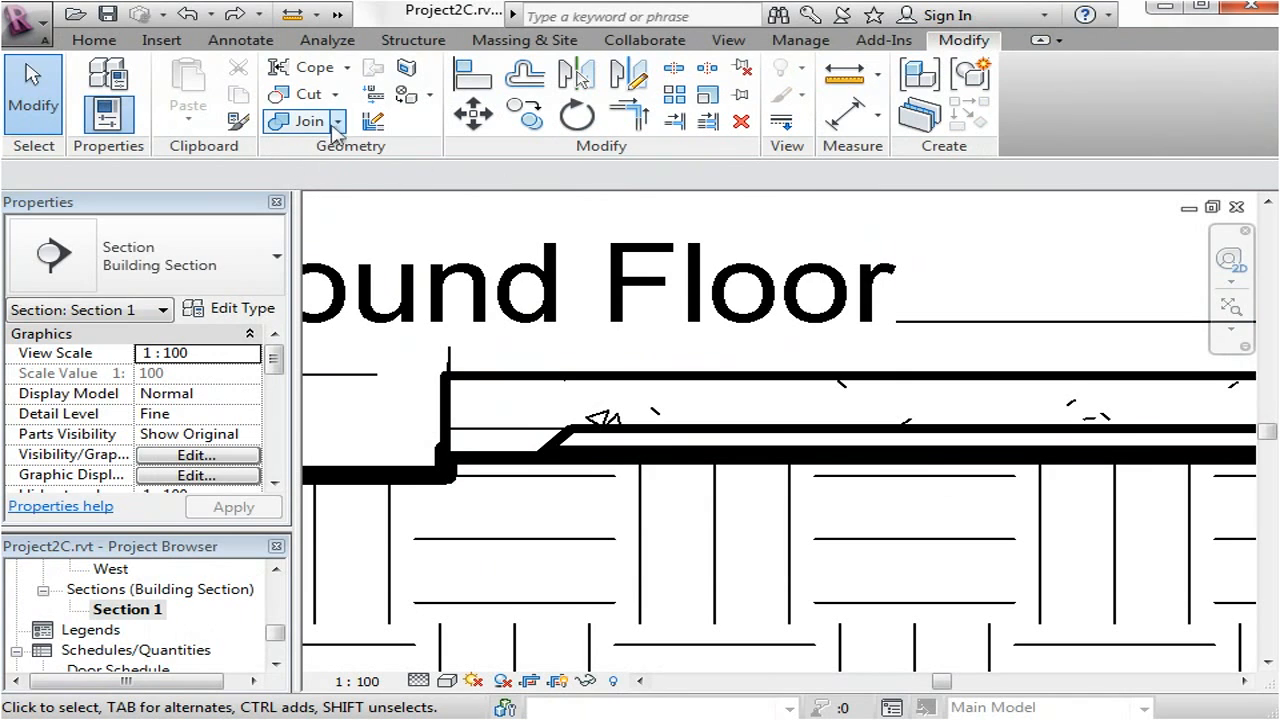
{"action": "left_click", "coordinate": [476, 432]}
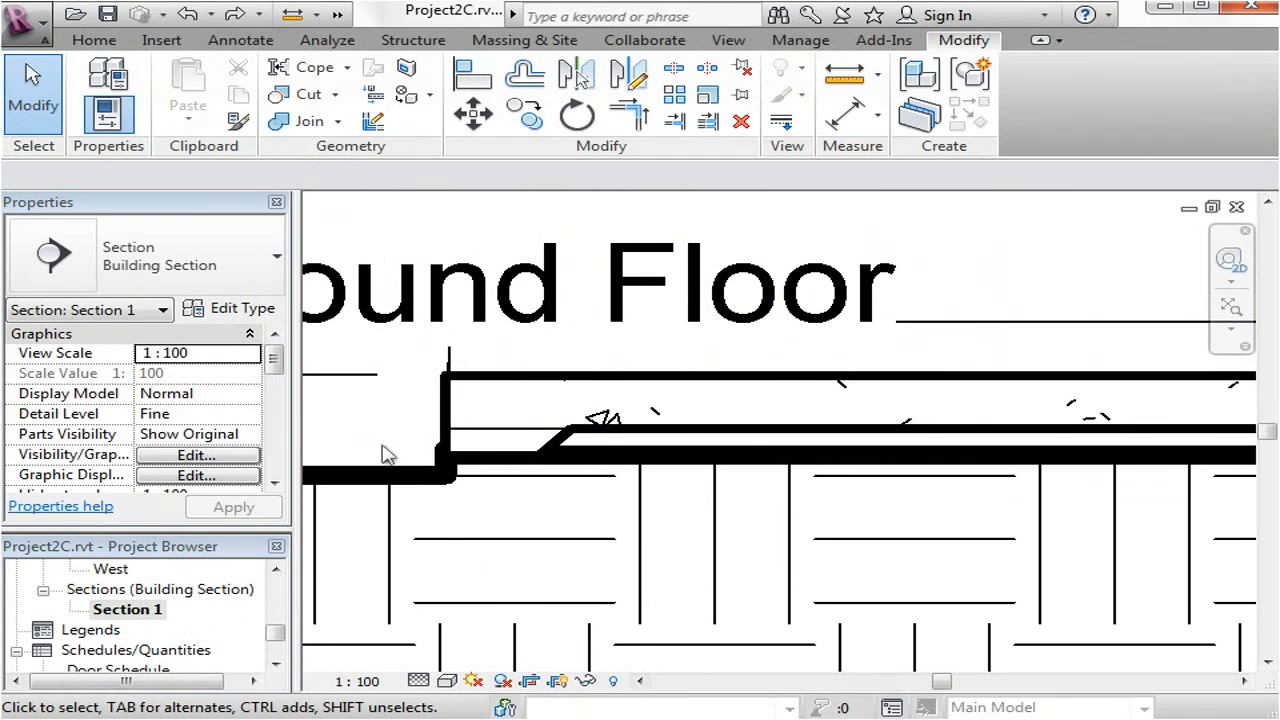
{"action": "left_click", "coordinate": [600, 284]}
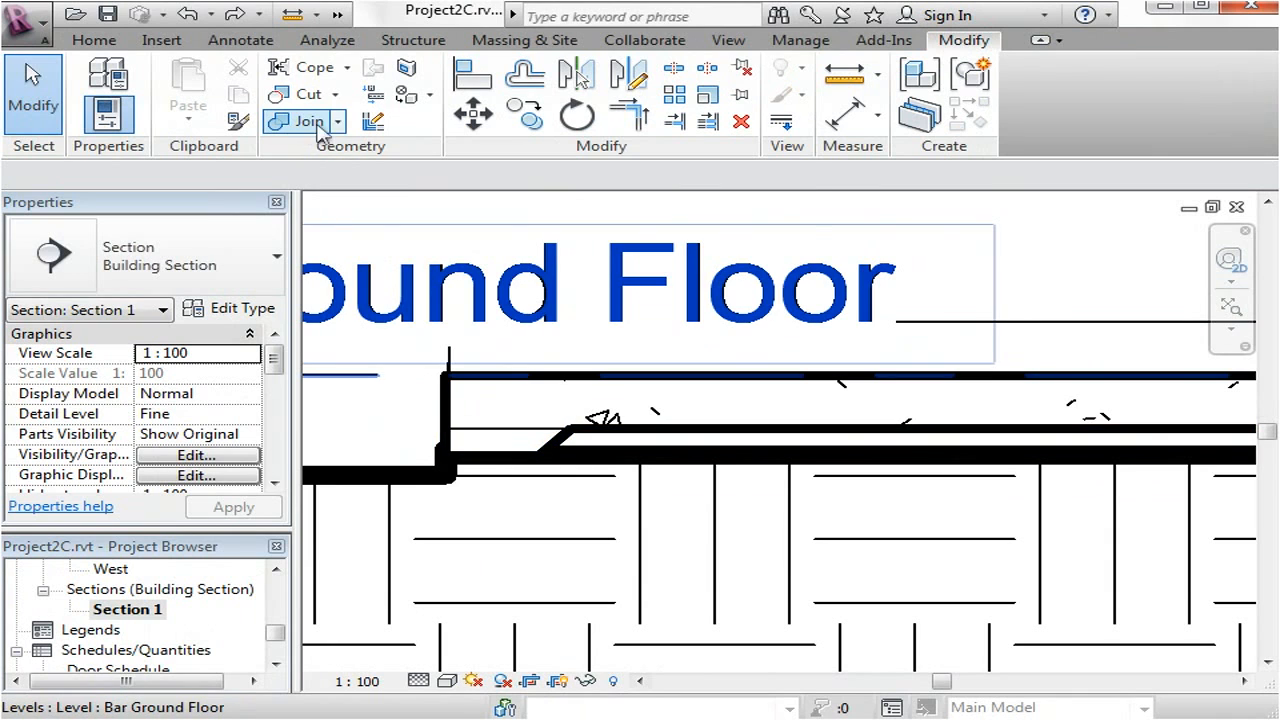
{"action": "left_click", "coordinate": [336, 122]}
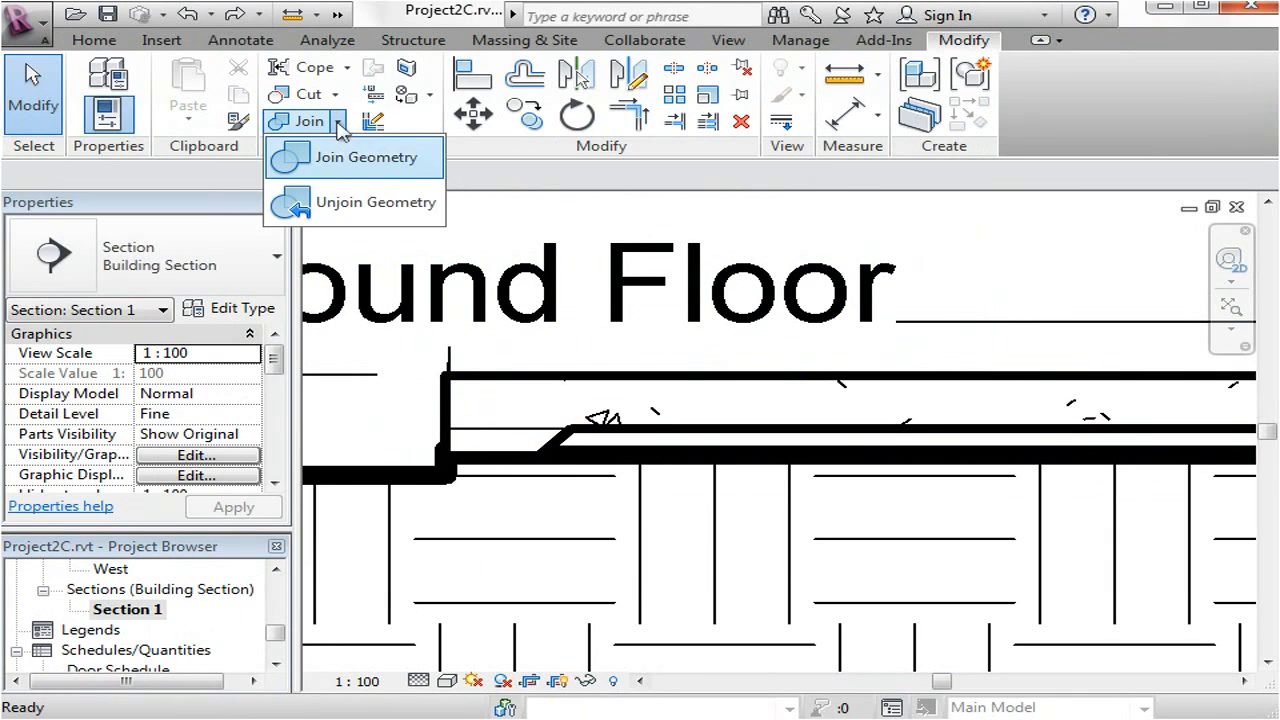
{"action": "left_click", "coordinate": [376, 200]}
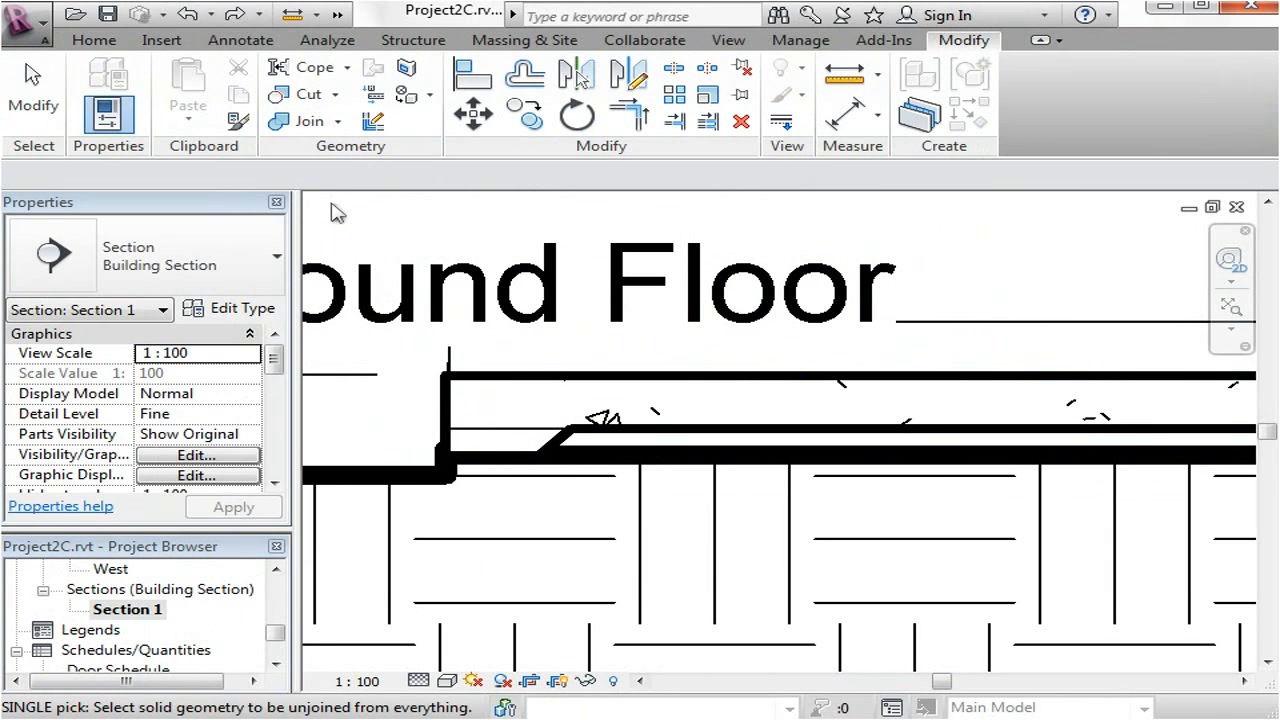
{"action": "left_click", "coordinate": [560, 436]}
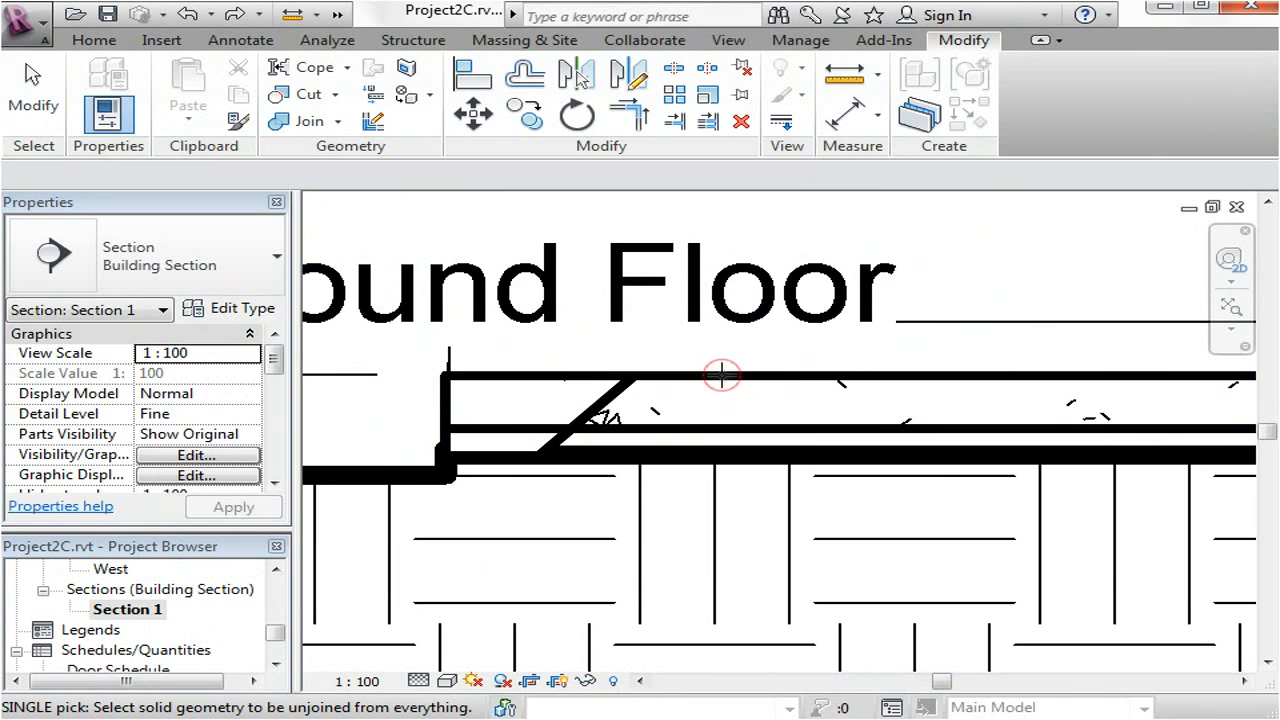
{"action": "left_click", "coordinate": [336, 122]}
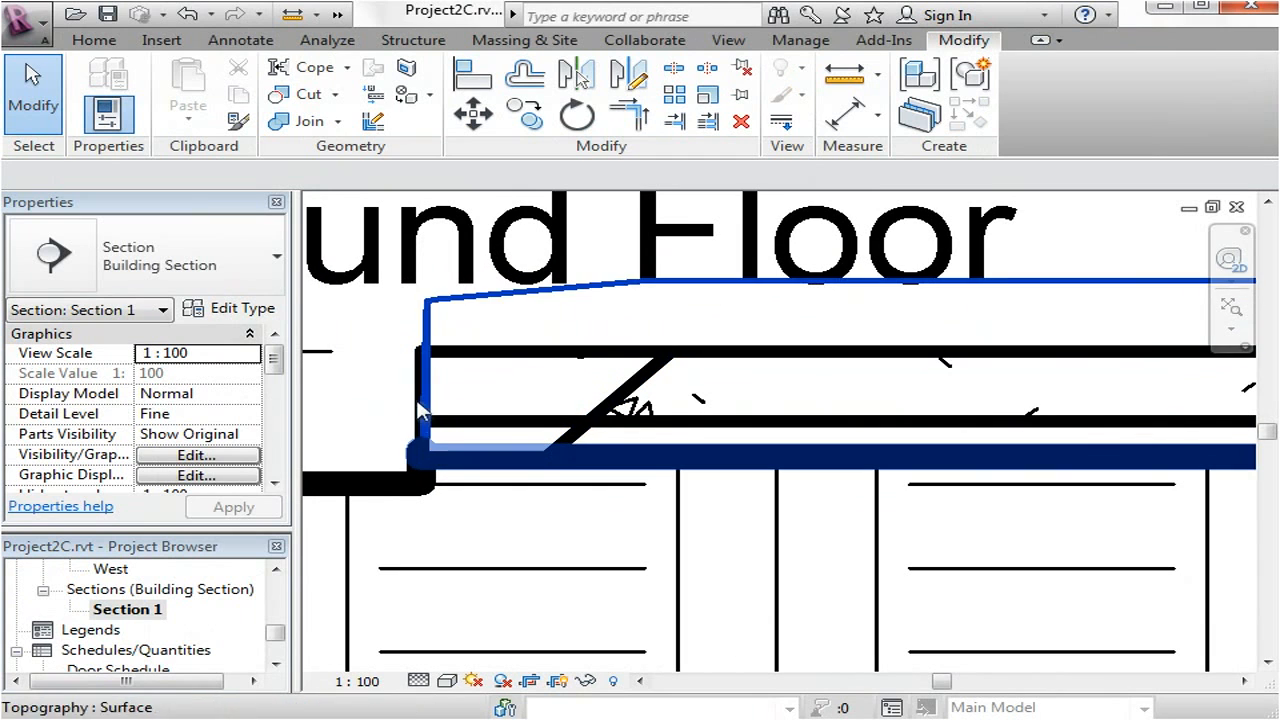
{"action": "left_click", "coordinate": [670, 364]}
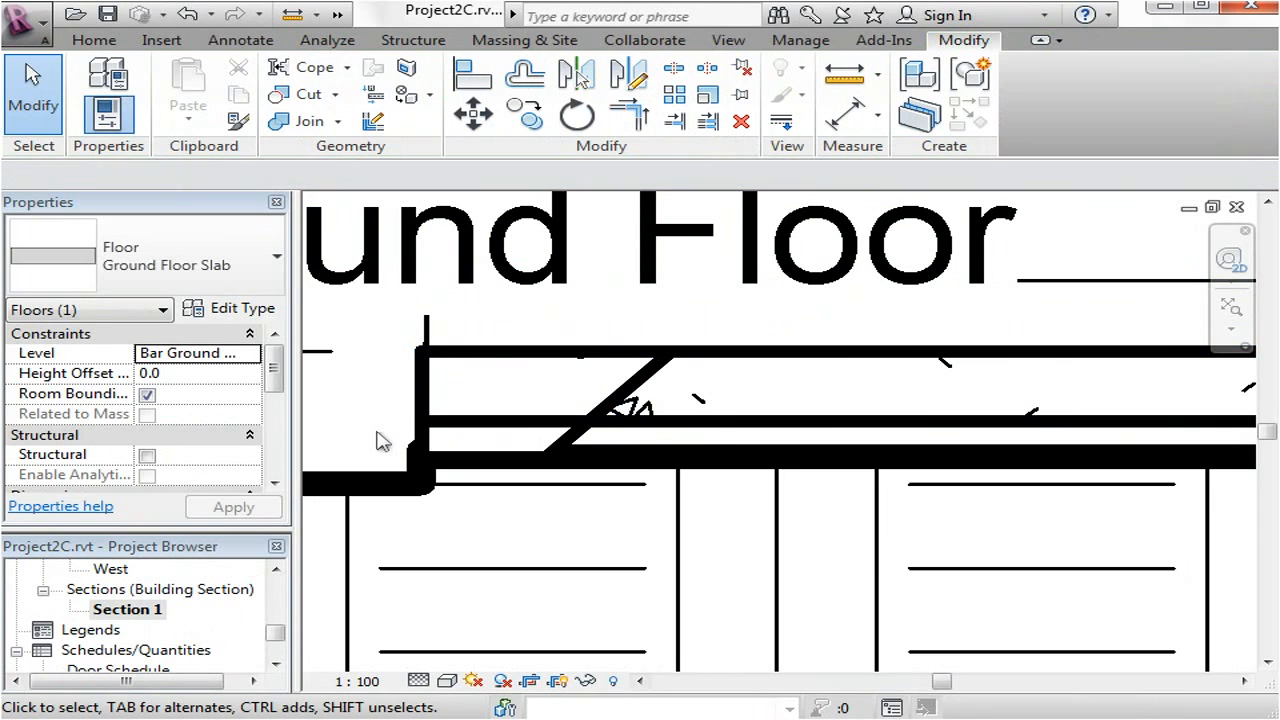
Step: Join Geometry between the ground floor slab and its slab edge so they read as one profile
{"action": "left_click", "coordinate": [336, 122]}
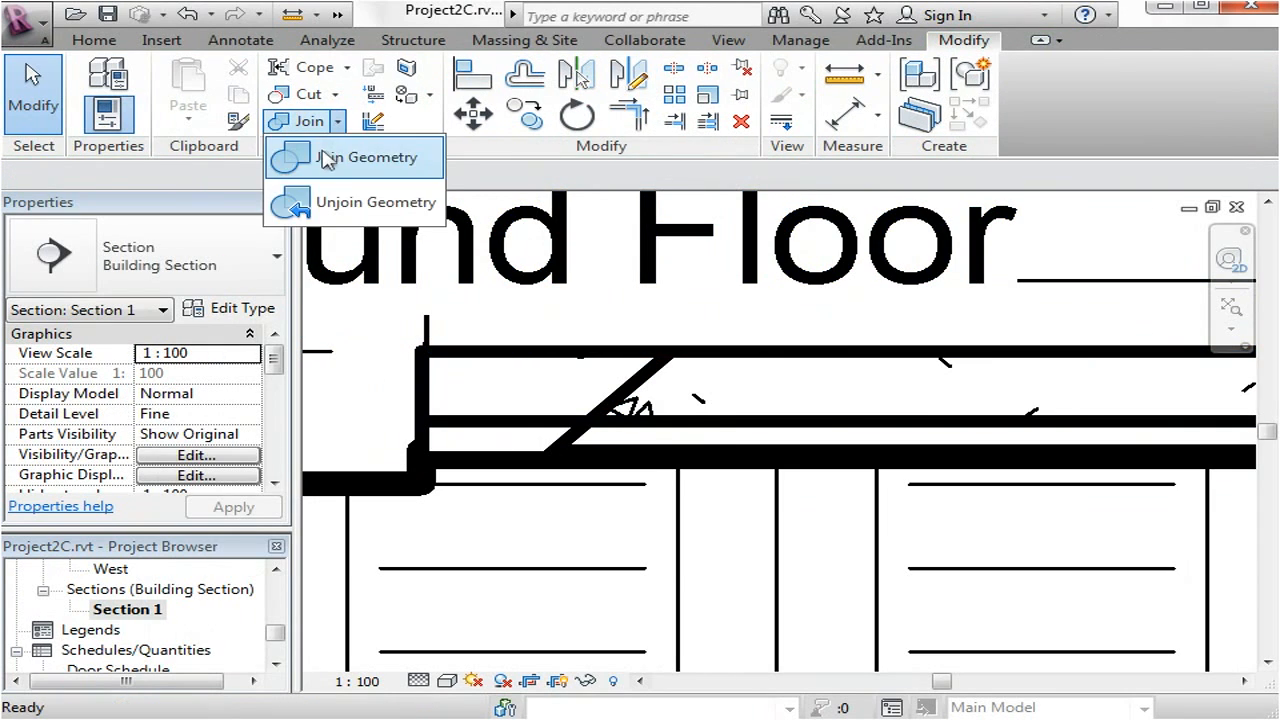
{"action": "left_click", "coordinate": [368, 156]}
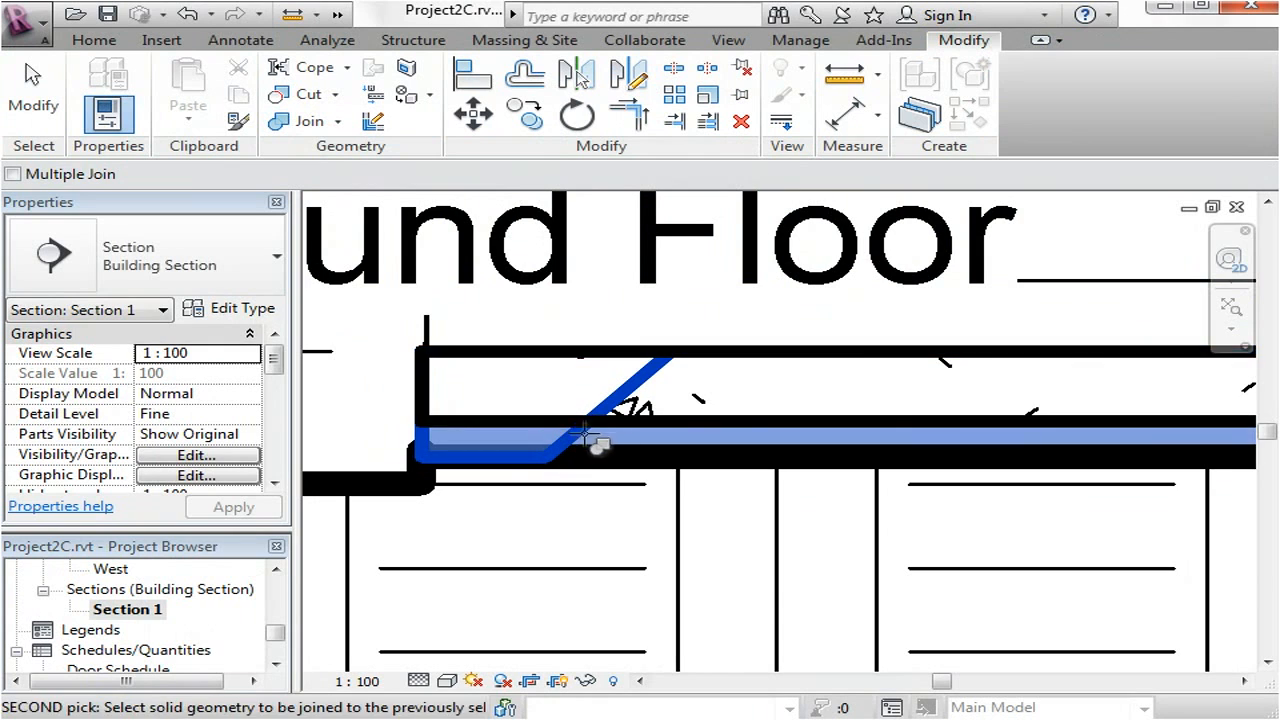
{"action": "left_click", "coordinate": [596, 436]}
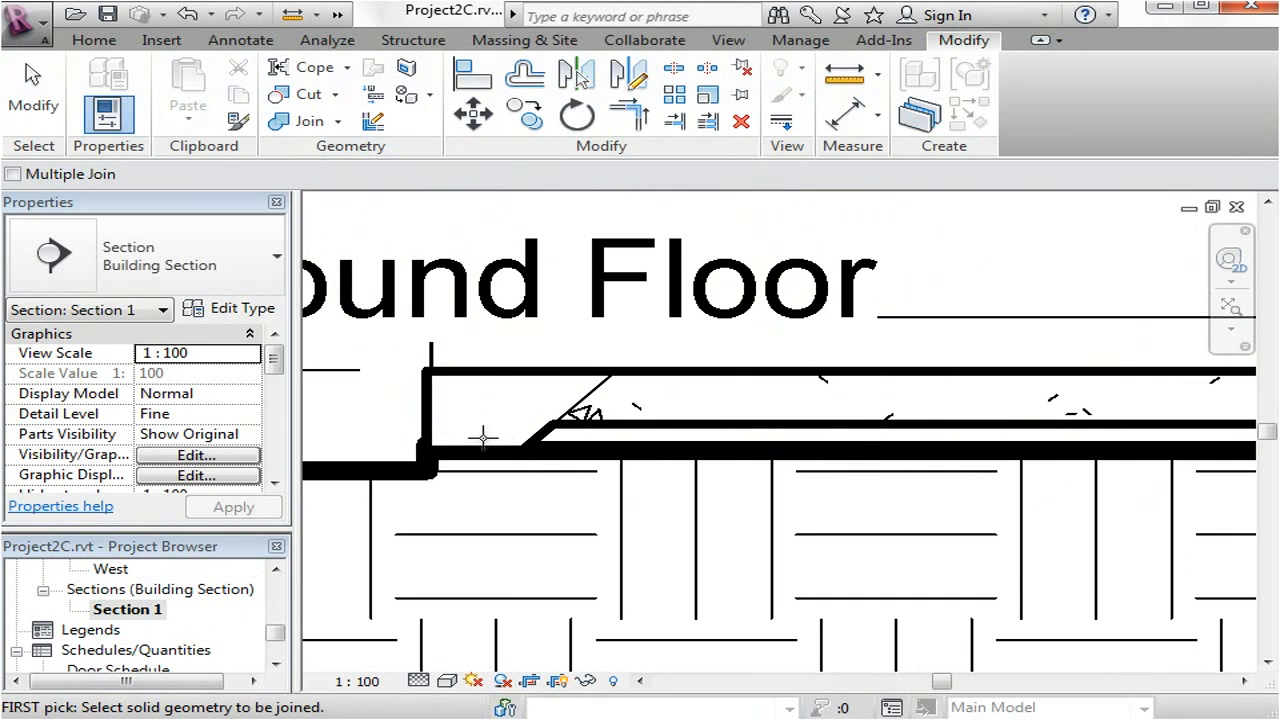
{"action": "mouse_move", "coordinate": [468, 424]}
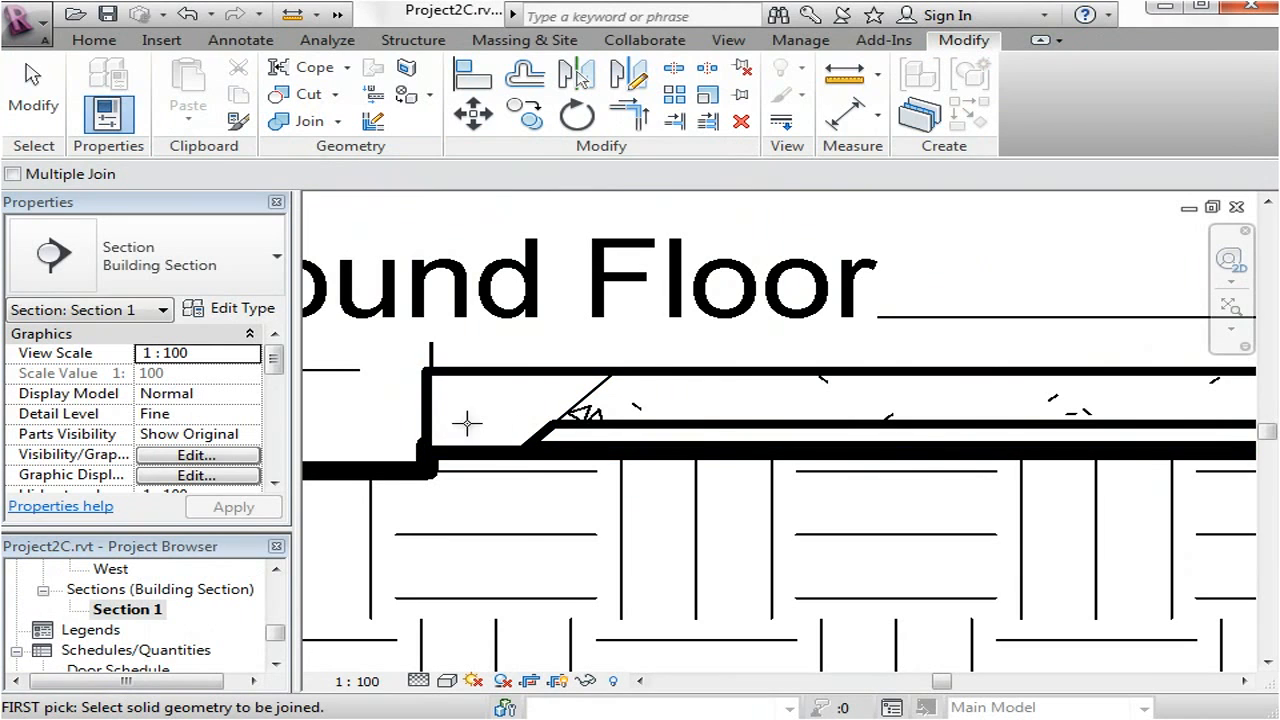
{"action": "mouse_move", "coordinate": [508, 408]}
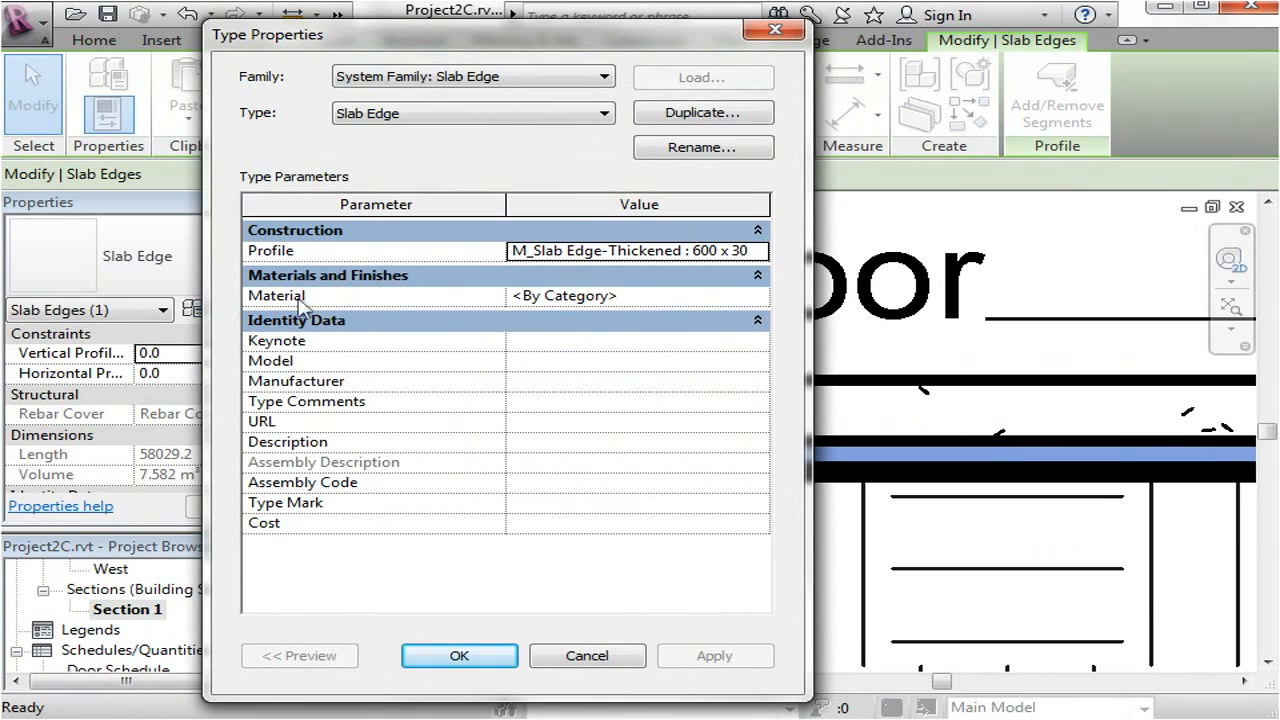
{"action": "mouse_move", "coordinate": [764, 312]}
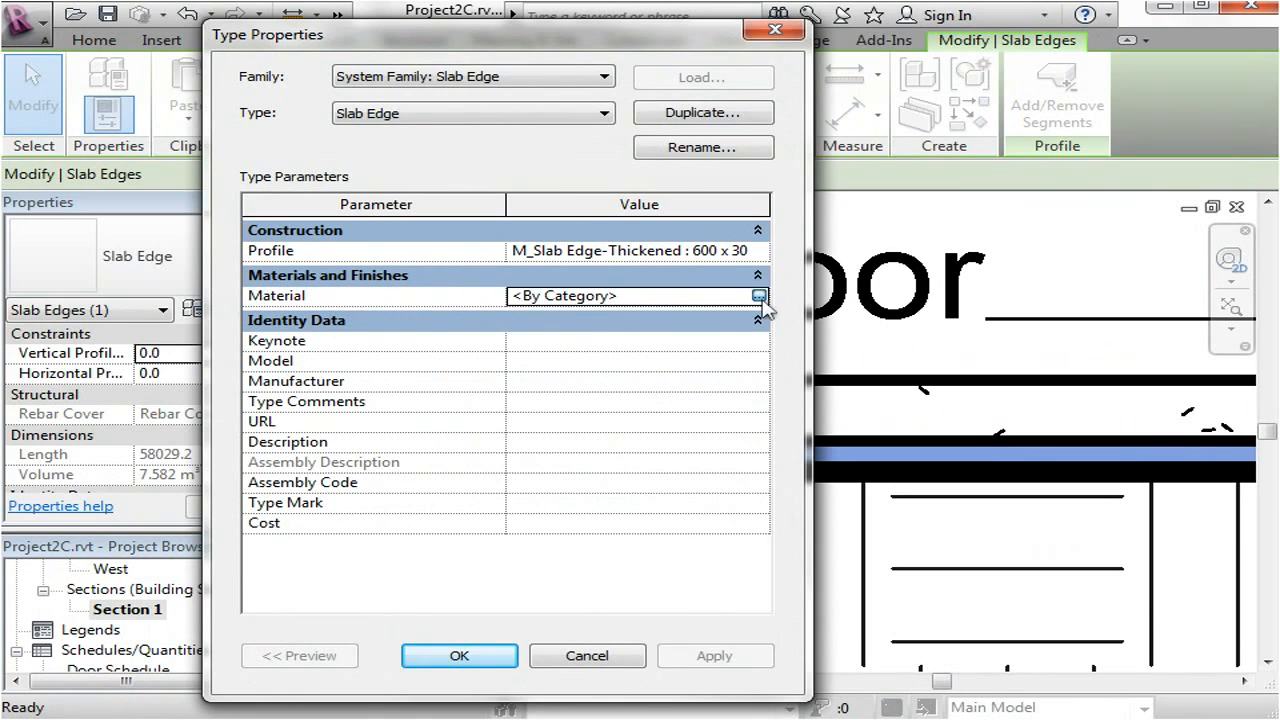
Step: Set the slab edge type's Material to Concrete - Cast In Situ and apply it
{"action": "left_click", "coordinate": [760, 296]}
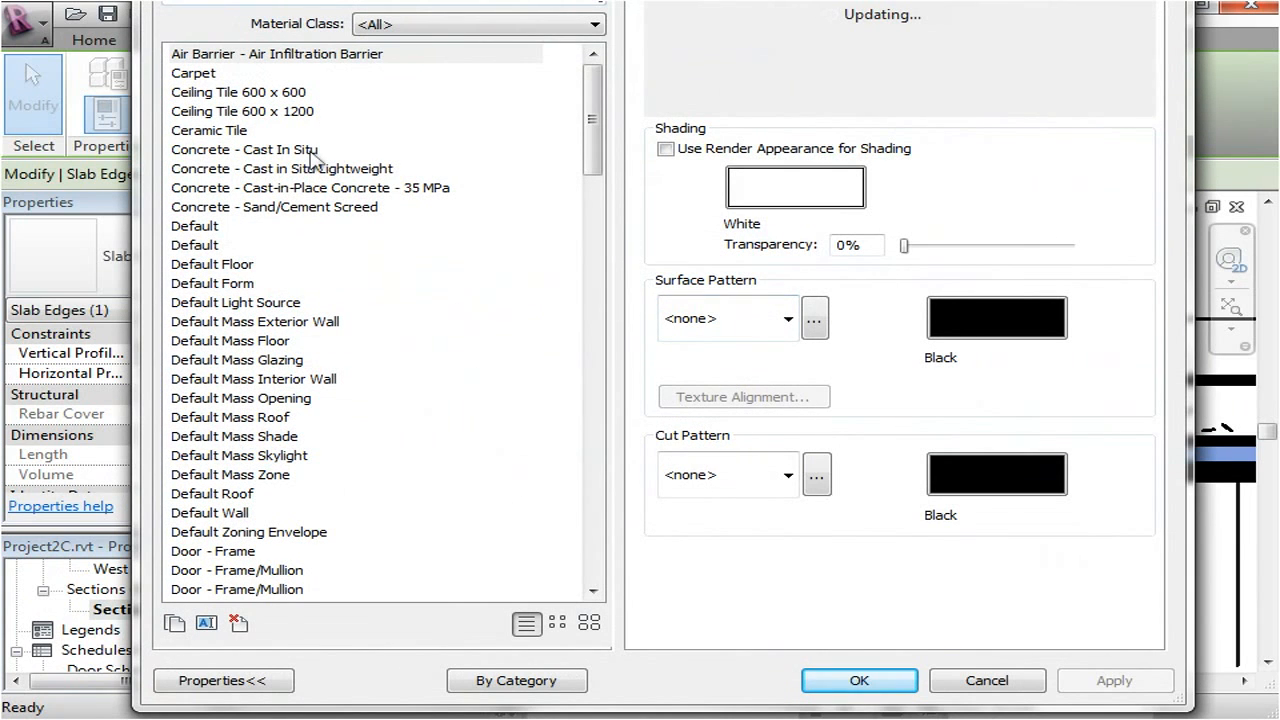
{"action": "left_click", "coordinate": [244, 148]}
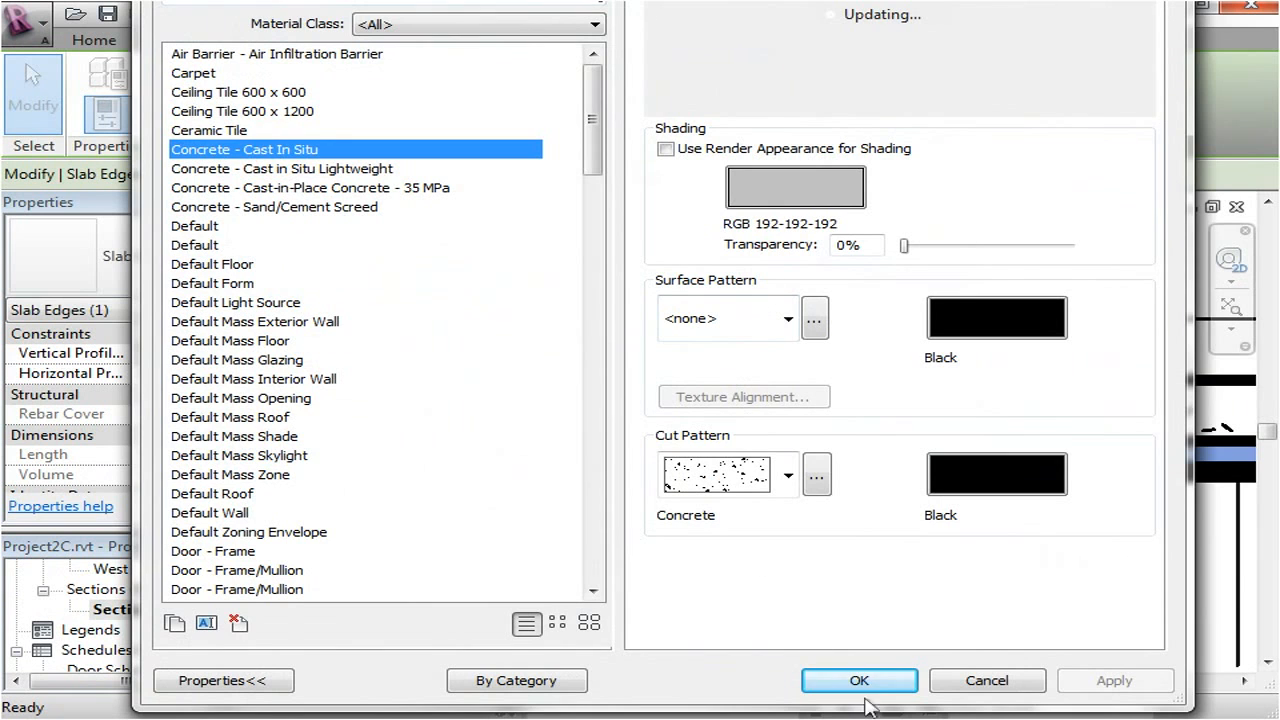
{"action": "left_click", "coordinate": [858, 680]}
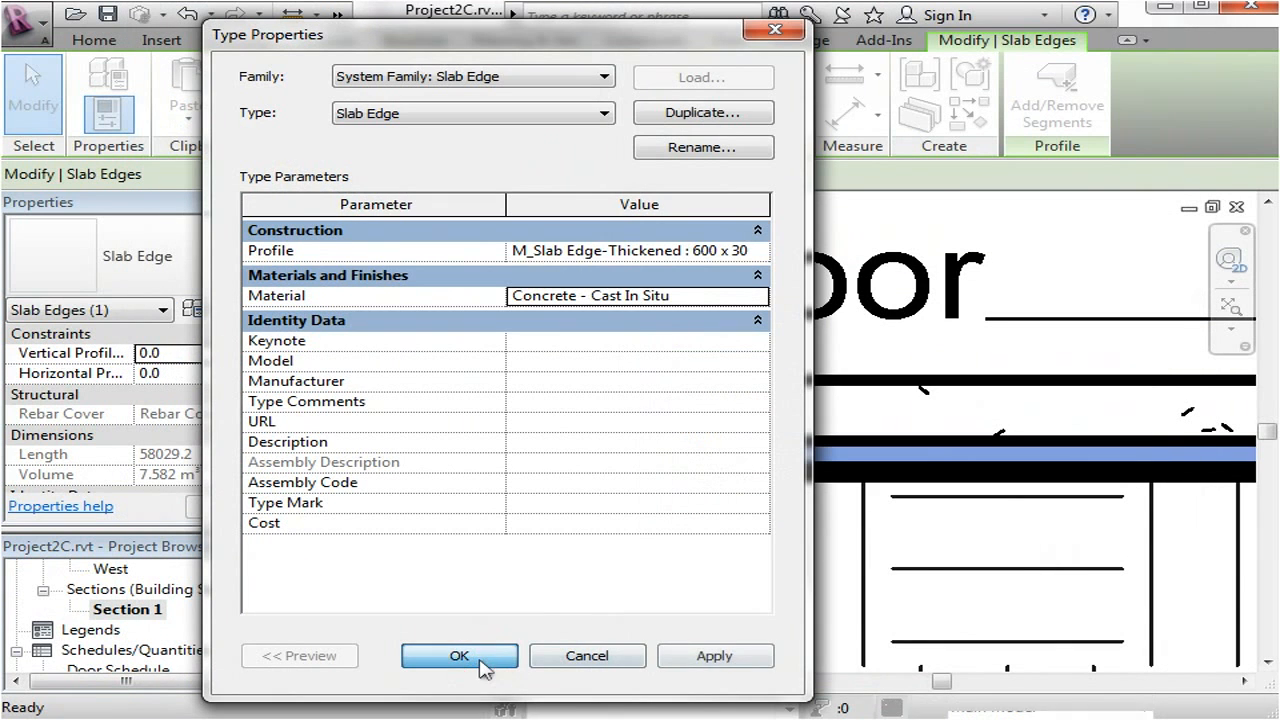
{"action": "left_click", "coordinate": [460, 656]}
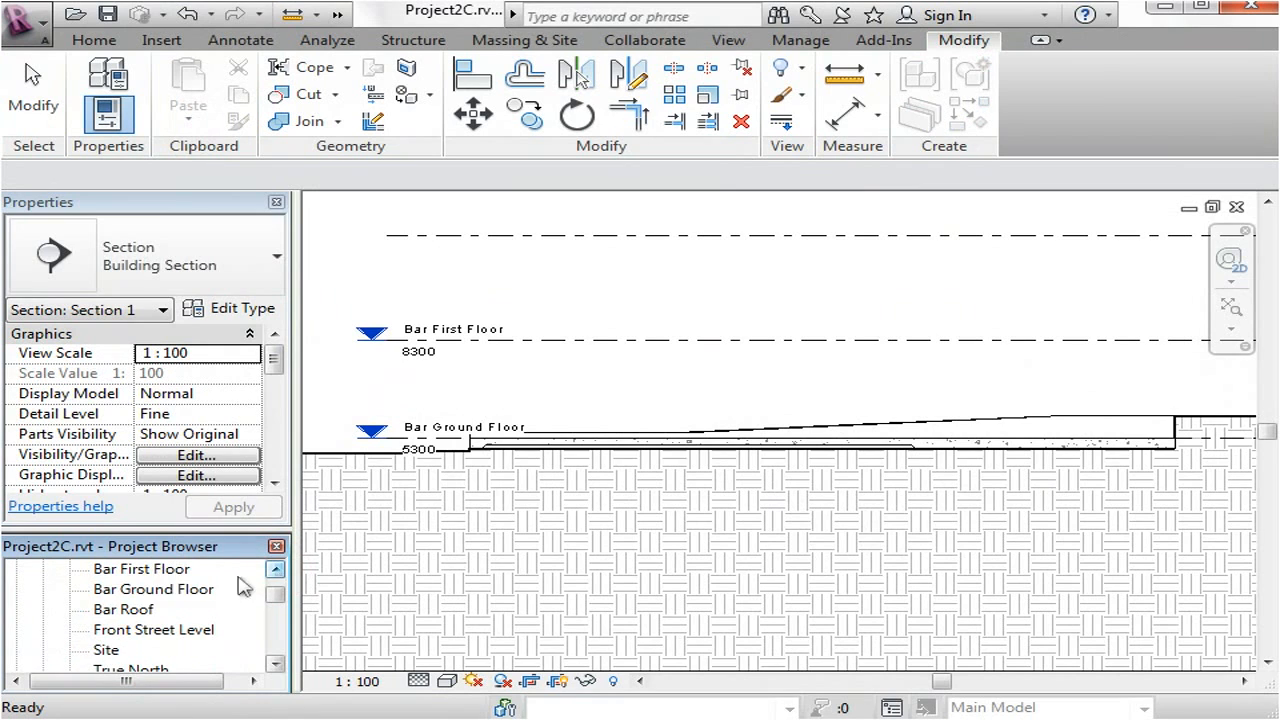
{"action": "double_click", "coordinate": [152, 588]}
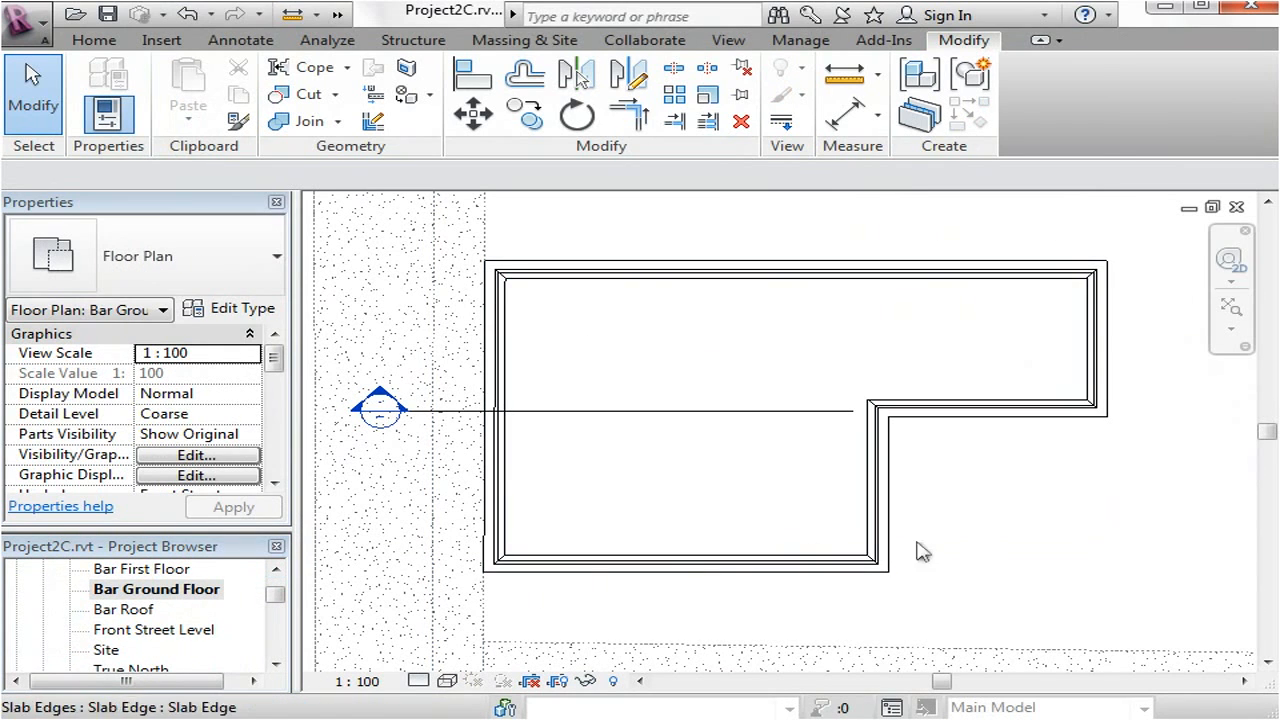
{"action": "left_click", "coordinate": [380, 408]}
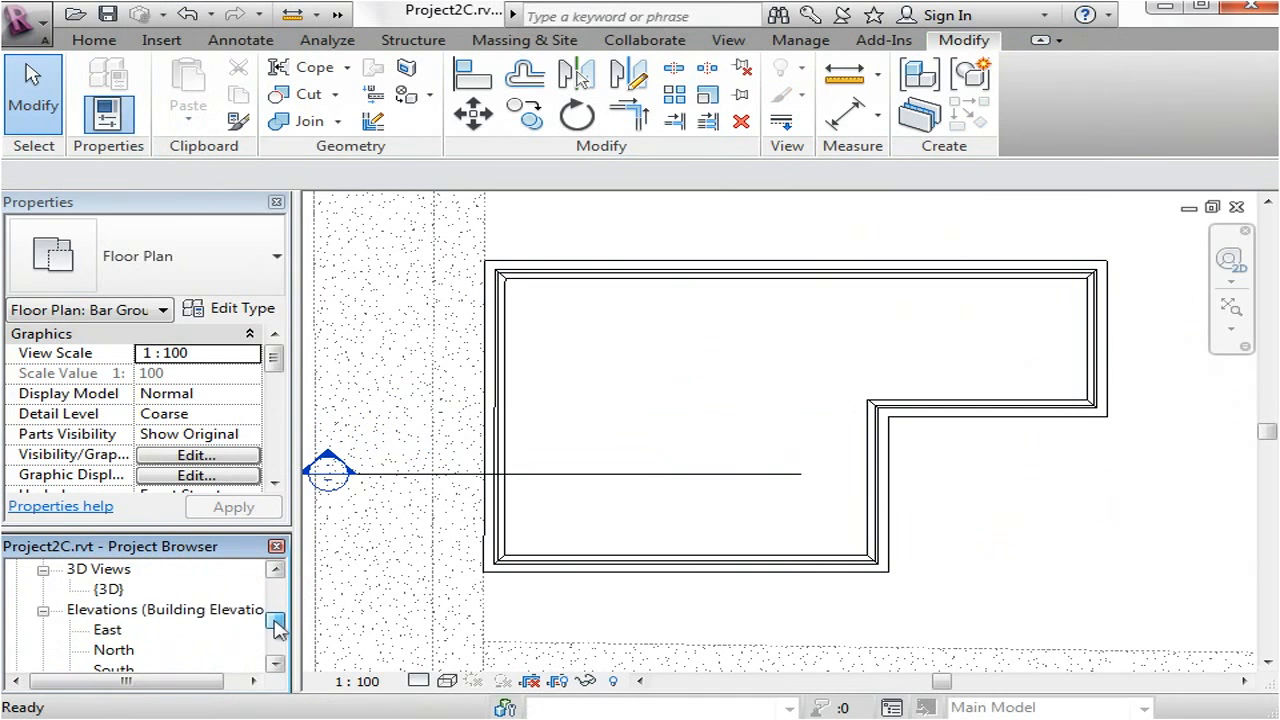
{"action": "left_click", "coordinate": [124, 628]}
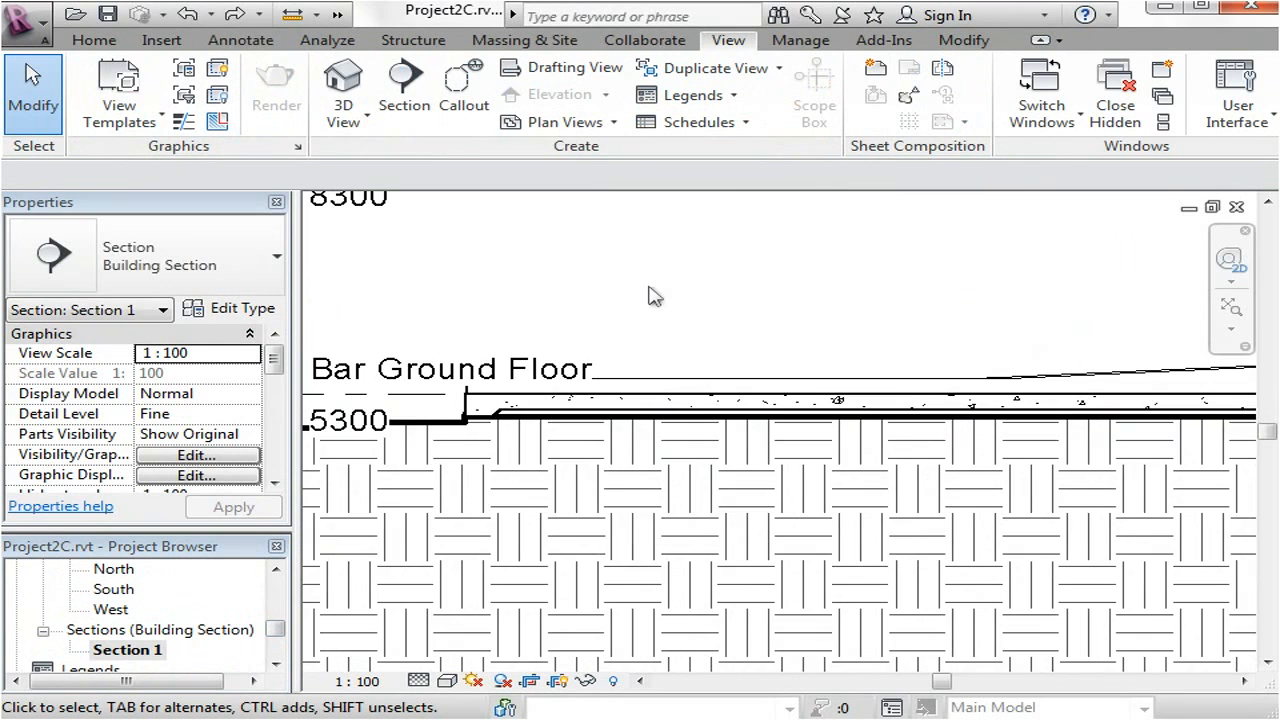
{"action": "scroll", "scroll_direction": "down", "scroll_amount": 3}
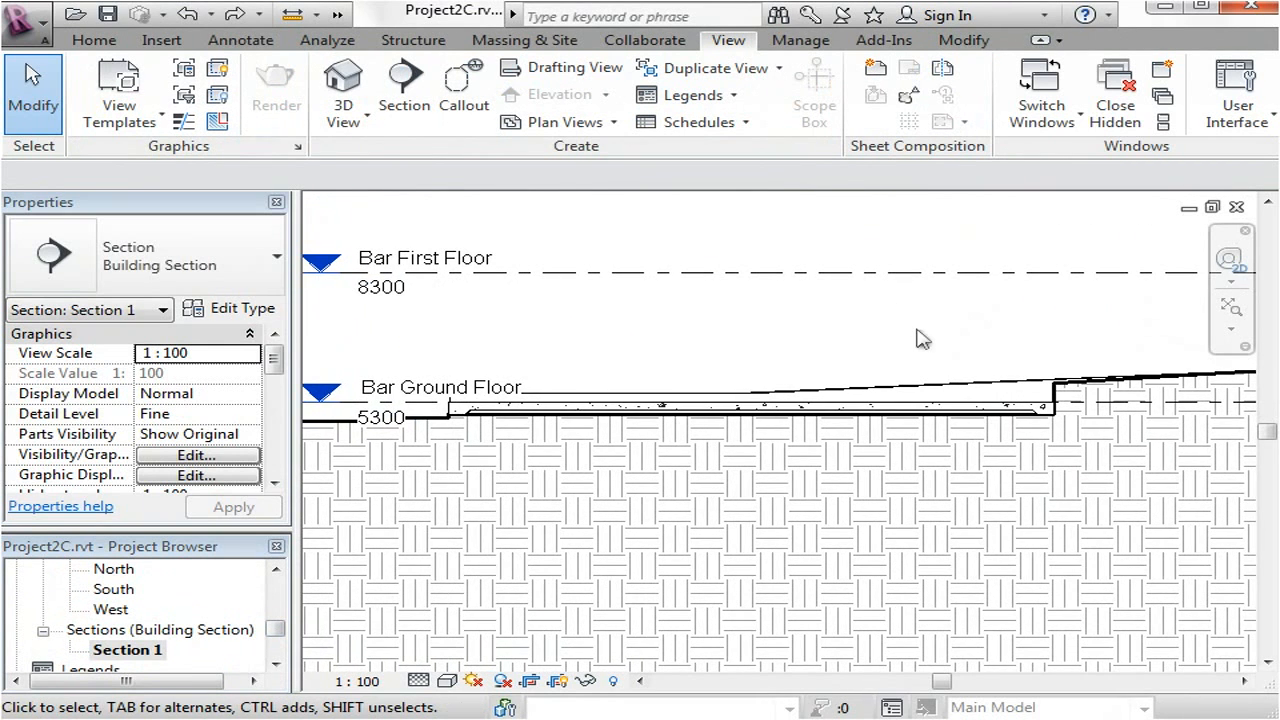
{"action": "mouse_move", "coordinate": [384, 578]}
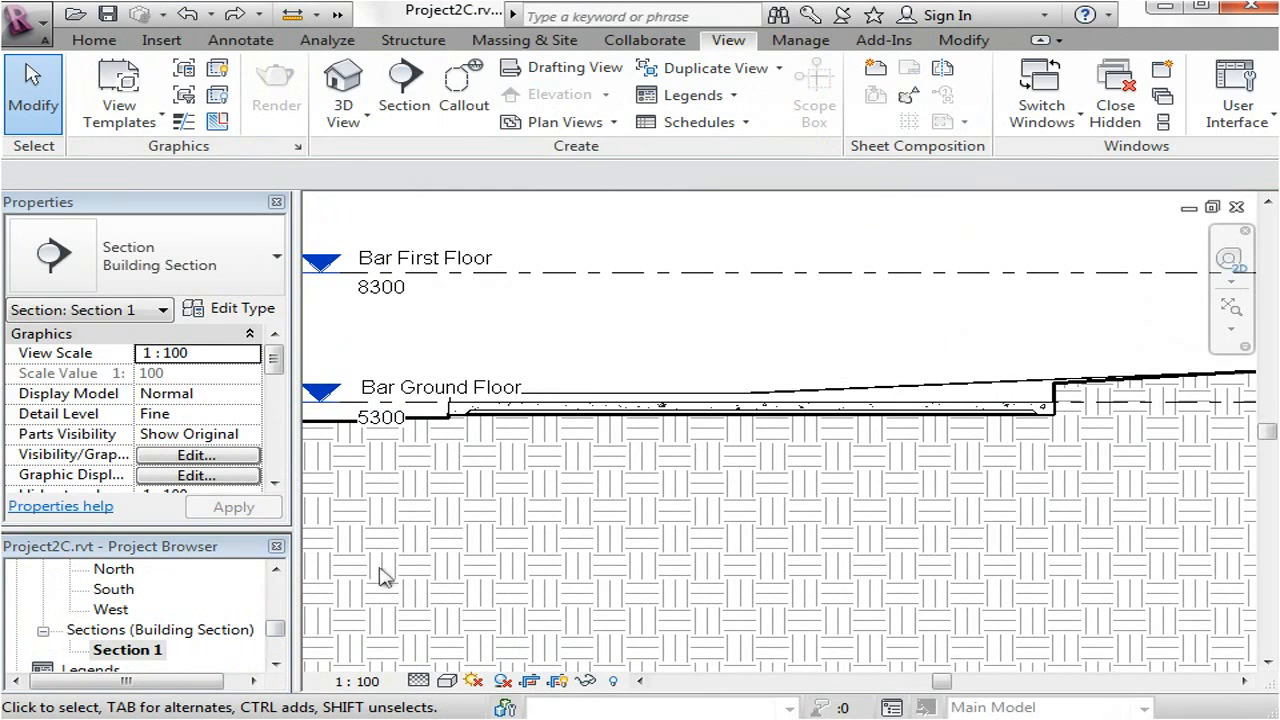
{"action": "mouse_move", "coordinate": [310, 598]}
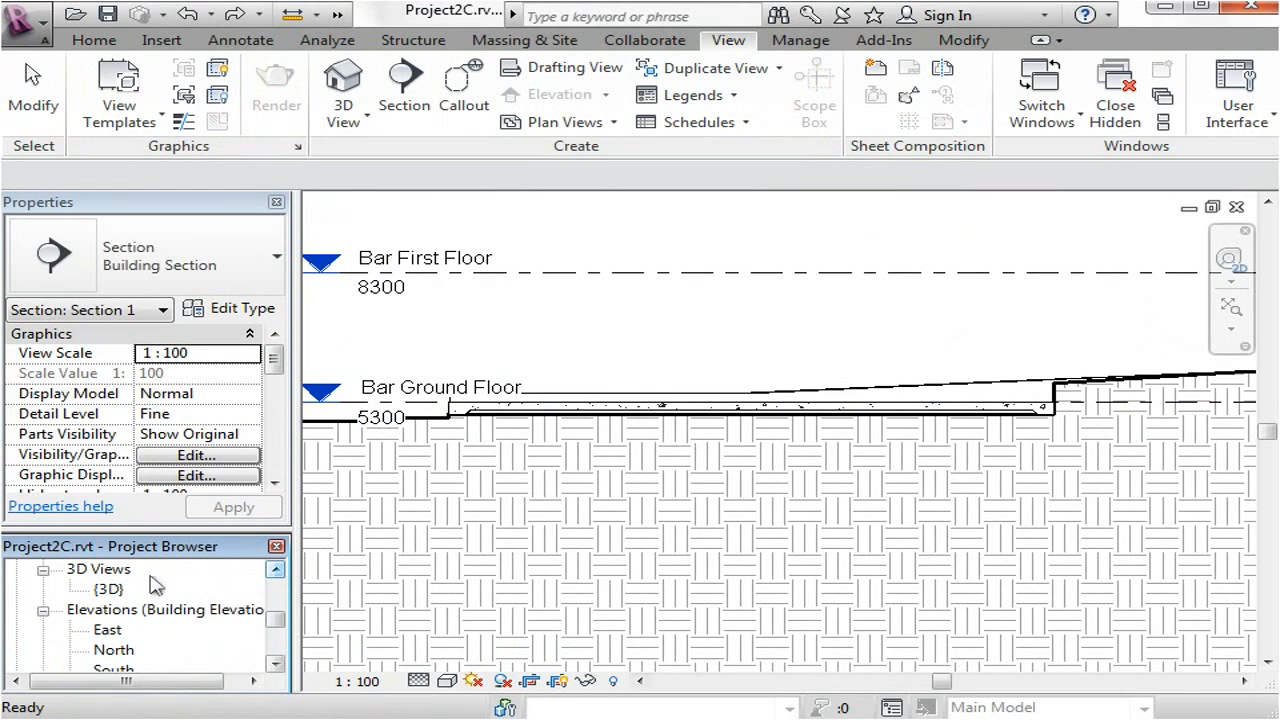
Step: Show the {3D} view and orbit to see the L-shaped slab on the site pad
{"action": "double_click", "coordinate": [108, 588]}
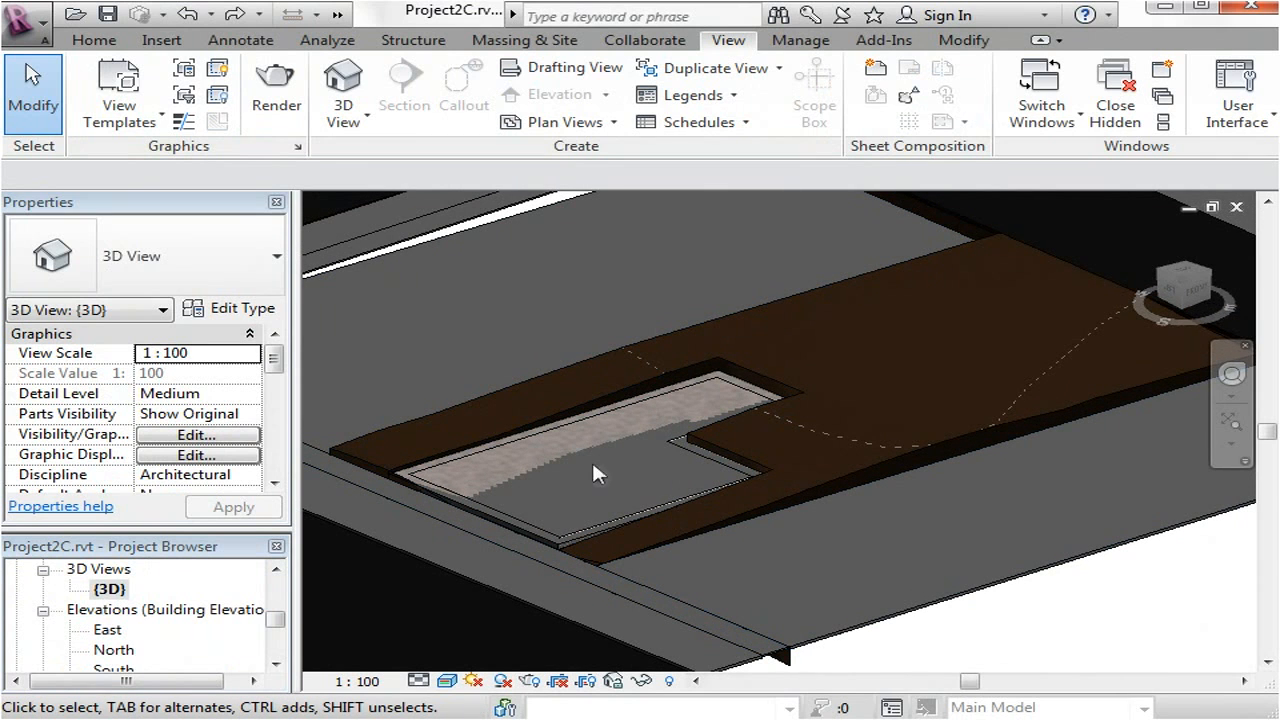
{"action": "left_click_drag", "start_coordinate": [596, 476], "coordinate": [870, 400]}
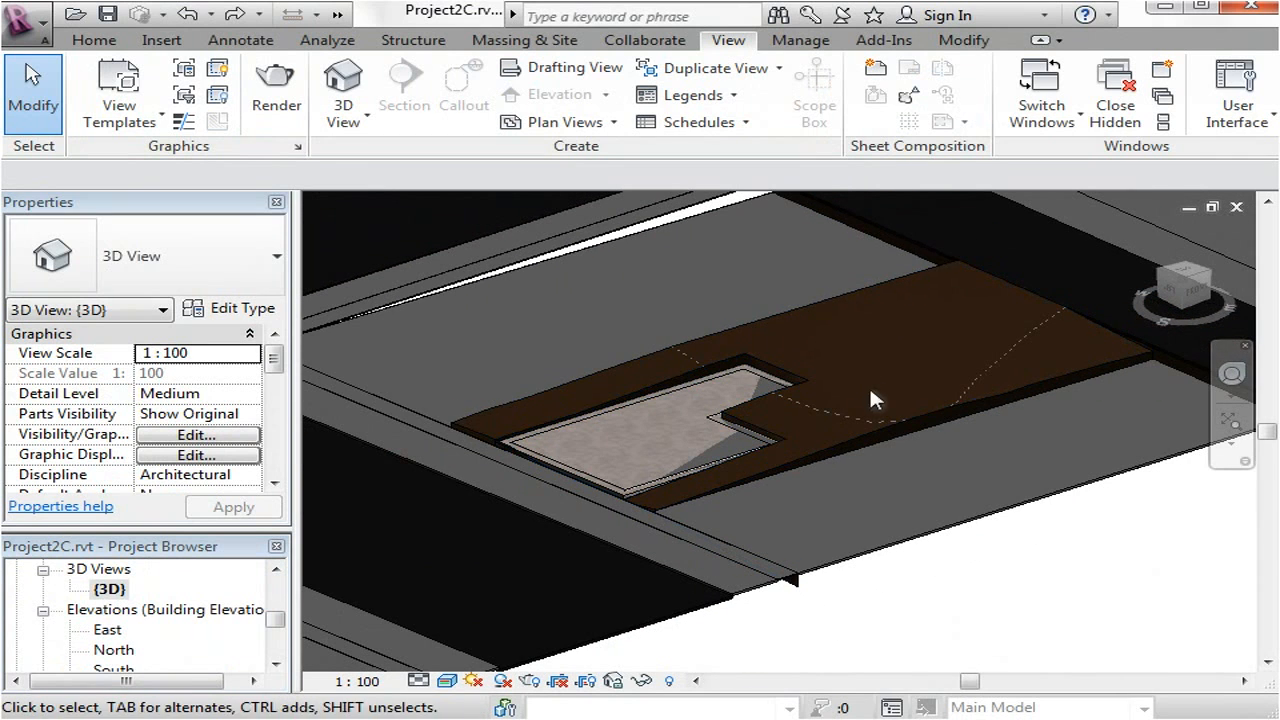